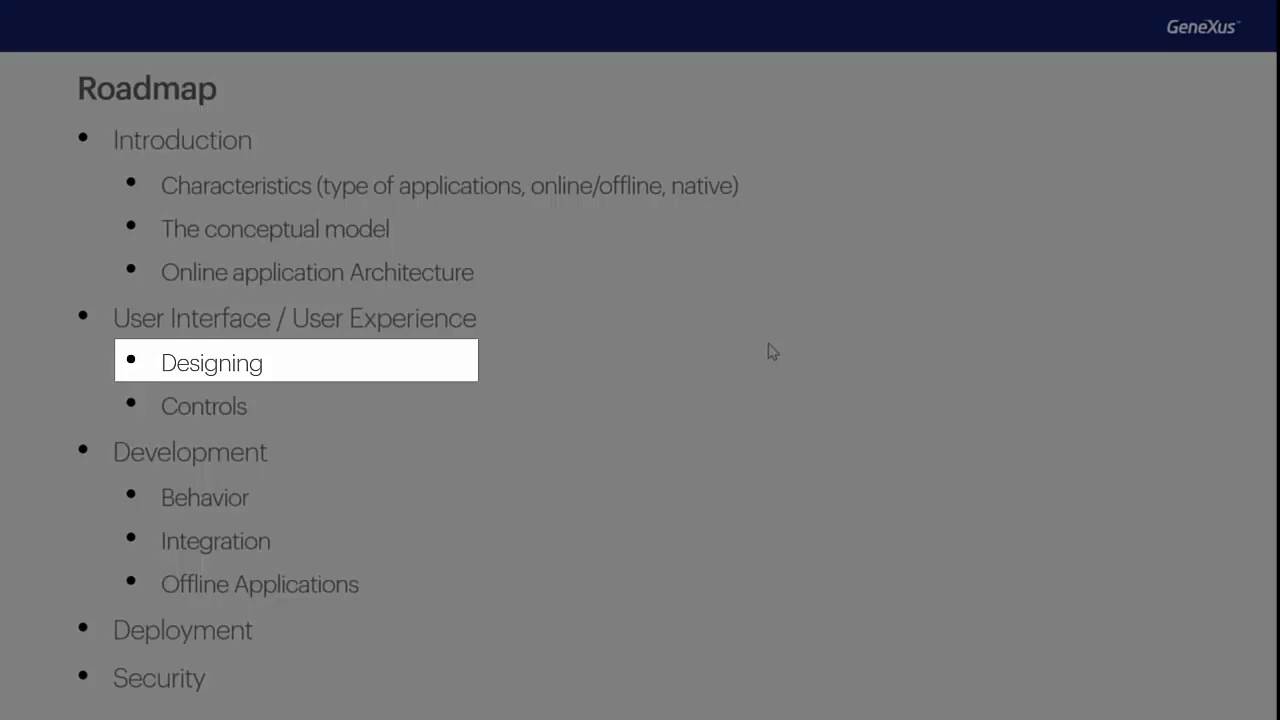
Visit the GX28, Schedule and Today tabs, then play and exit the Welcome to GX28 video
{"action": "left_click", "coordinate": [204, 405]}
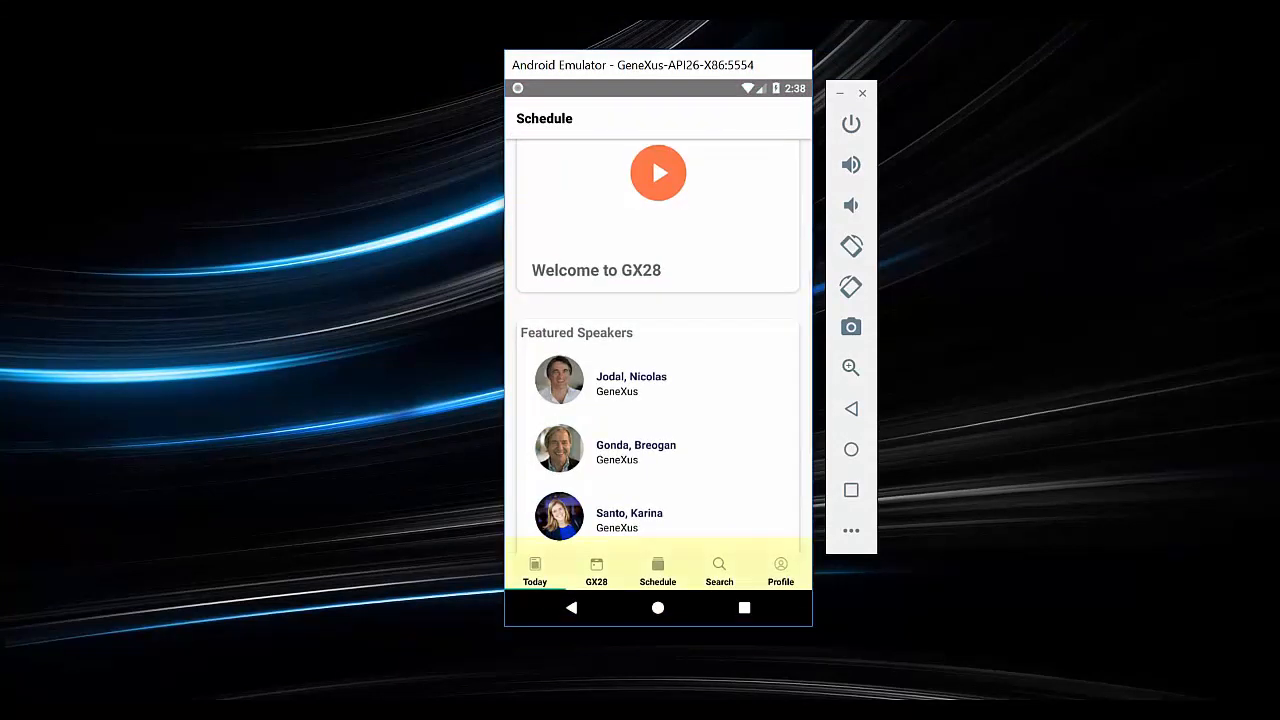
{"action": "left_click", "coordinate": [596, 570]}
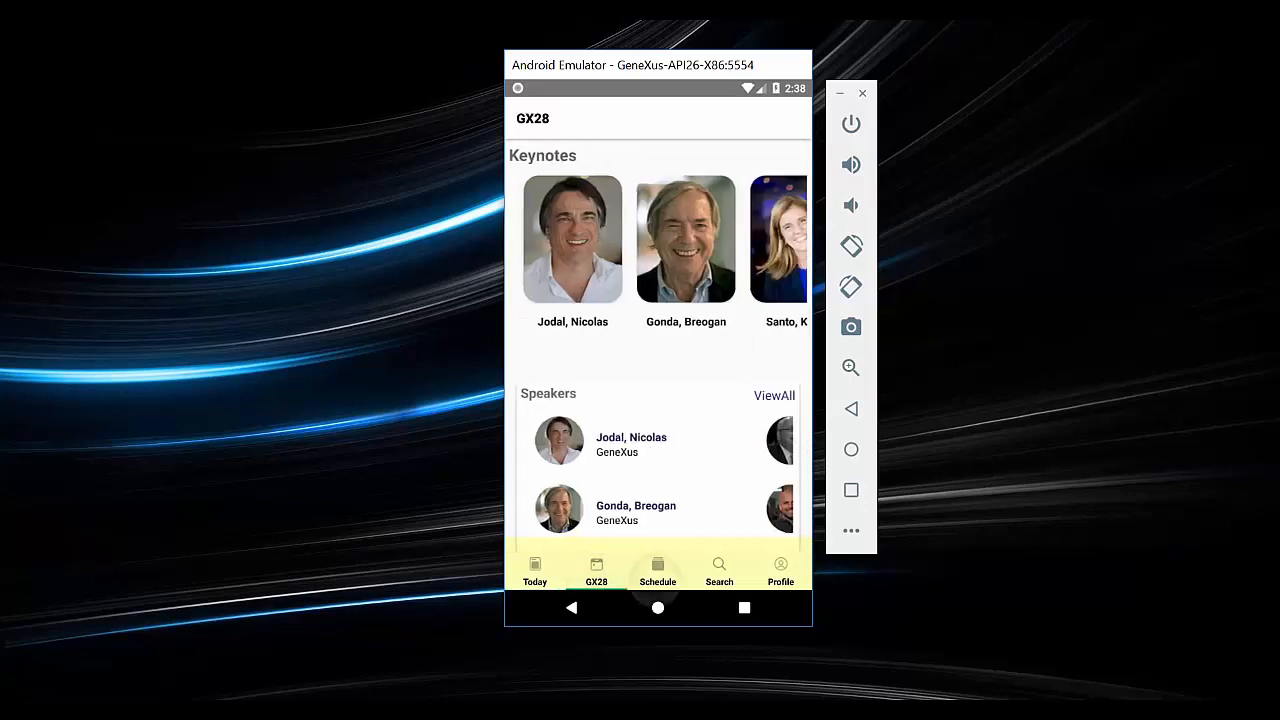
{"action": "left_click", "coordinate": [657, 570]}
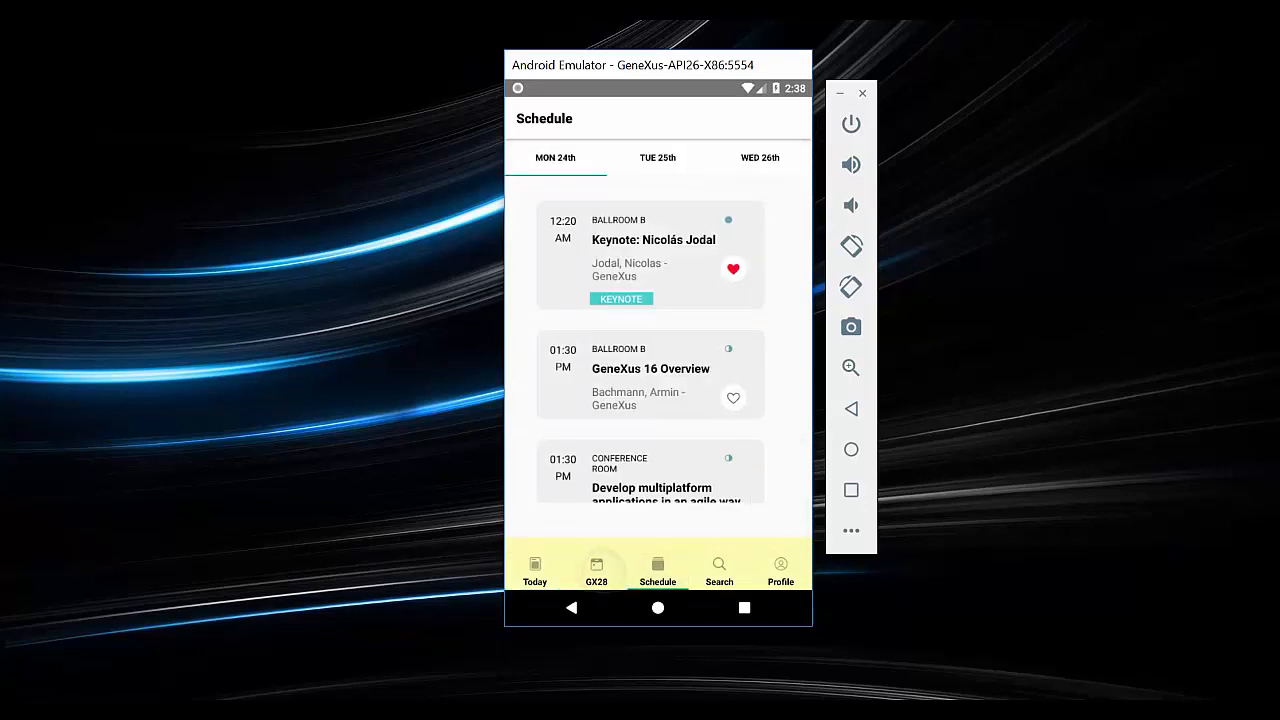
{"action": "left_click", "coordinate": [535, 570]}
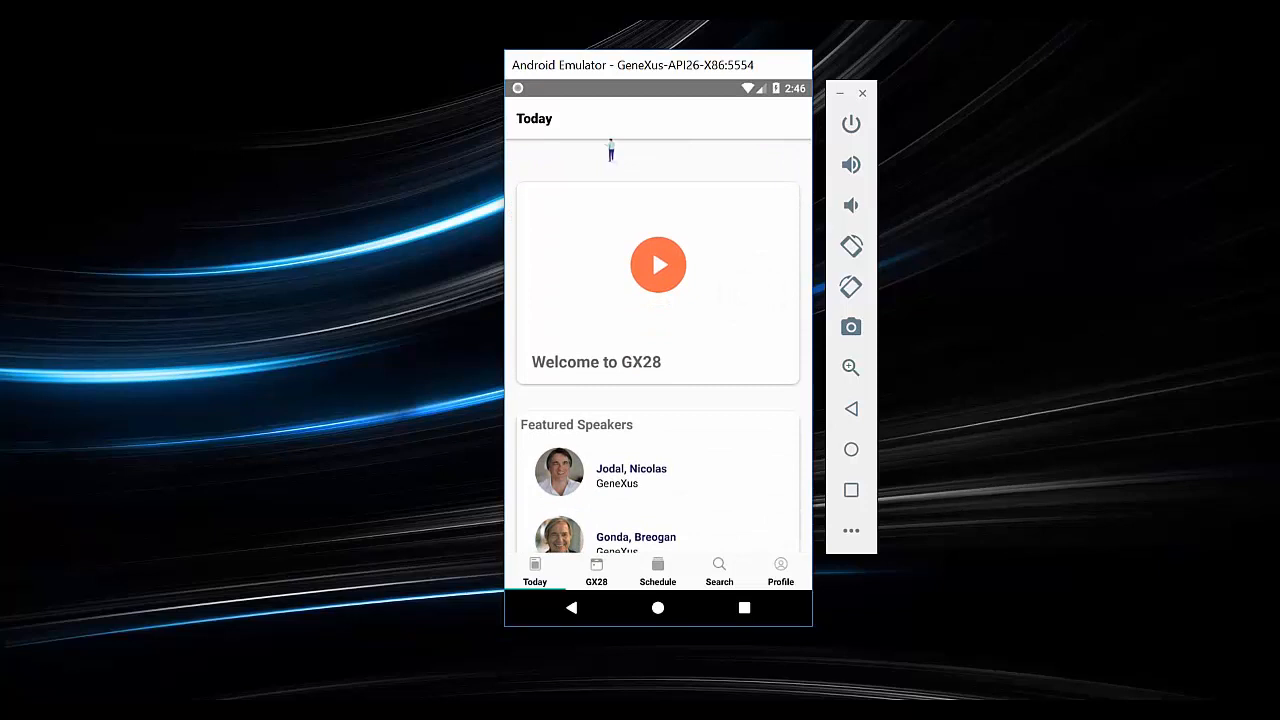
{"action": "left_click", "coordinate": [657, 264]}
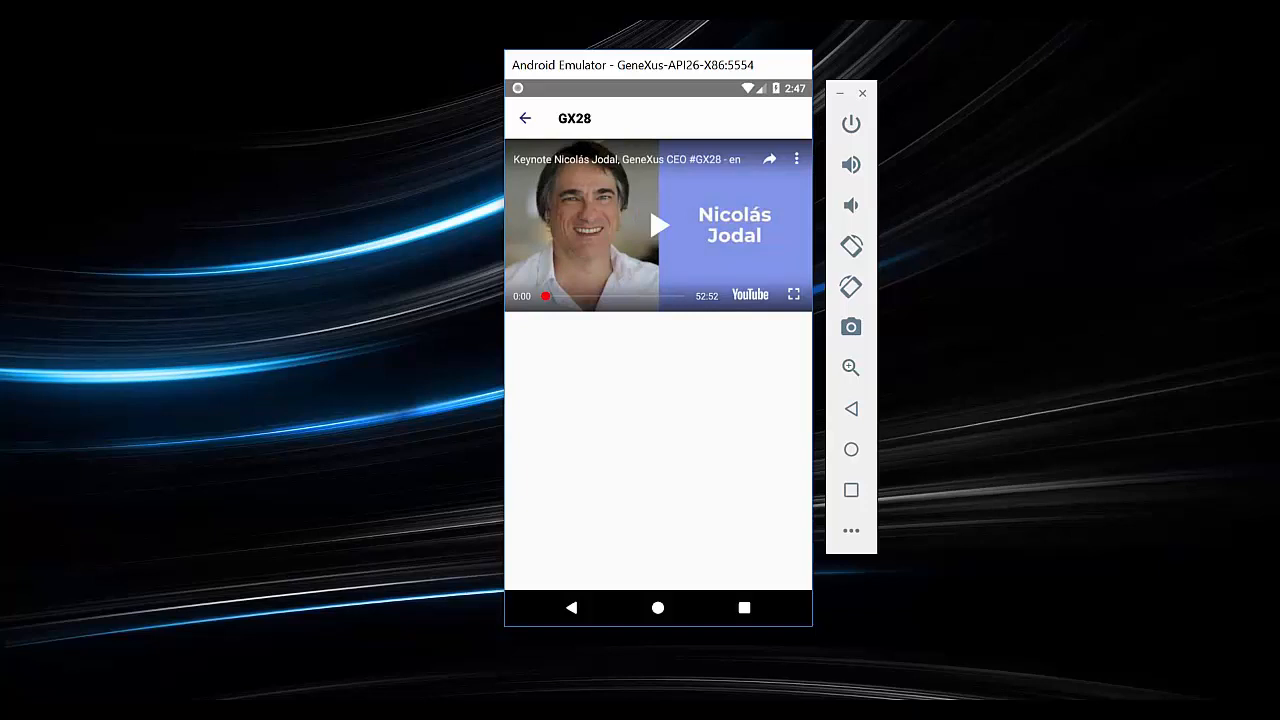
{"action": "left_click", "coordinate": [658, 224]}
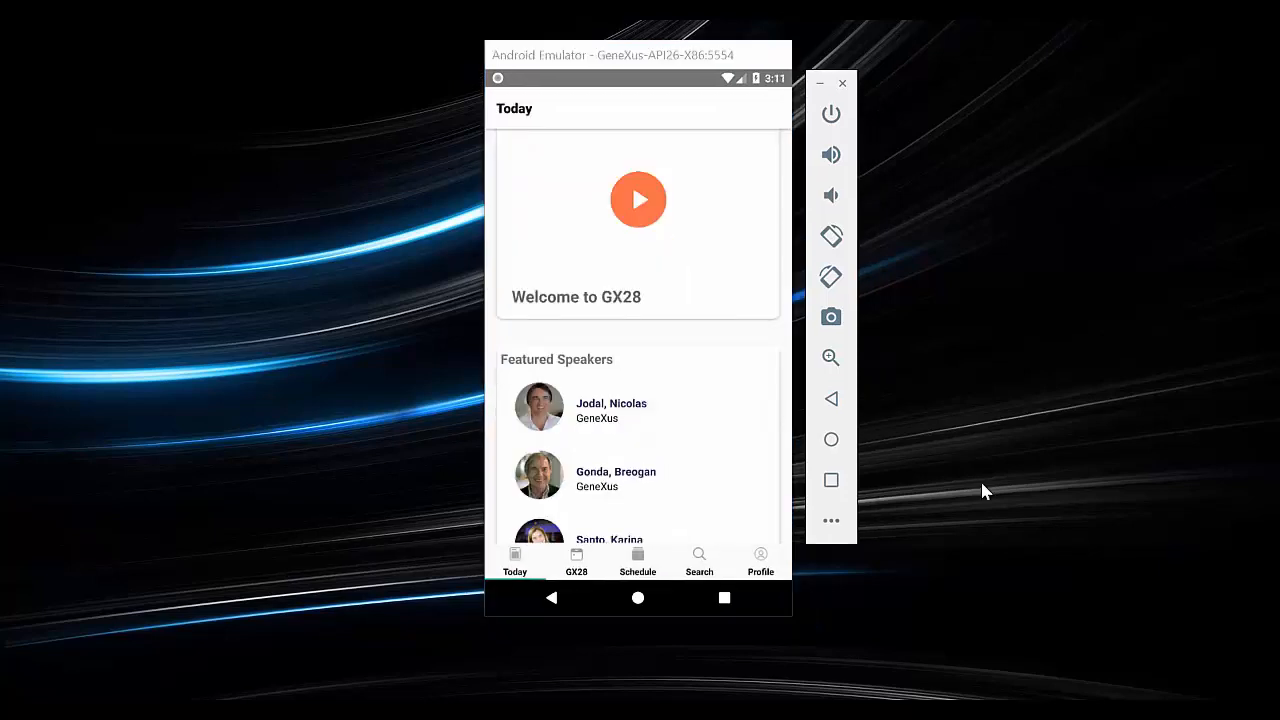
Open Jodal, Nicolas from Featured Speakers, read his biography and contacts, and check his Sessions tab
{"action": "scroll", "scroll_direction": "down", "scroll_amount": 3}
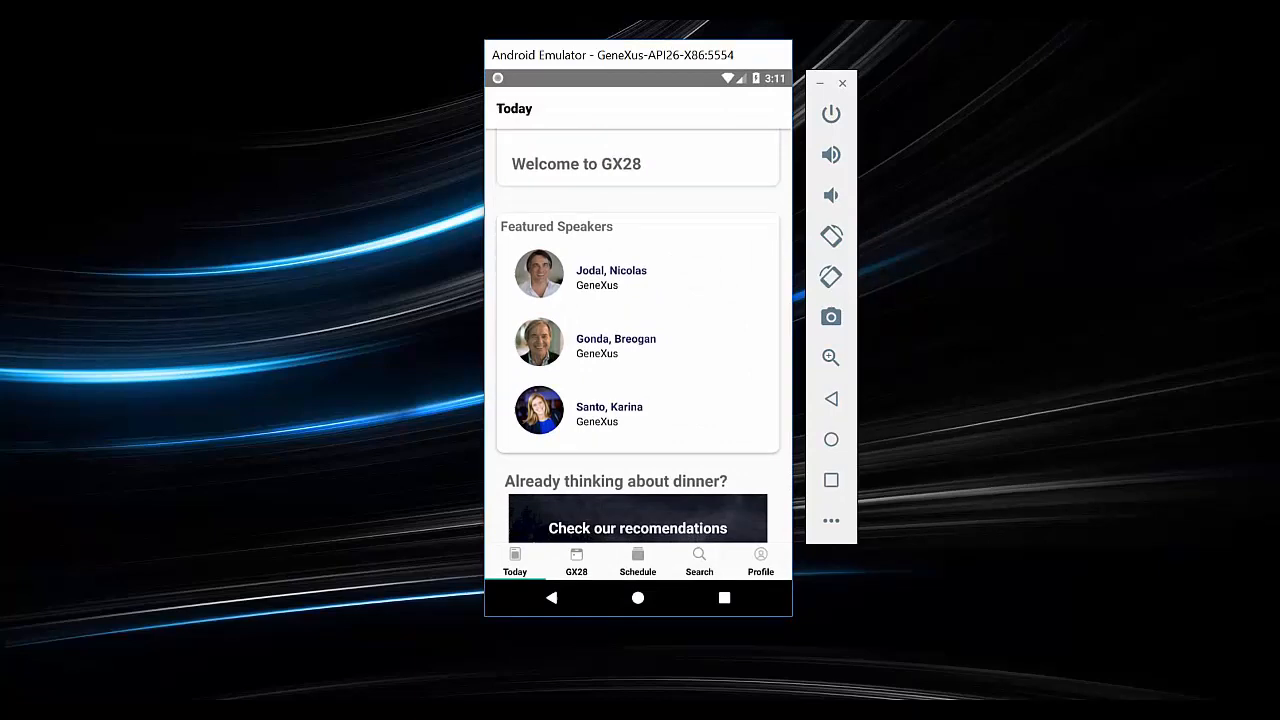
{"action": "left_click", "coordinate": [611, 277]}
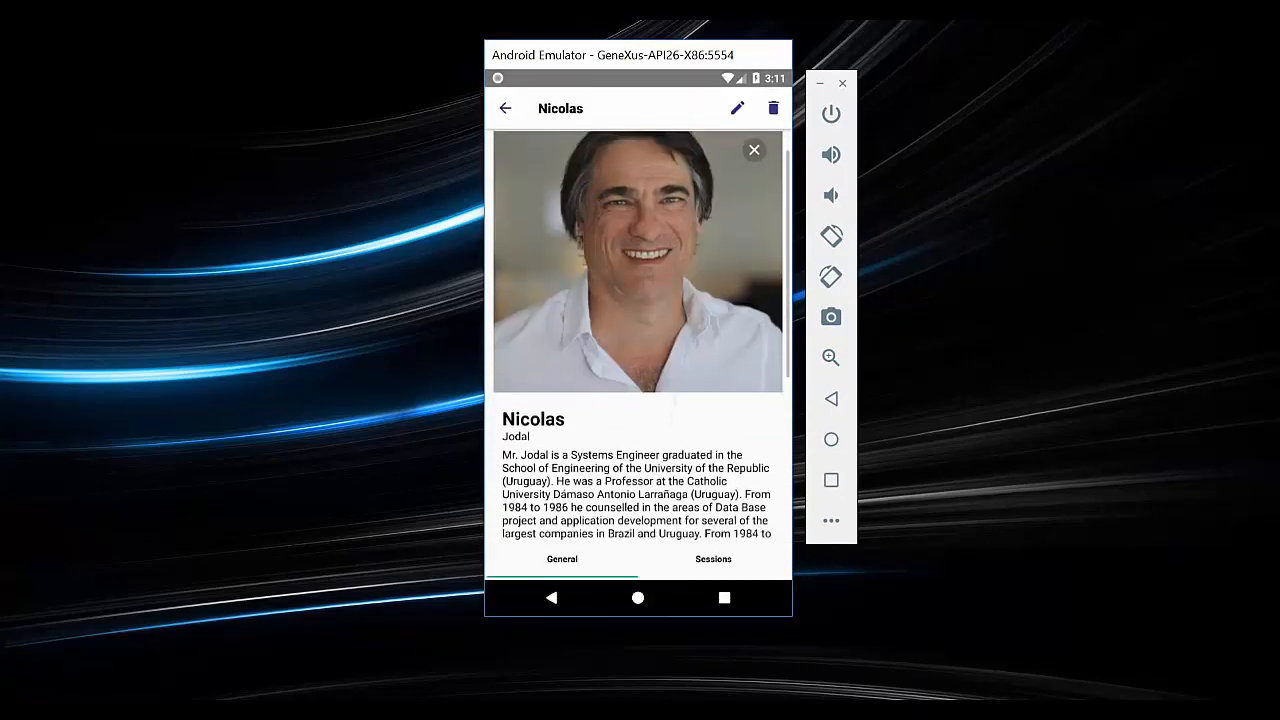
{"action": "scroll", "scroll_direction": "down", "scroll_amount": 3}
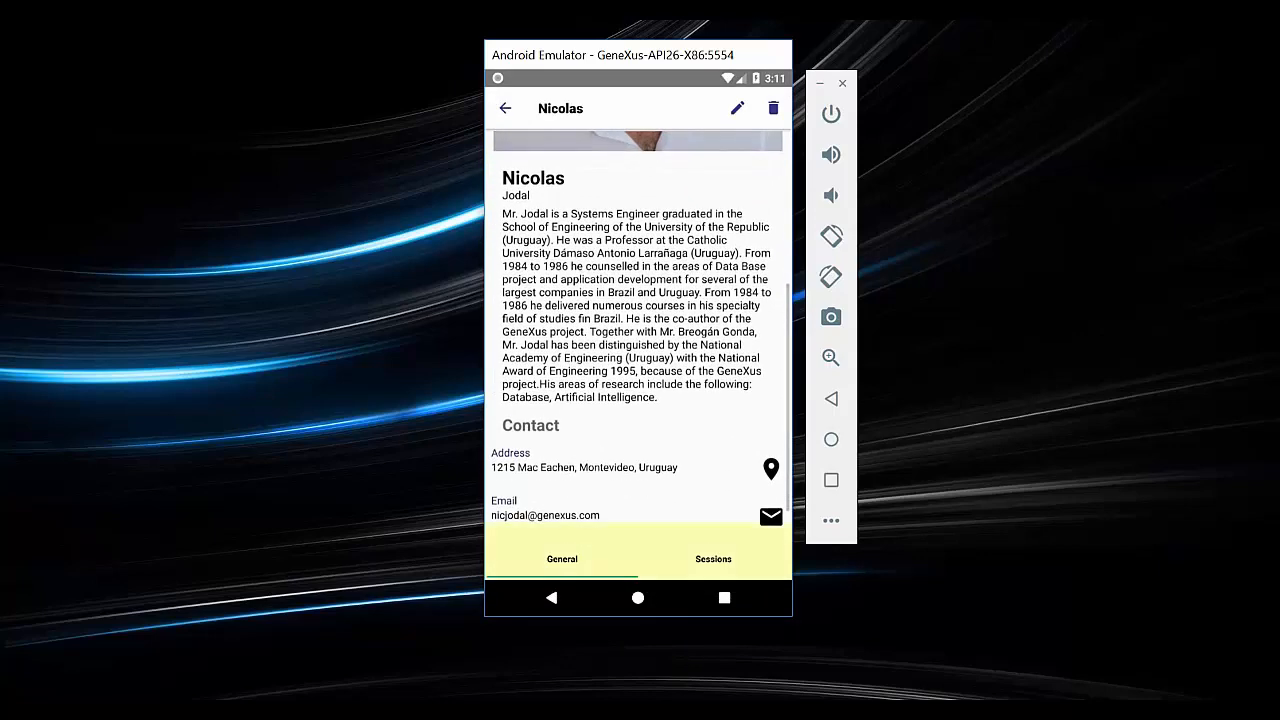
{"action": "scroll", "scroll_direction": "down", "scroll_amount": 3}
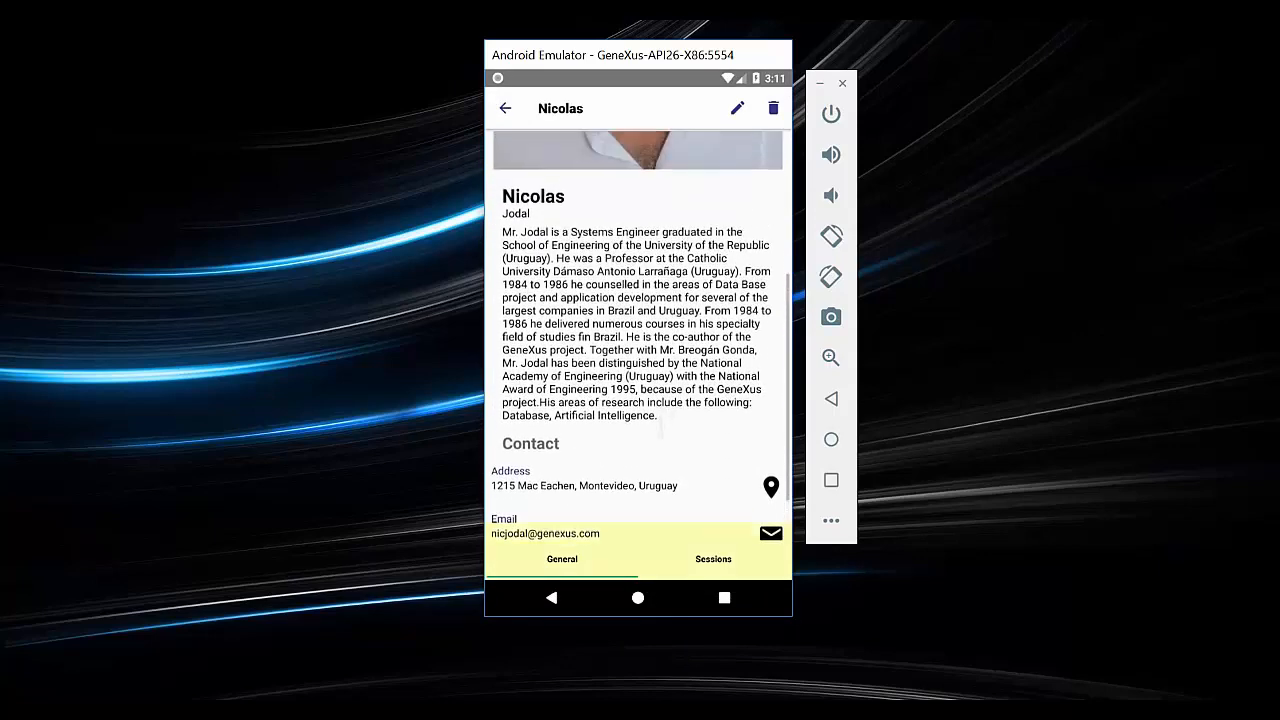
{"action": "scroll", "scroll_direction": "down", "scroll_amount": 3}
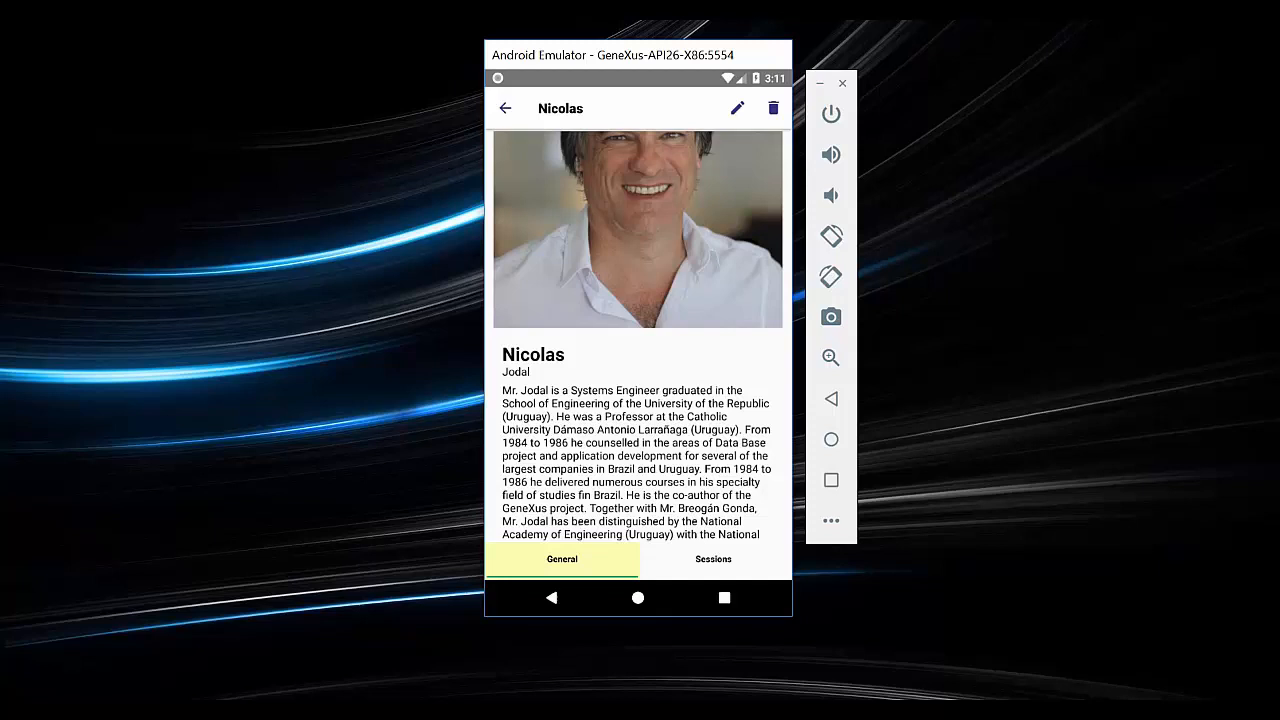
{"action": "left_click", "coordinate": [713, 559]}
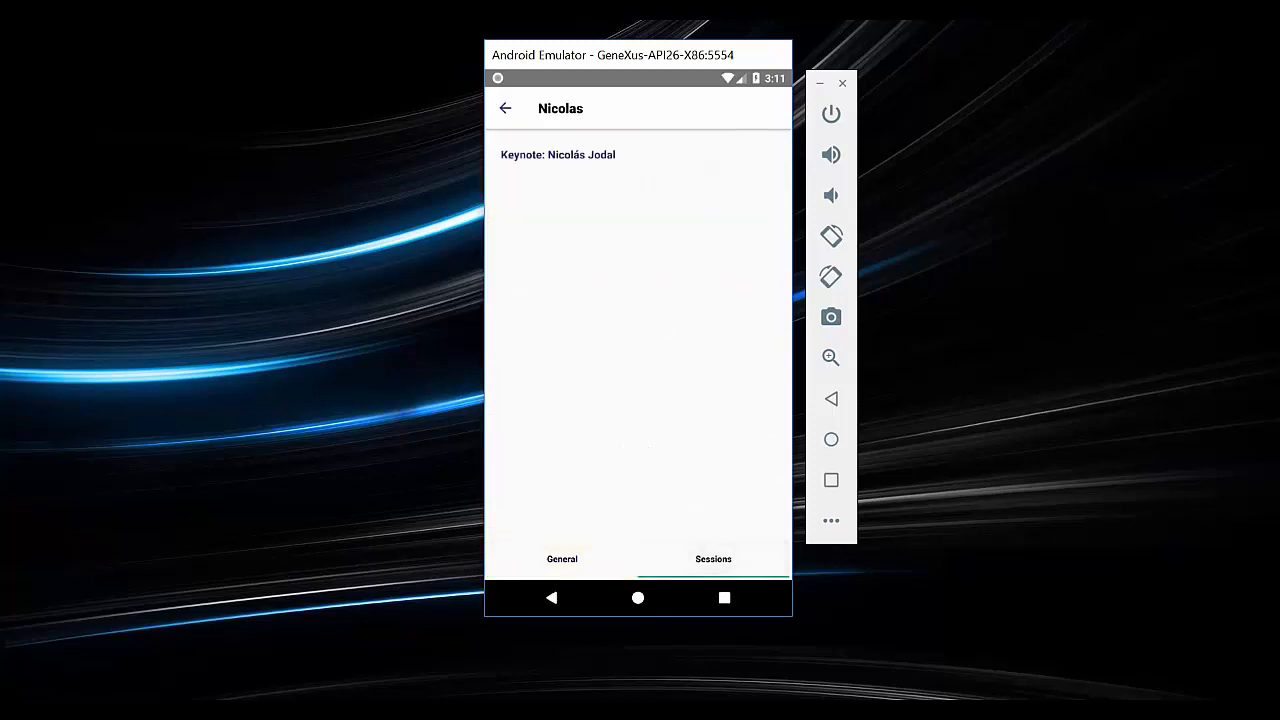
{"action": "left_click", "coordinate": [562, 558]}
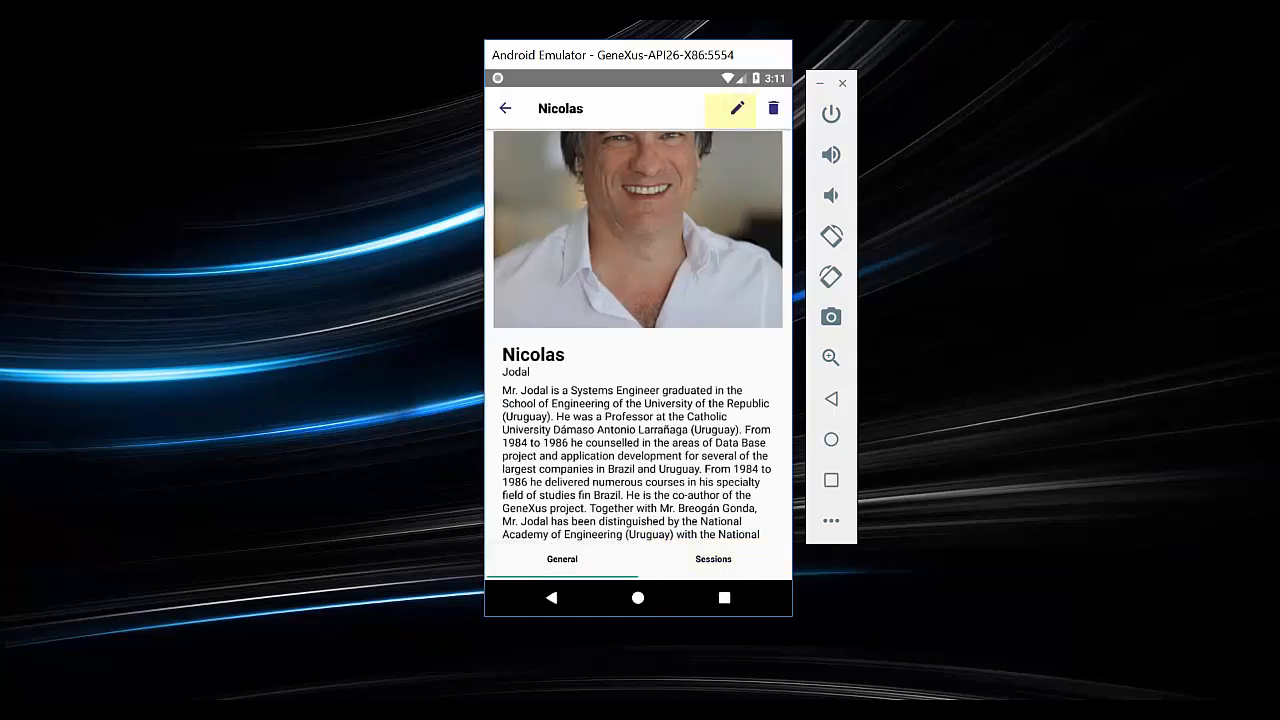
Edit the speaker's first name to Carlos and save the change
{"action": "left_click", "coordinate": [736, 108]}
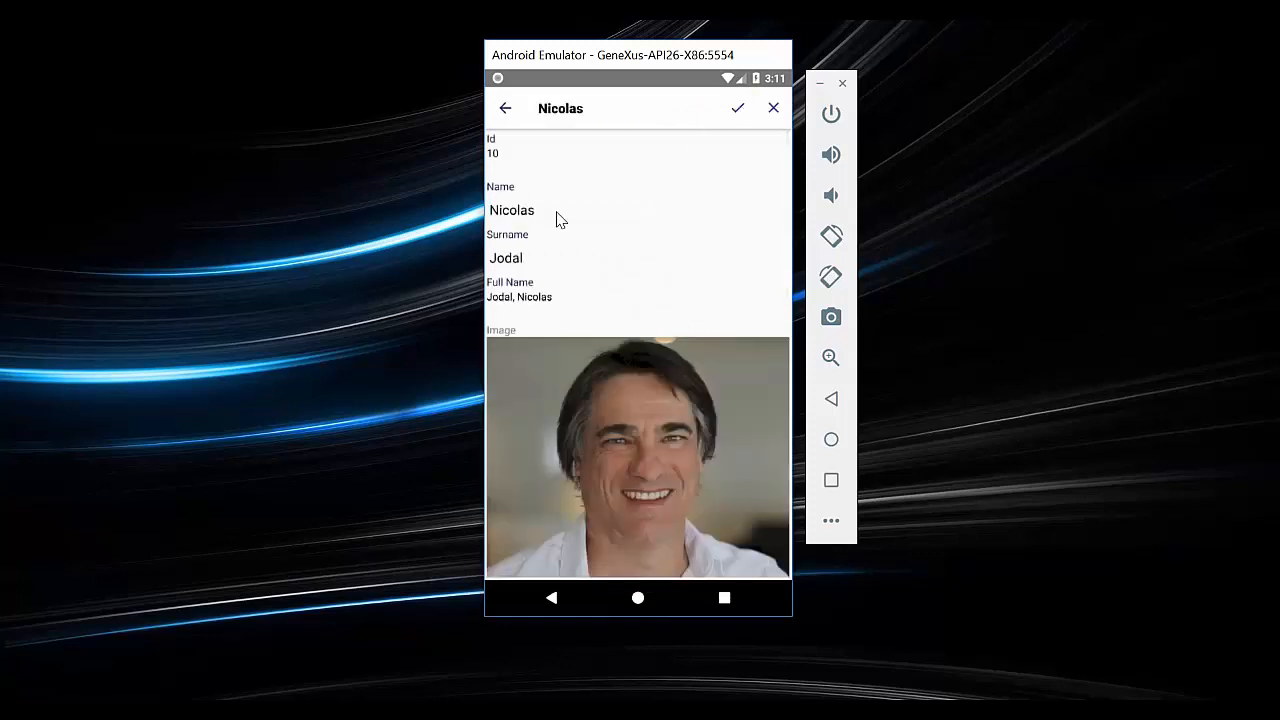
{"action": "left_click", "coordinate": [512, 210]}
{"action": "type", "text": "N"}
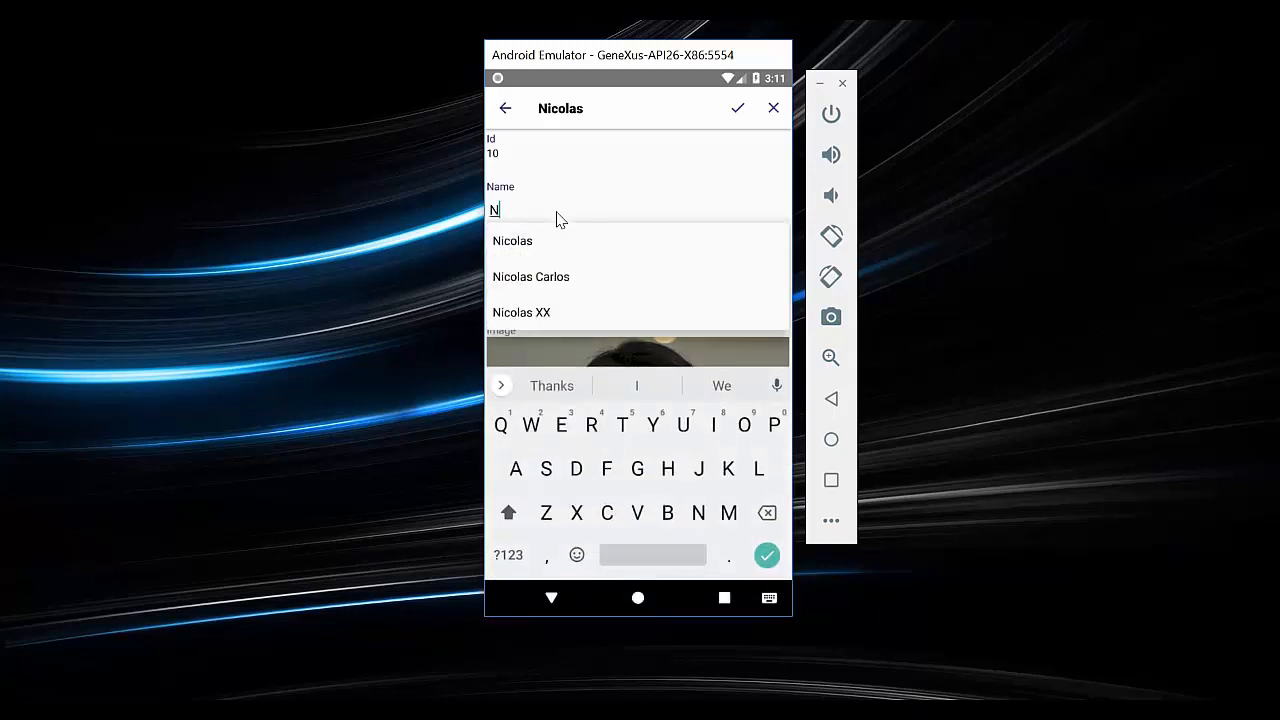
{"action": "type", "text": "Carlos"}
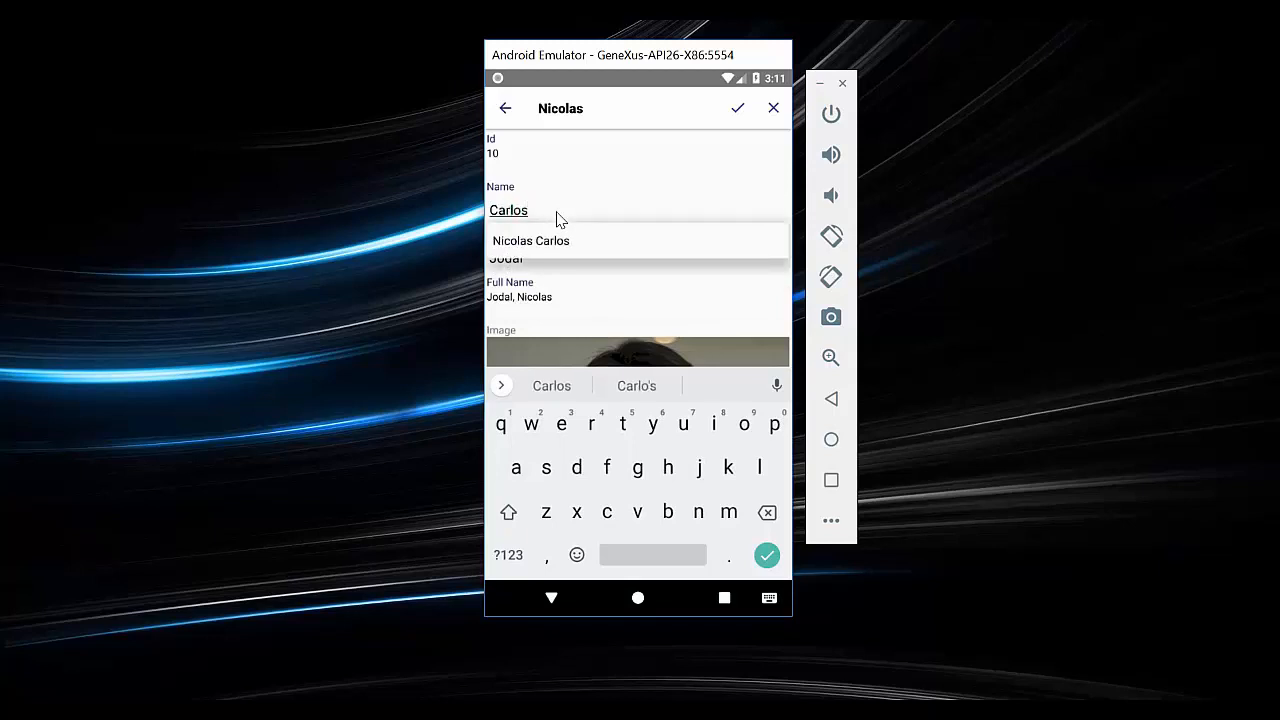
{"action": "mouse_move", "coordinate": [740, 125]}
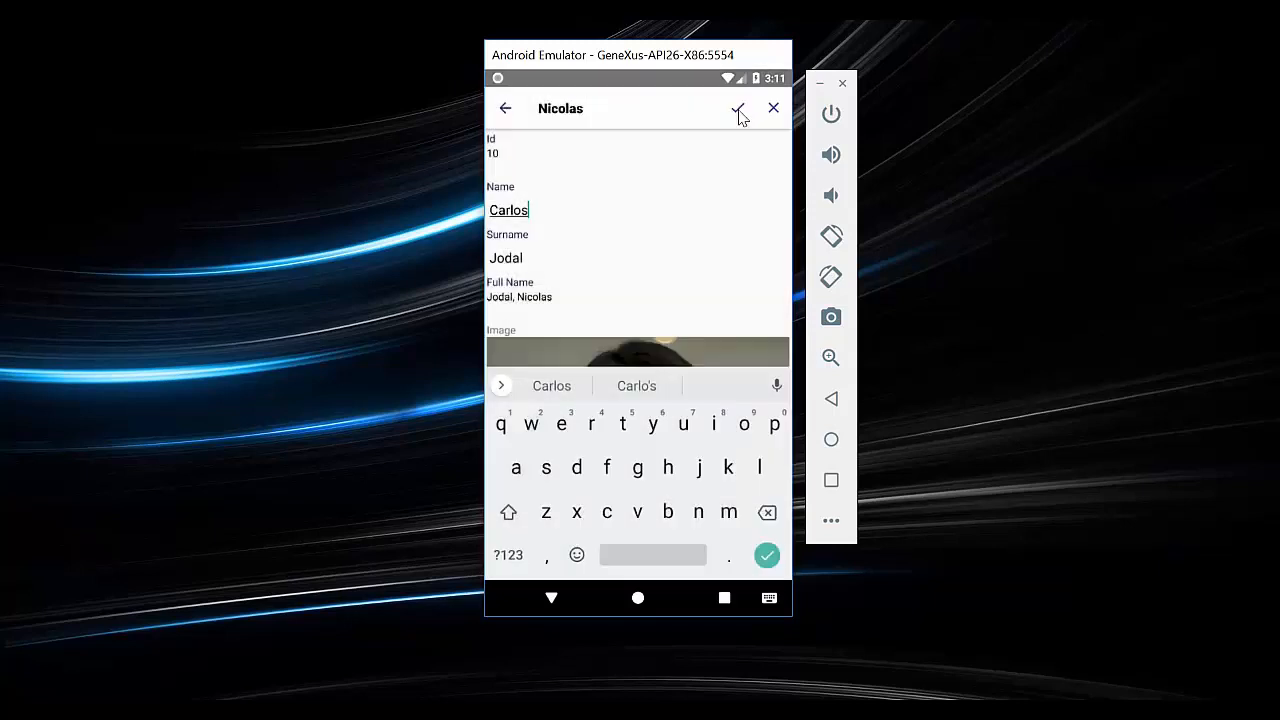
{"action": "left_click", "coordinate": [738, 108]}
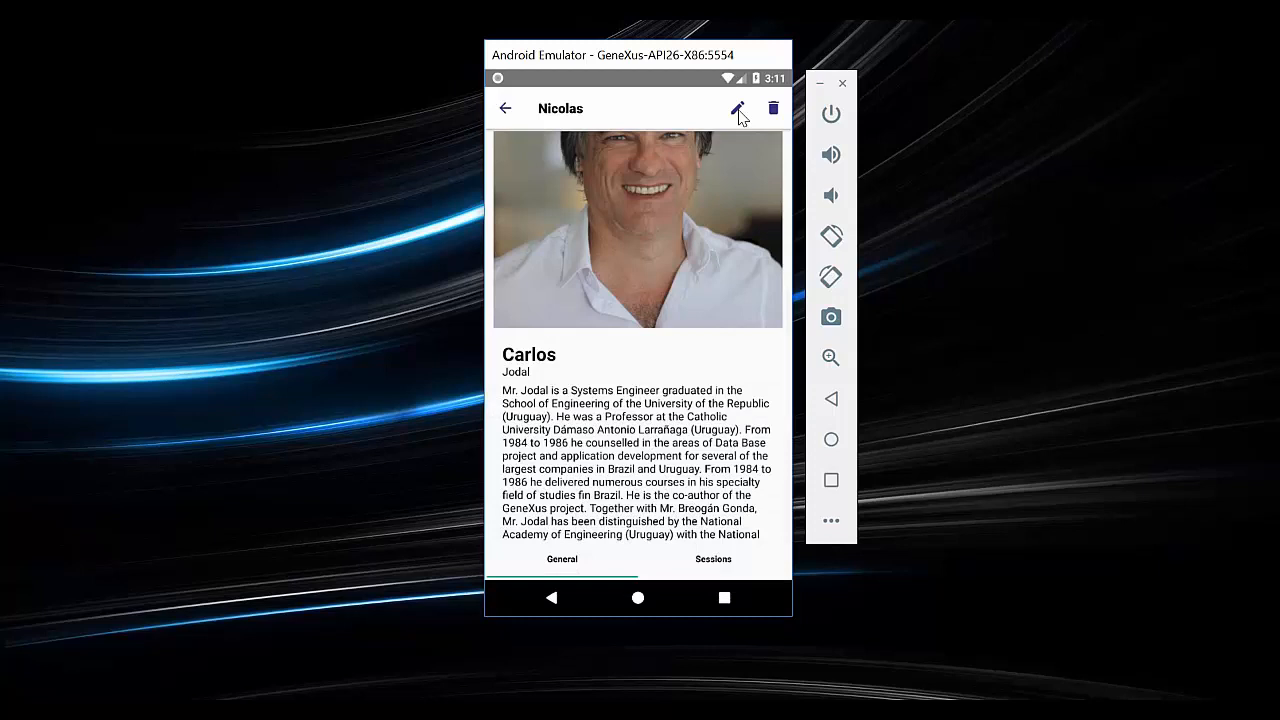
Start deleting the speaker record, then cancel the deletion
{"action": "left_click", "coordinate": [772, 108]}
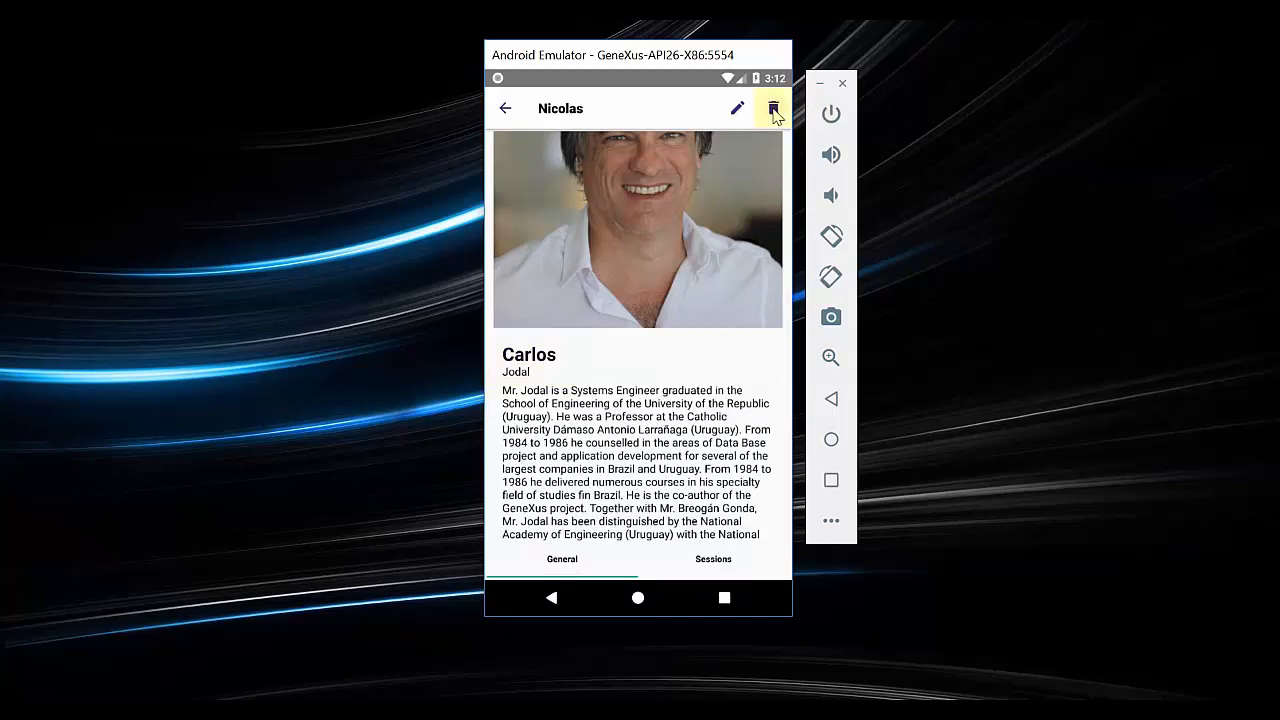
{"action": "left_click", "coordinate": [771, 108]}
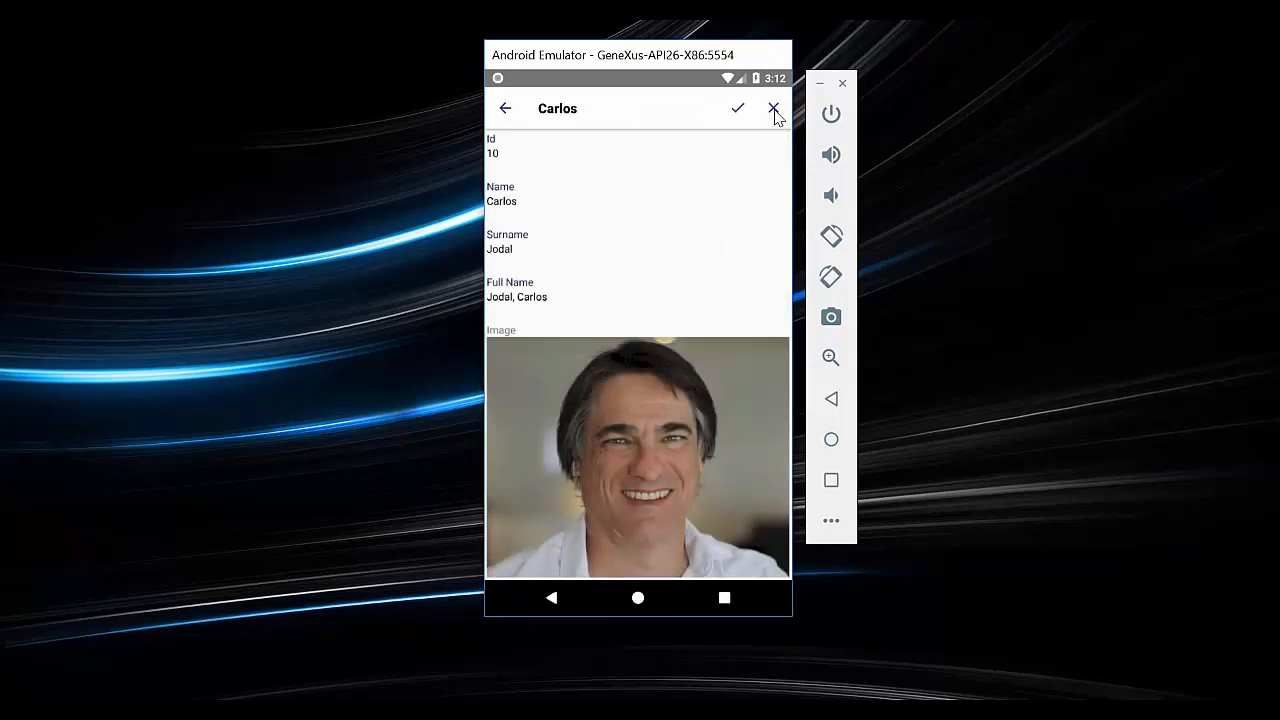
{"action": "left_click", "coordinate": [774, 108]}
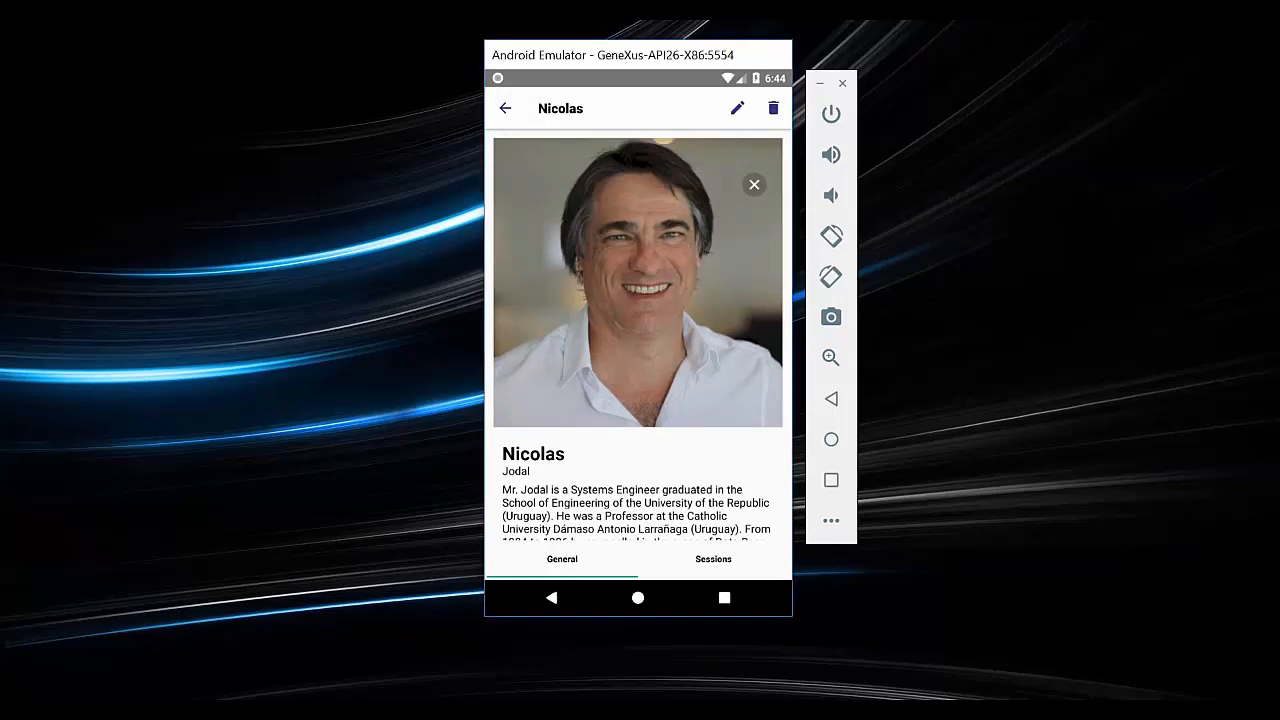
Browse recommended restaurants, view Don Peperone's 15% discount details, and dismiss the lunch-time prompt
{"action": "left_click", "coordinate": [505, 108]}
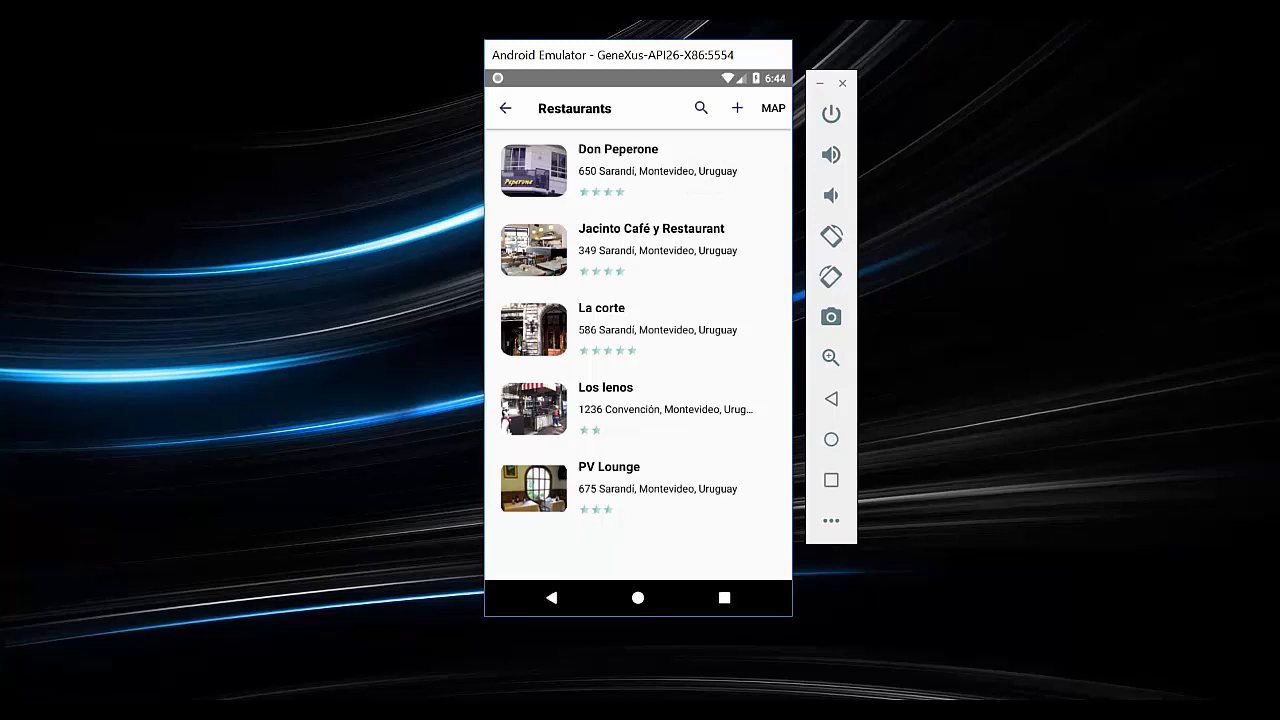
{"action": "left_click", "coordinate": [617, 170]}
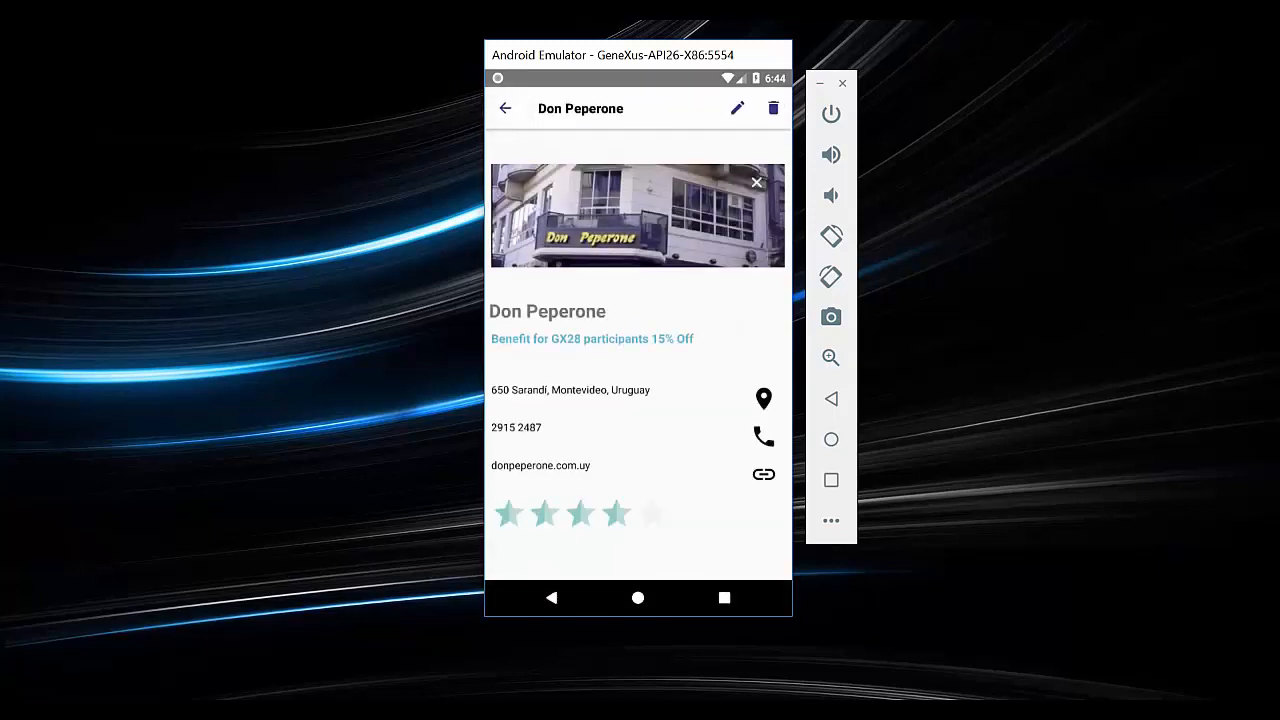
{"action": "left_click", "coordinate": [505, 108]}
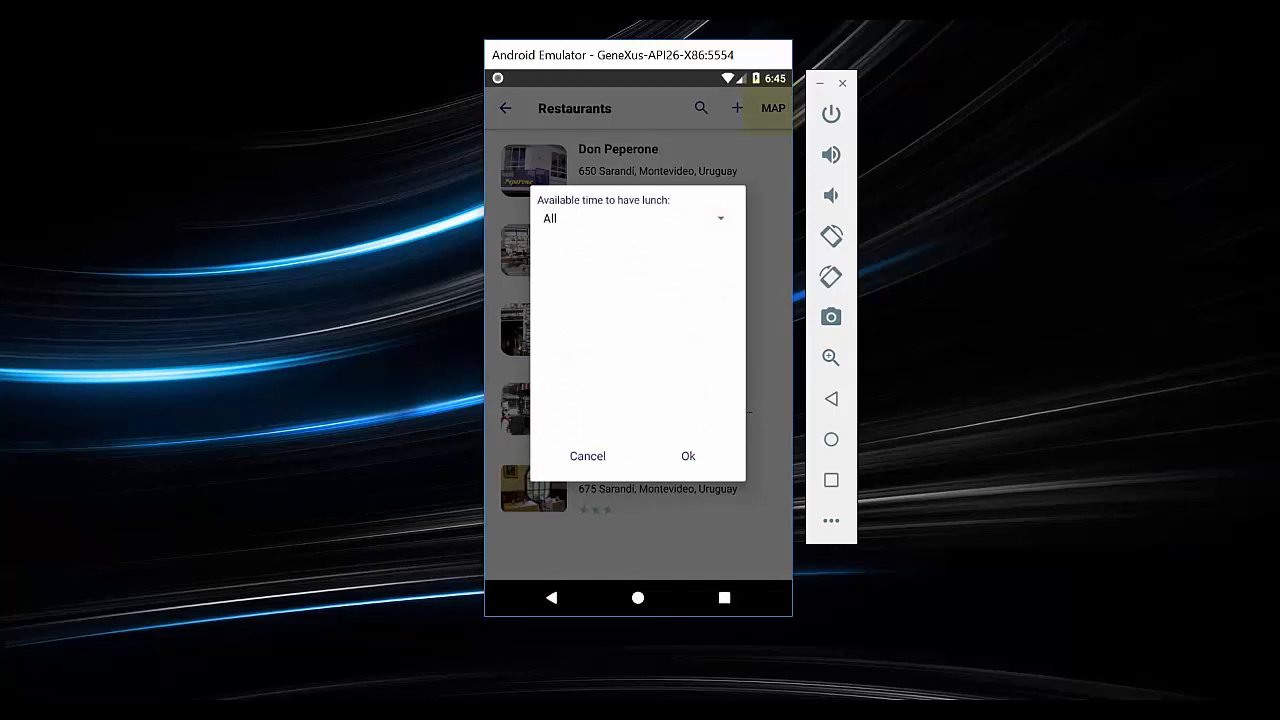
{"action": "left_click", "coordinate": [688, 456]}
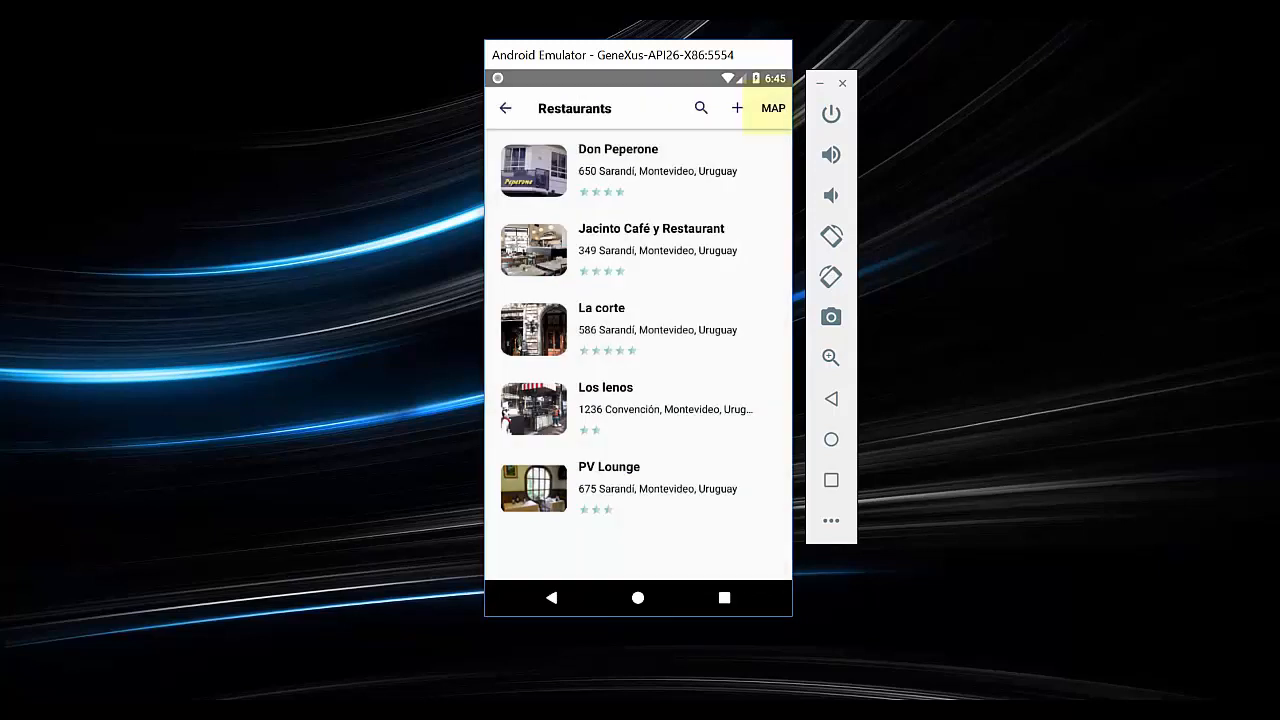
{"action": "left_click", "coordinate": [772, 108]}
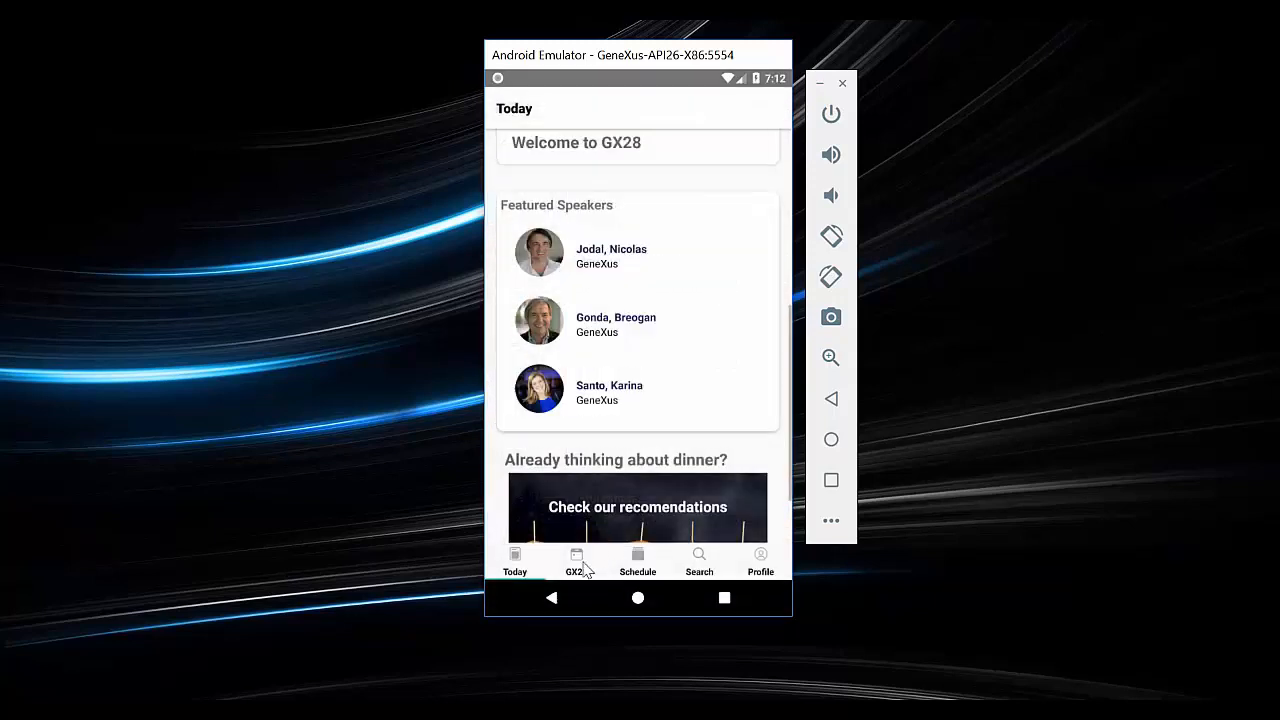
Scroll the GX28 overview's Speakers carousel and open the ViewAll speaker list
{"action": "left_click", "coordinate": [575, 562]}
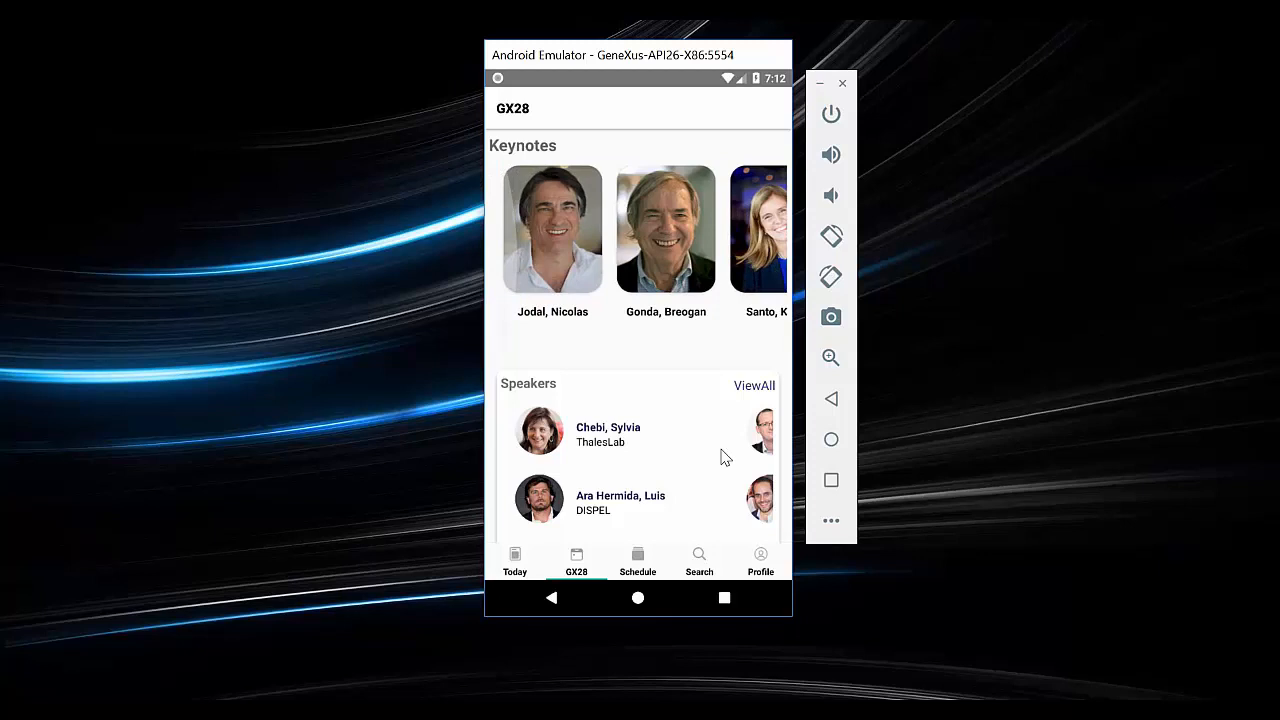
{"action": "scroll", "scroll_direction": "down", "scroll_amount": 3}
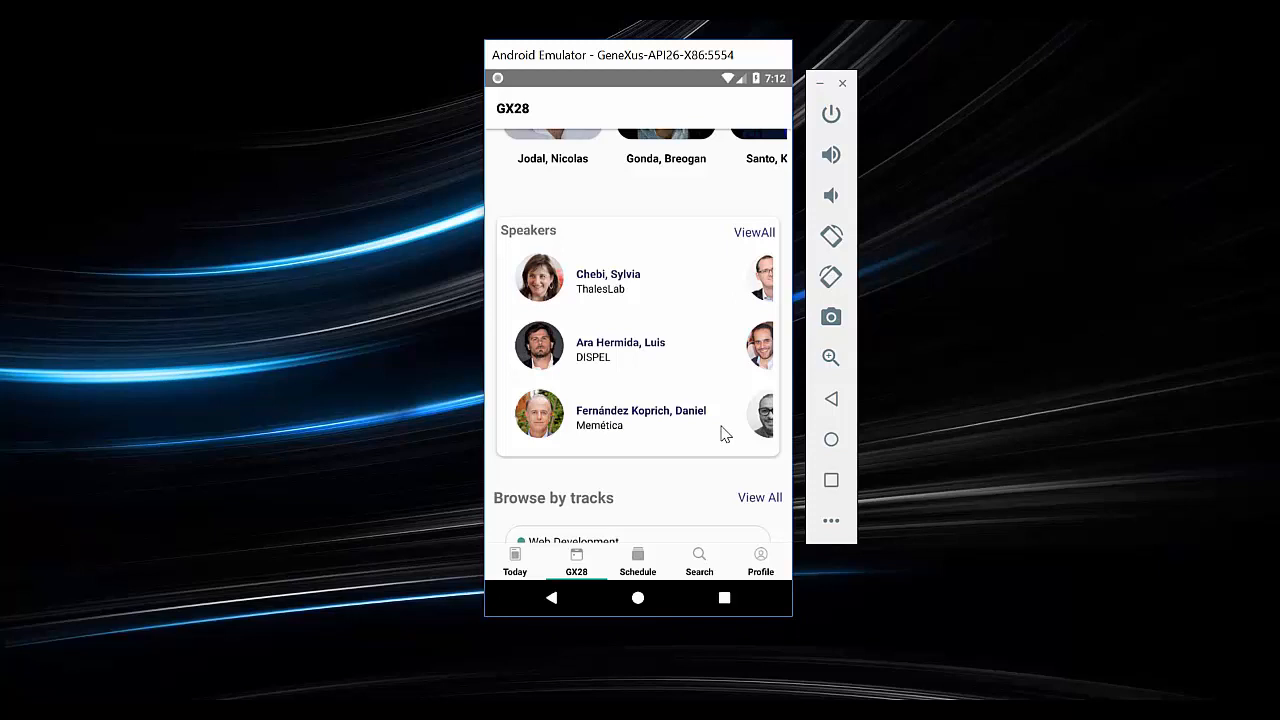
{"action": "mouse_move", "coordinate": [742, 425]}
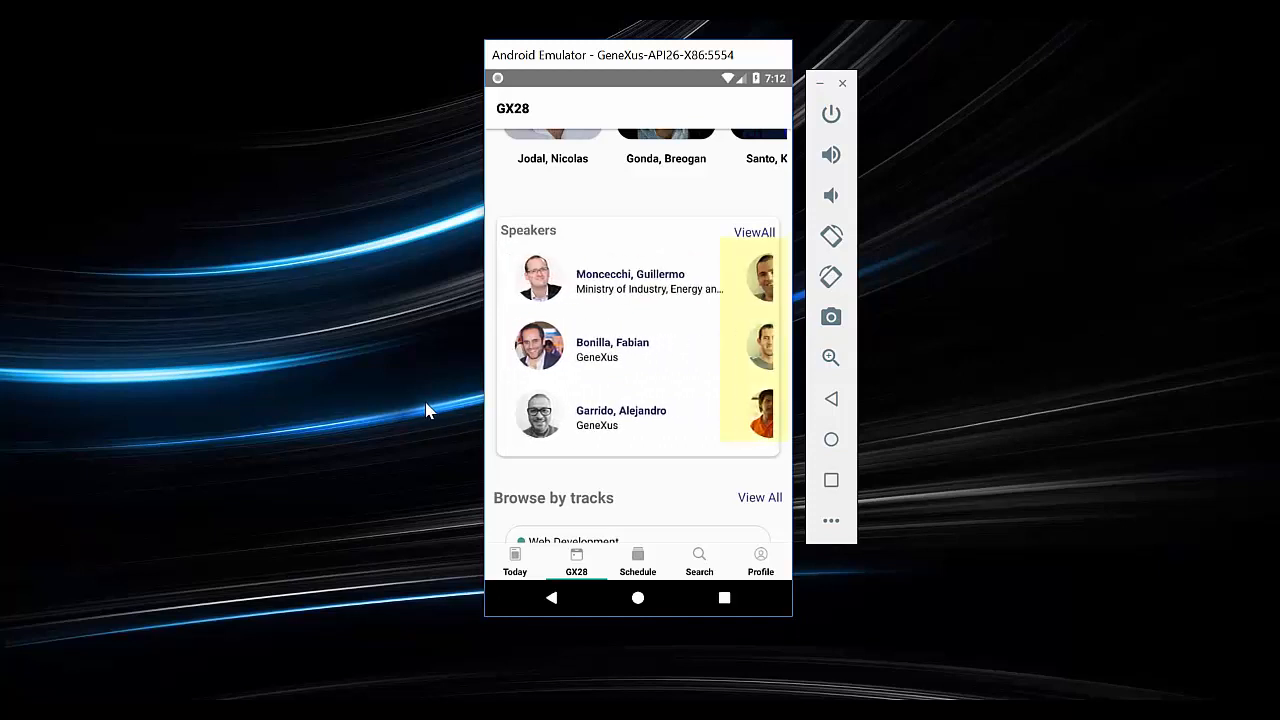
{"action": "mouse_move", "coordinate": [673, 427]}
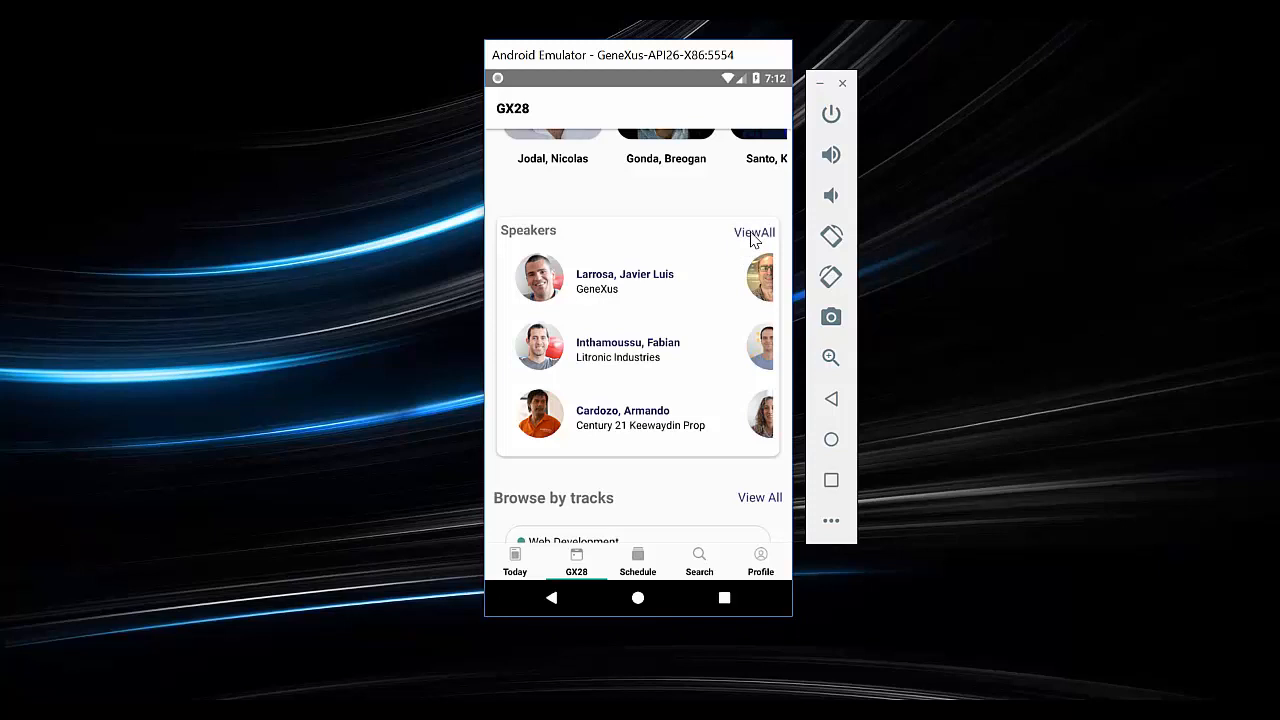
{"action": "left_click", "coordinate": [753, 232]}
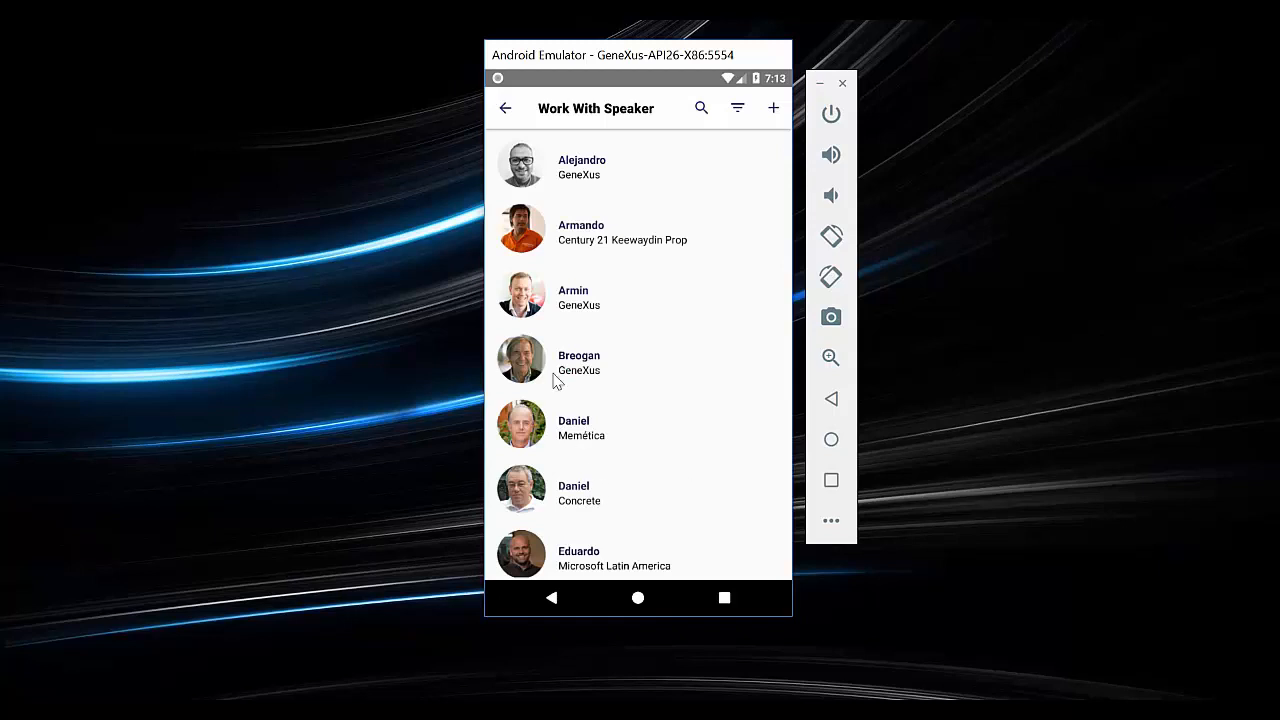
{"action": "mouse_move", "coordinate": [575, 185]}
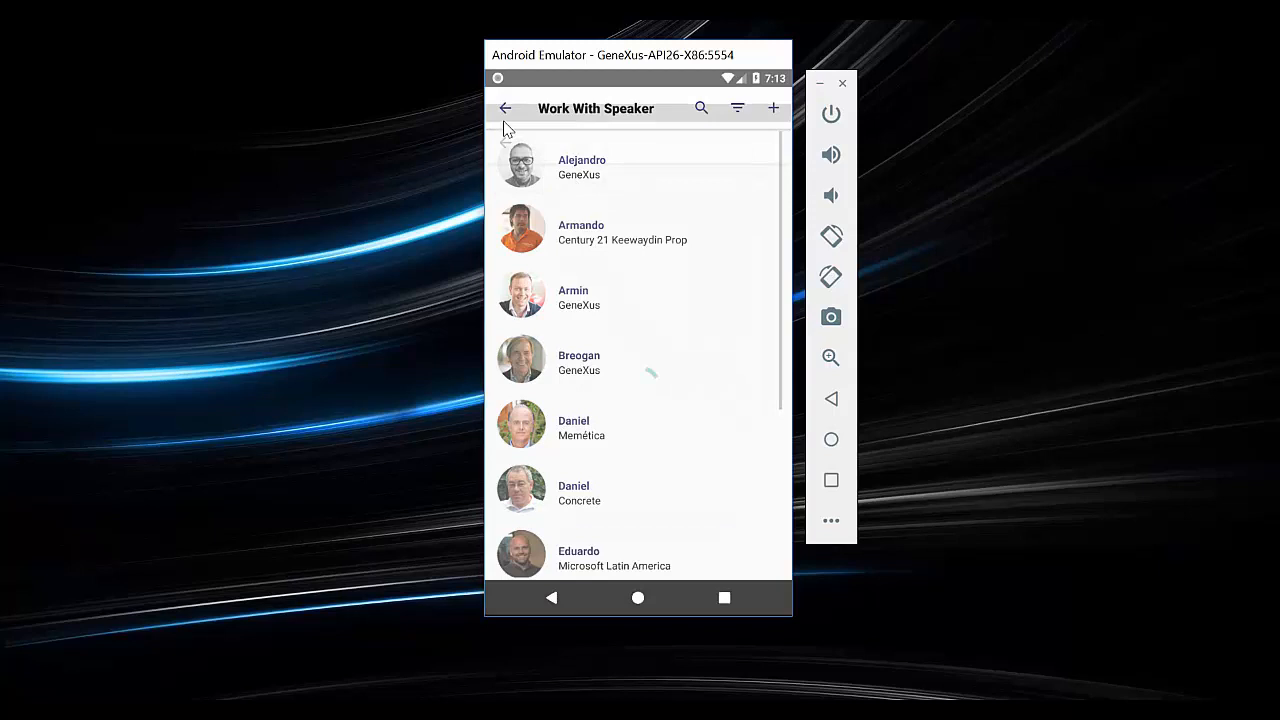
{"action": "left_click", "coordinate": [580, 165]}
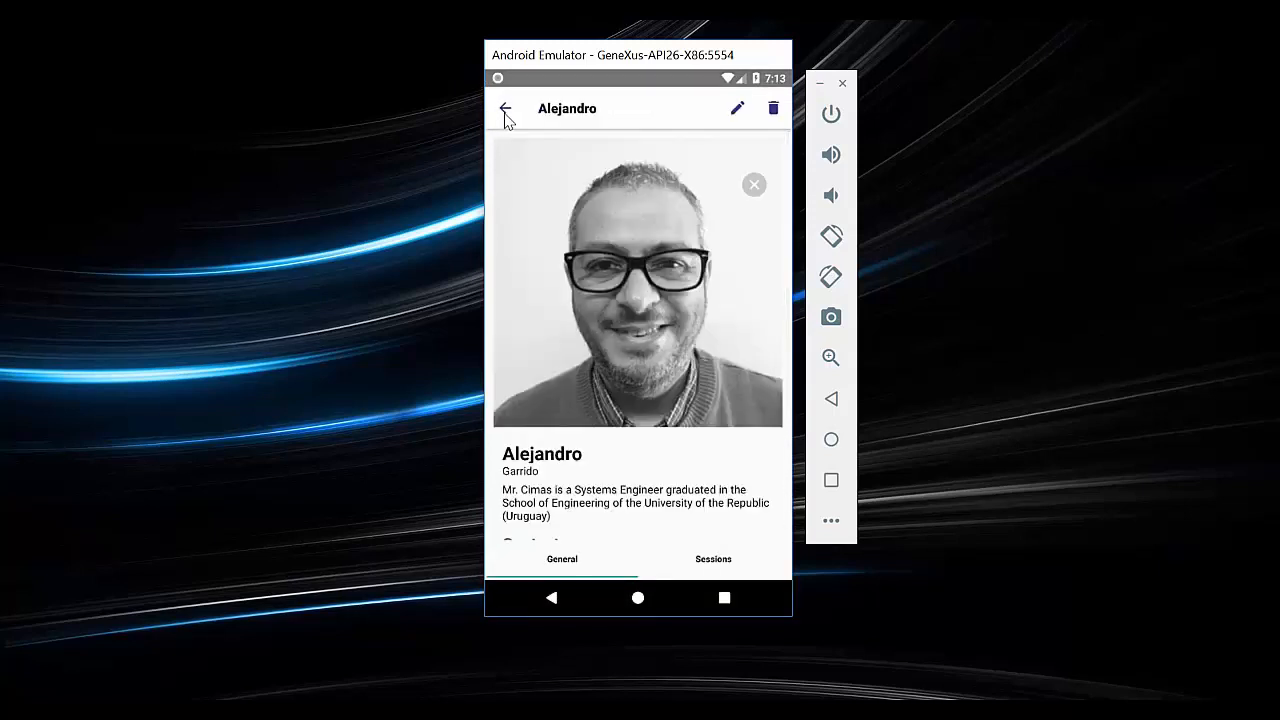
{"action": "left_click", "coordinate": [505, 108]}
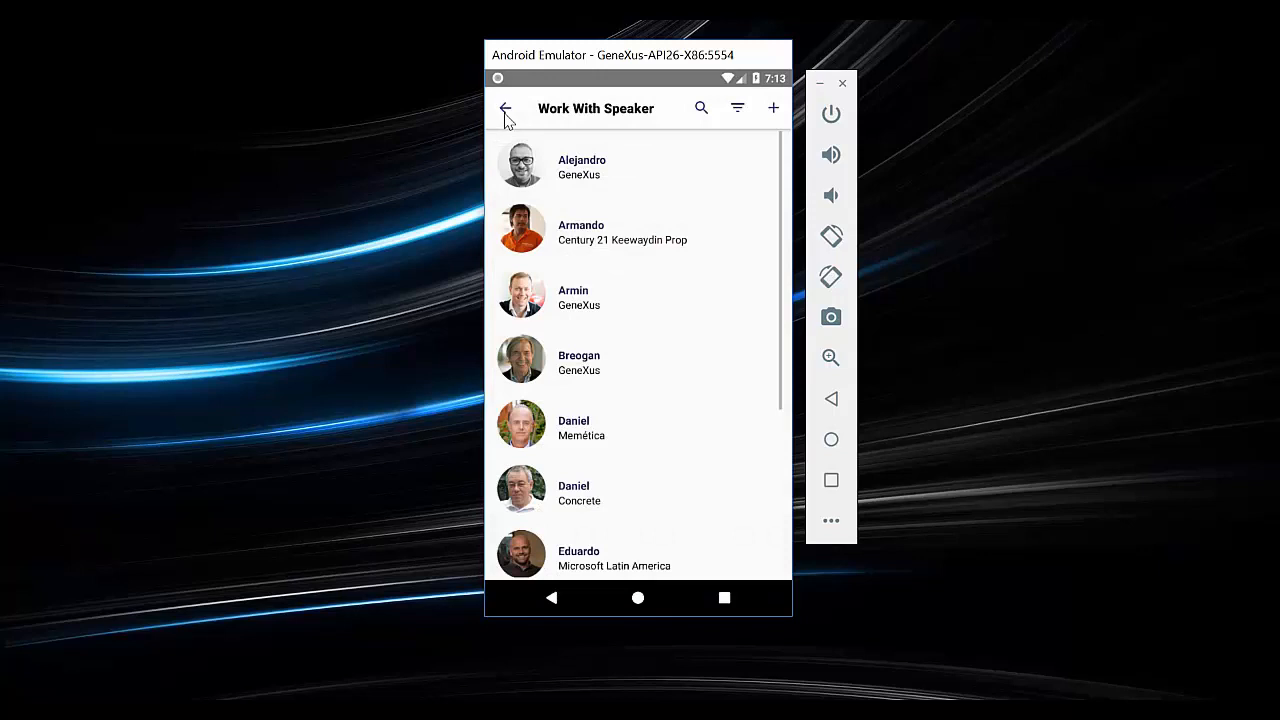
{"action": "left_click", "coordinate": [505, 108]}
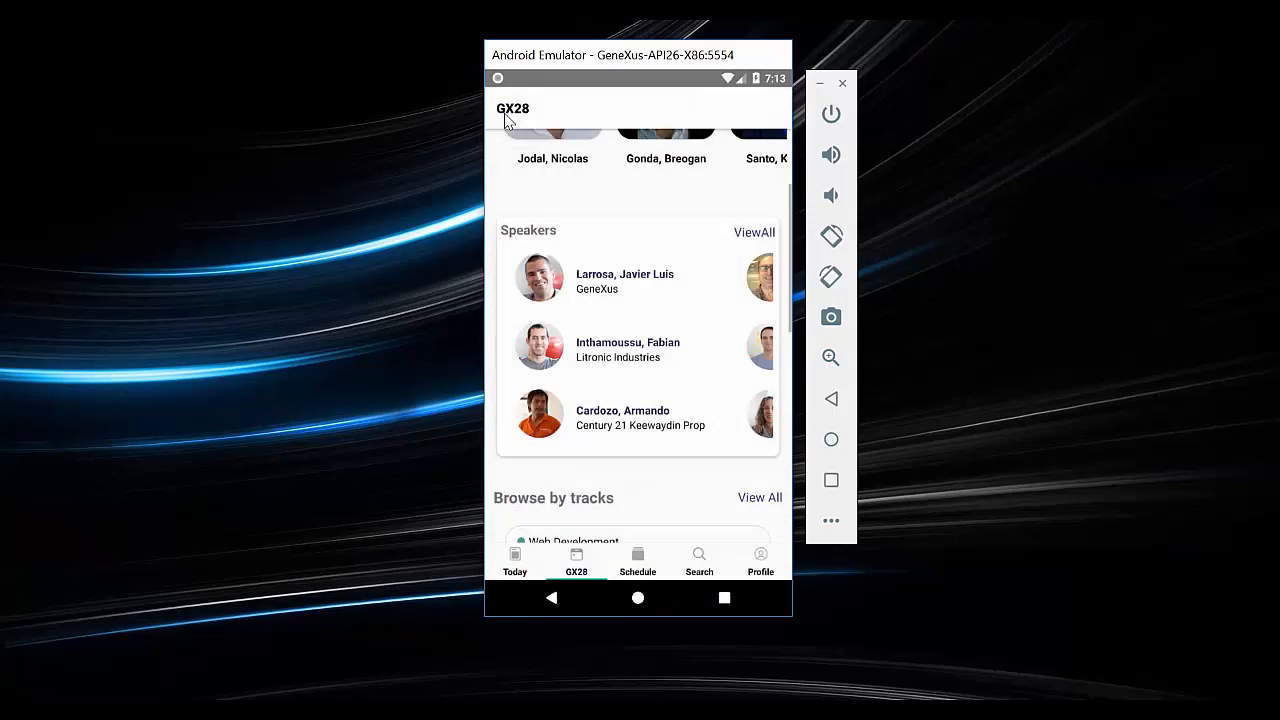
{"action": "mouse_move", "coordinate": [672, 505]}
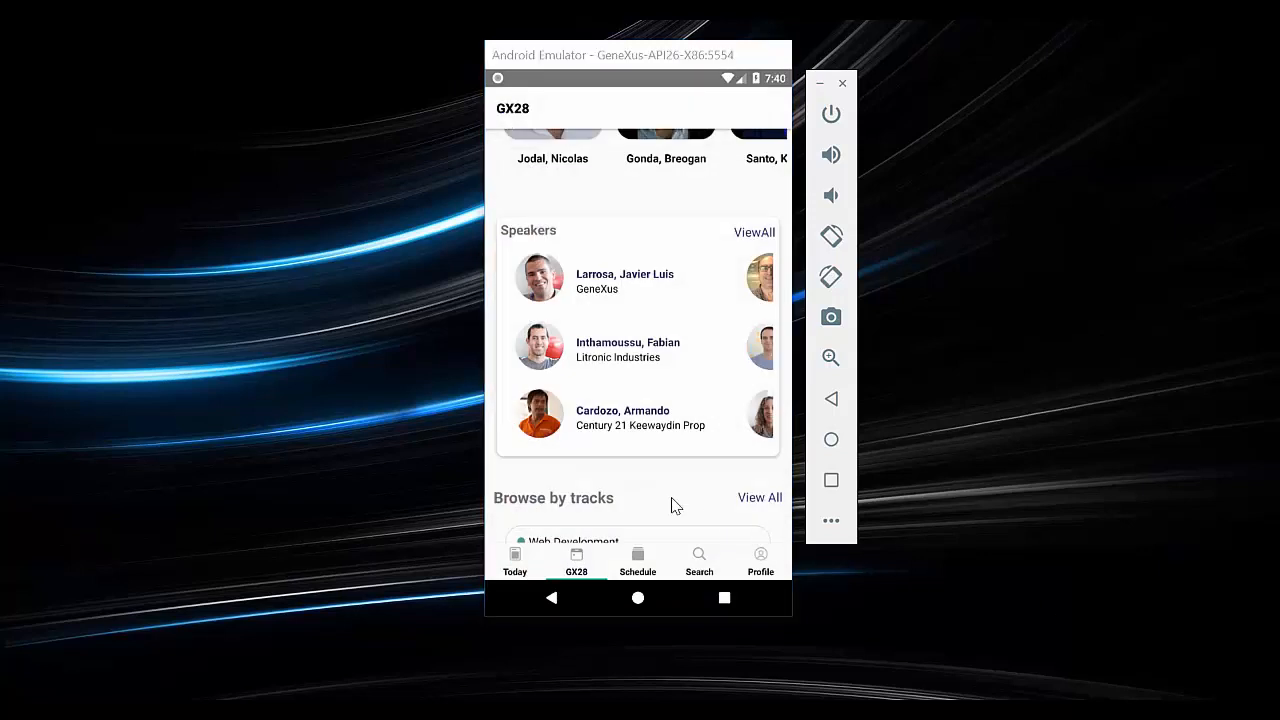
Check the Web Development track and Featured Sessions, then switch to the Schedule tab
{"action": "scroll", "scroll_direction": "down", "scroll_amount": 3}
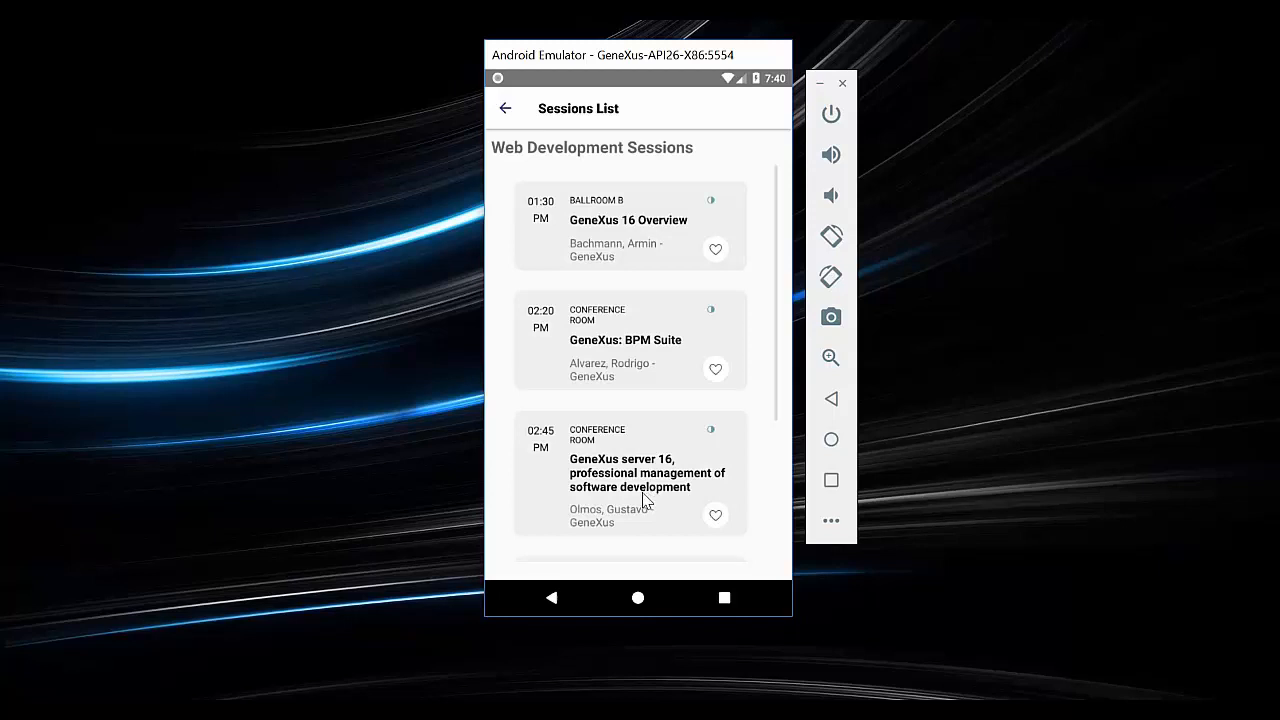
{"action": "scroll", "scroll_direction": "down", "scroll_amount": 3}
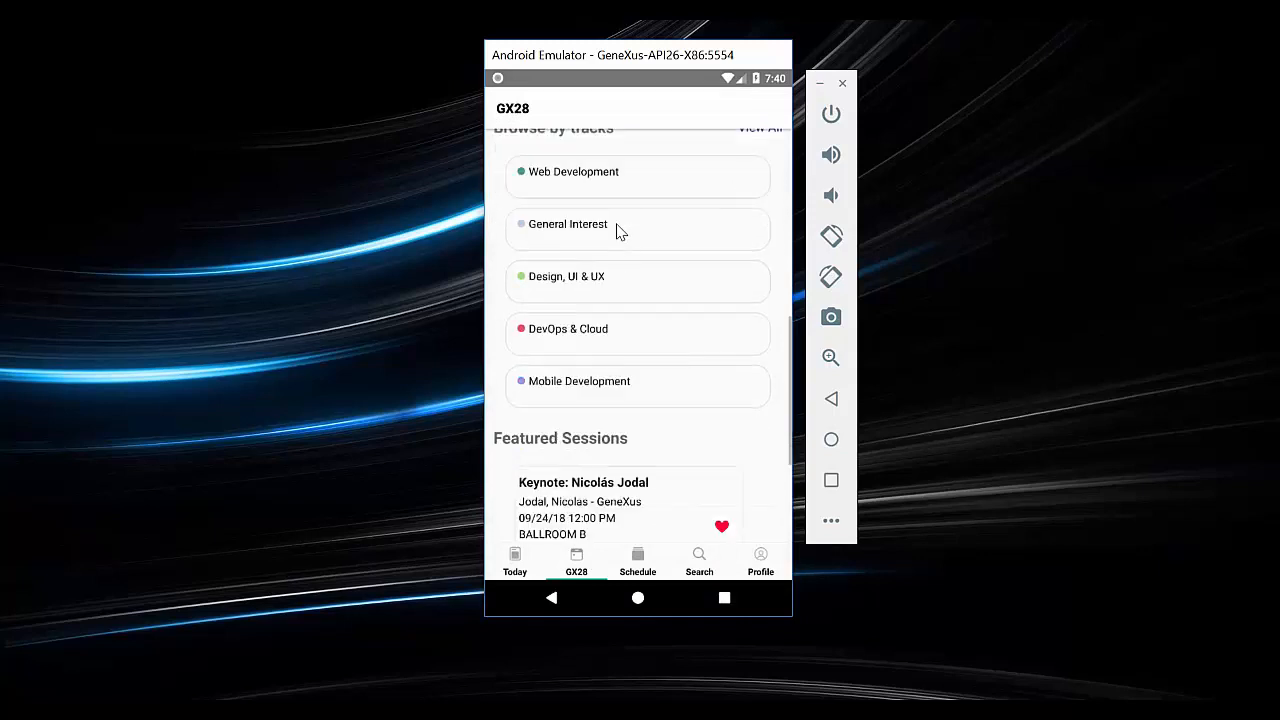
{"action": "scroll", "scroll_direction": "down", "scroll_amount": 3}
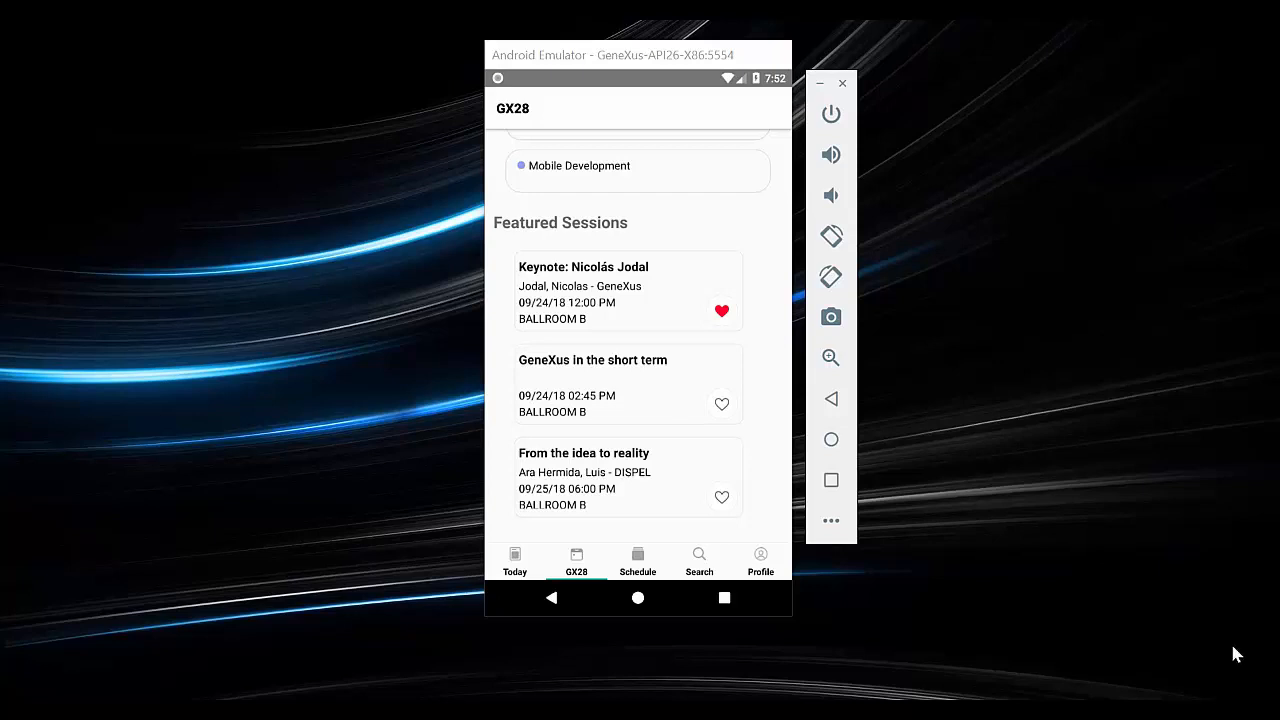
{"action": "left_click", "coordinate": [637, 560]}
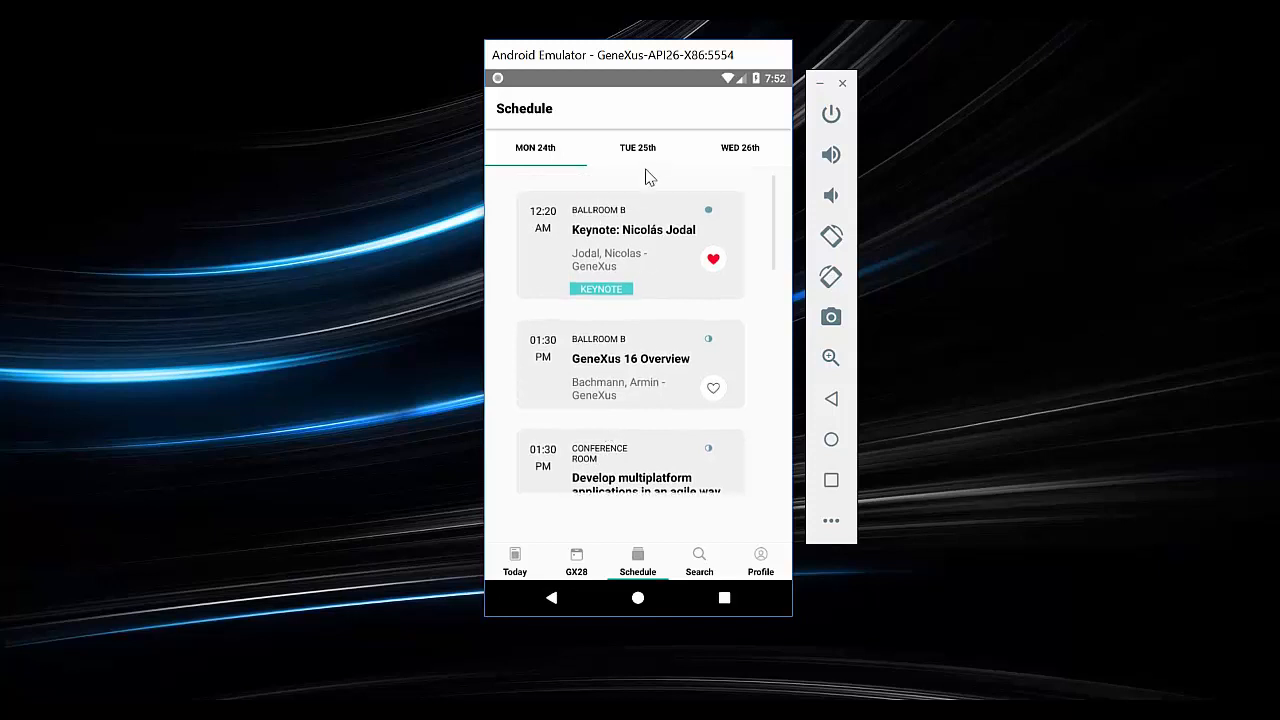
After a look at Tuesday, favourite Monday's 'Creating the system design, for large applications'
{"action": "left_click", "coordinate": [637, 147]}
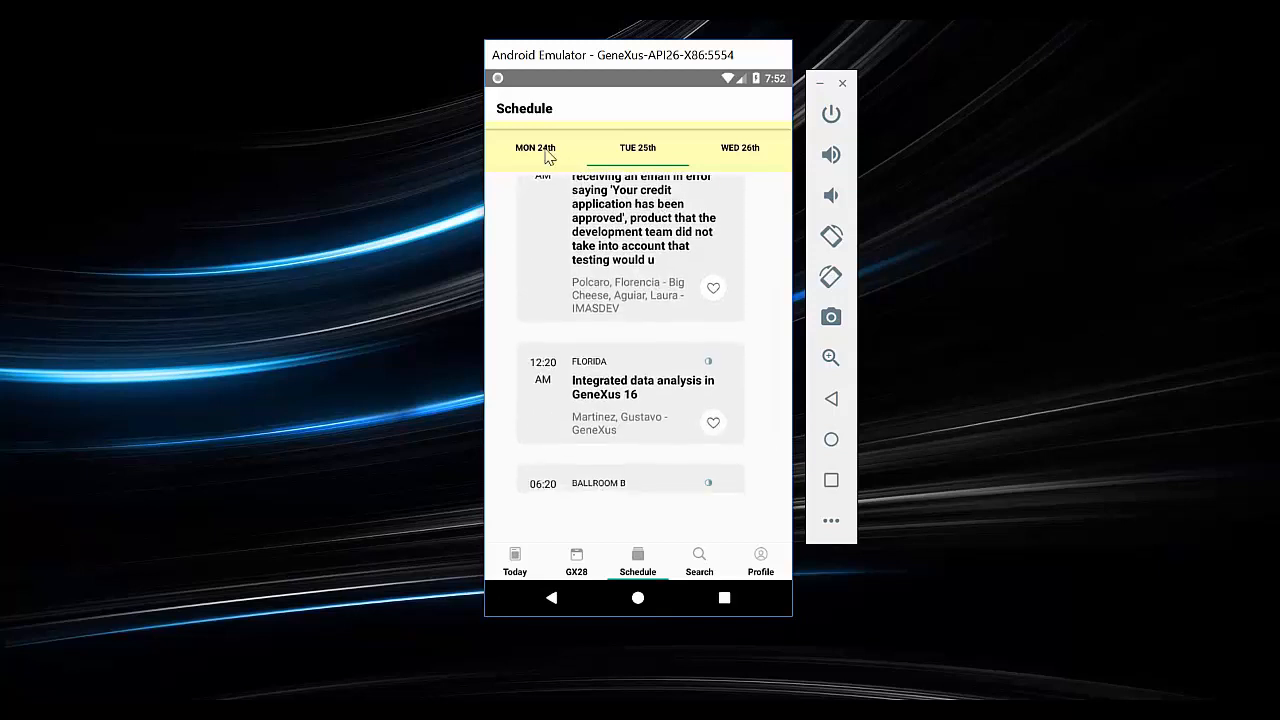
{"action": "left_click", "coordinate": [534, 147]}
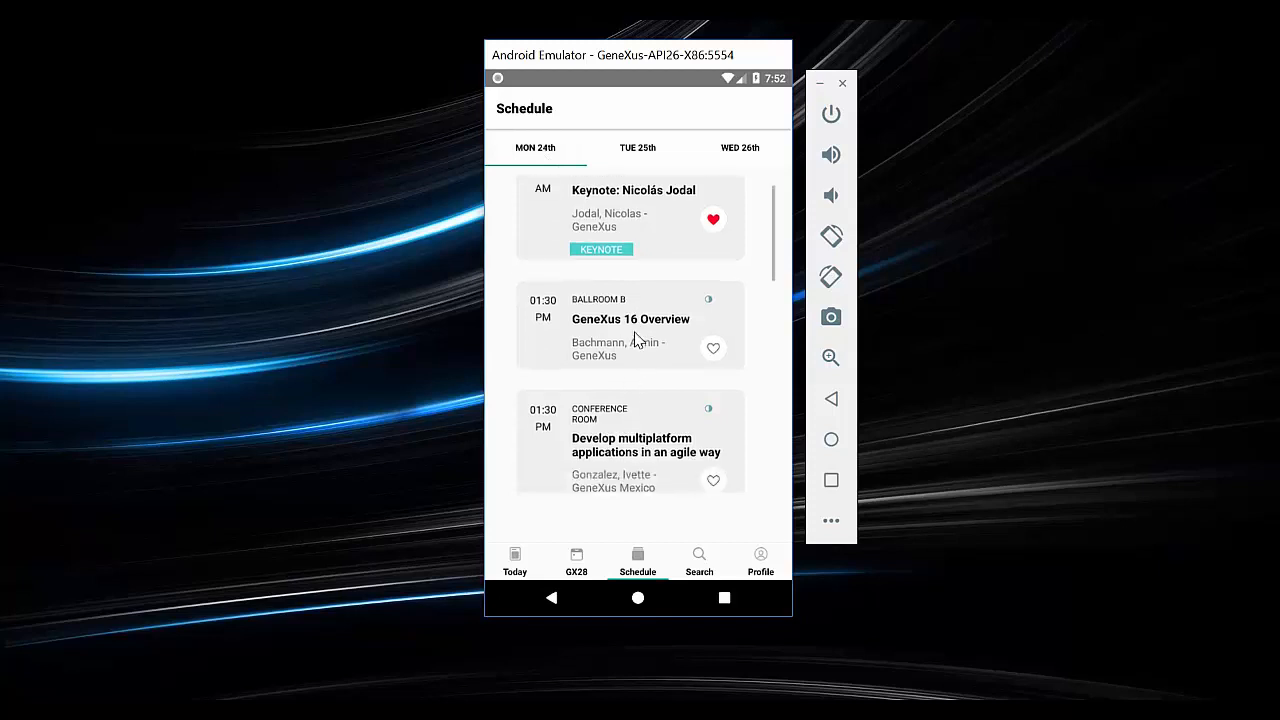
{"action": "scroll", "scroll_direction": "down", "scroll_amount": 3}
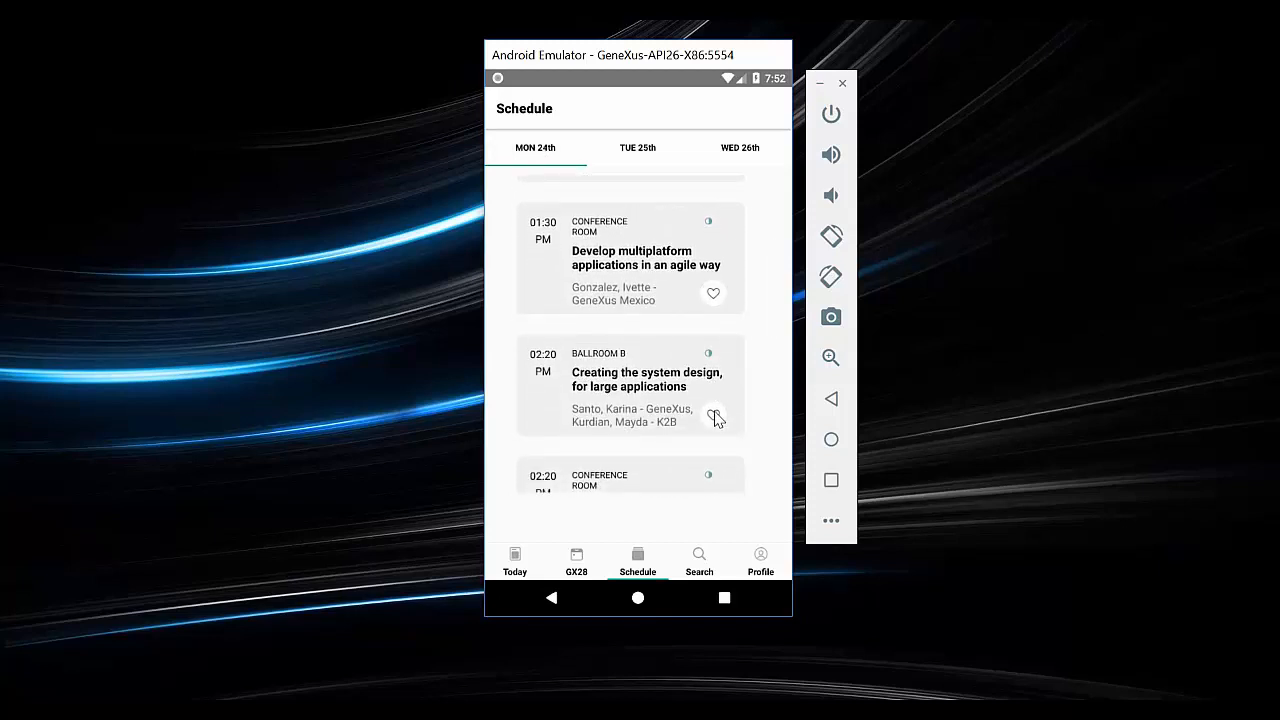
{"action": "left_click", "coordinate": [713, 415]}
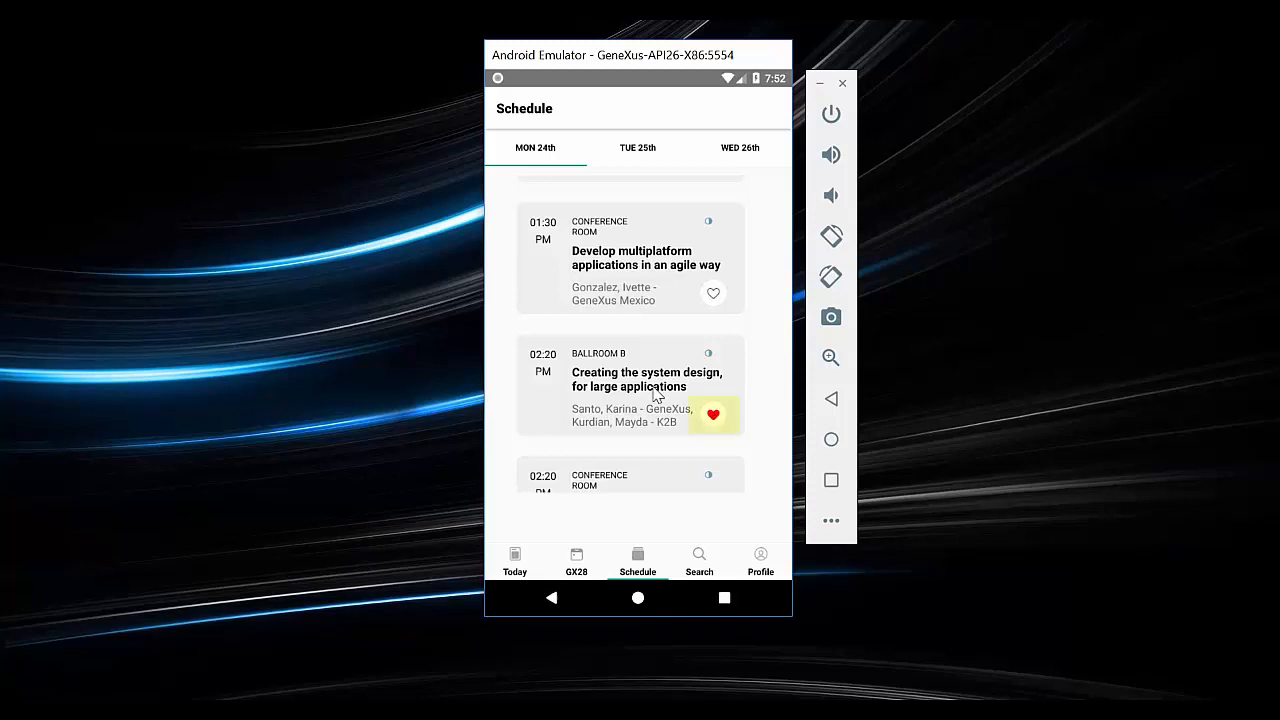
{"action": "left_click", "coordinate": [713, 414]}
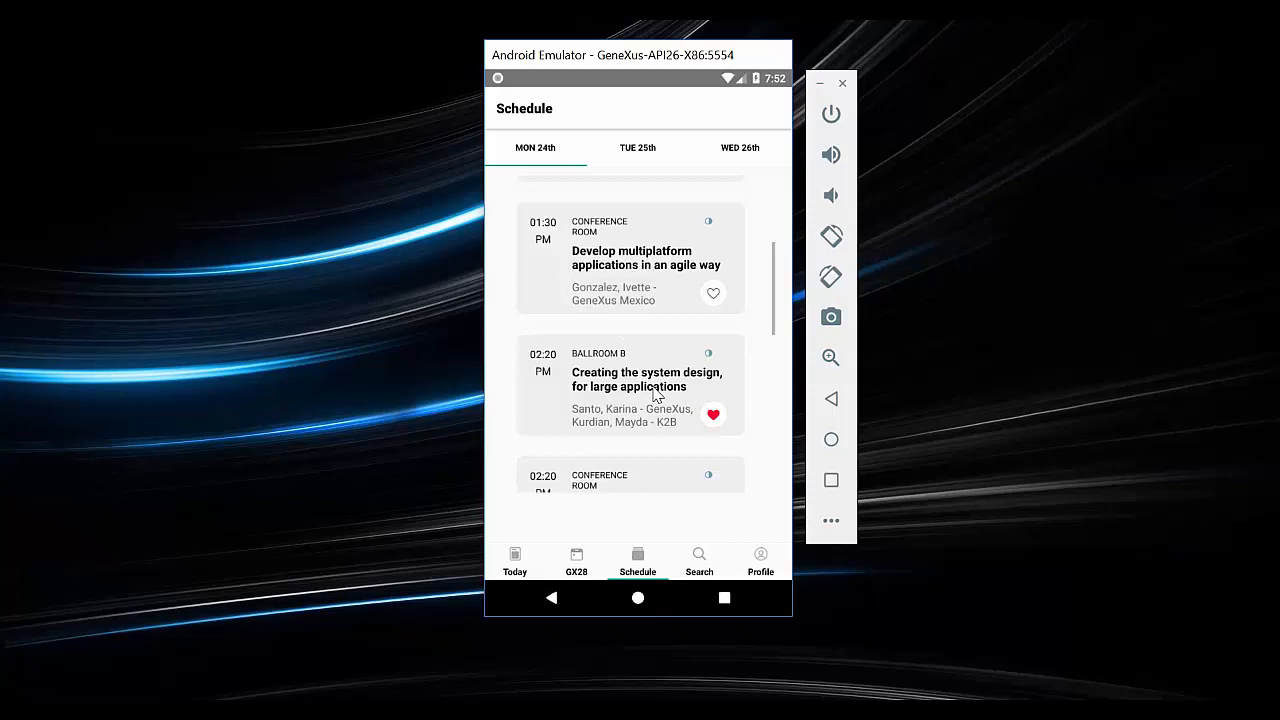
{"action": "left_click", "coordinate": [647, 379]}
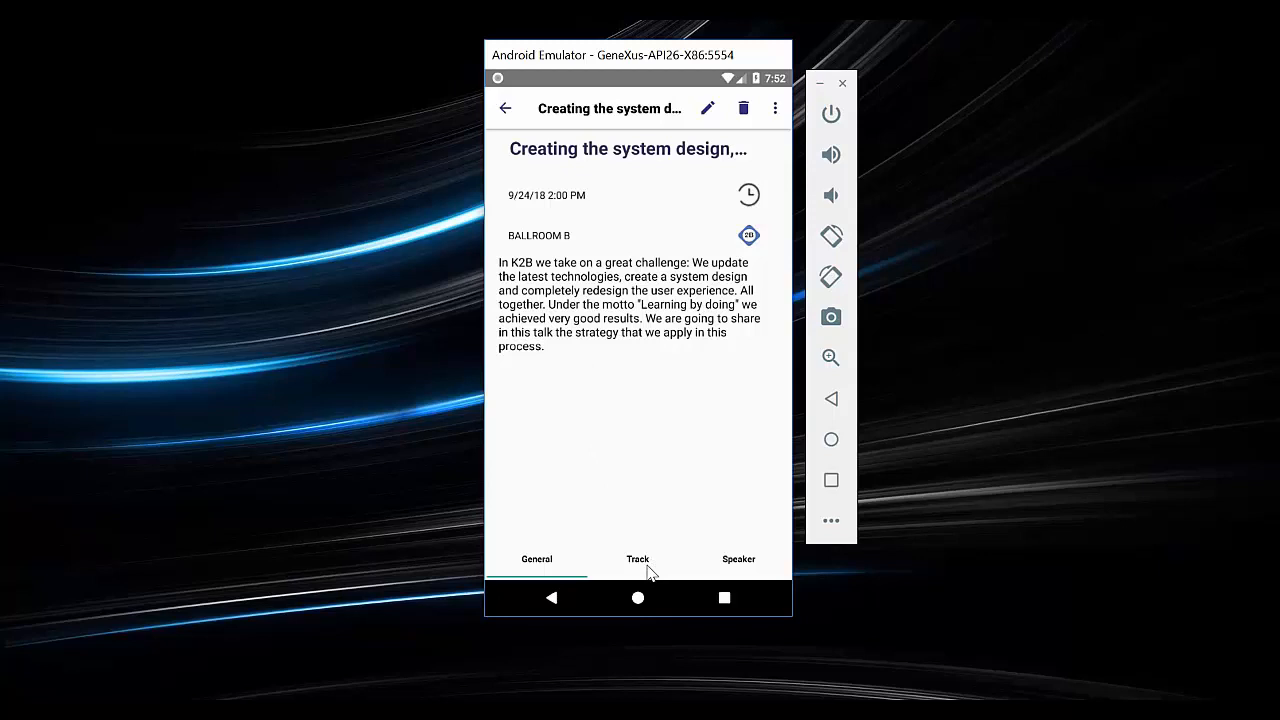
{"action": "left_click", "coordinate": [637, 559]}
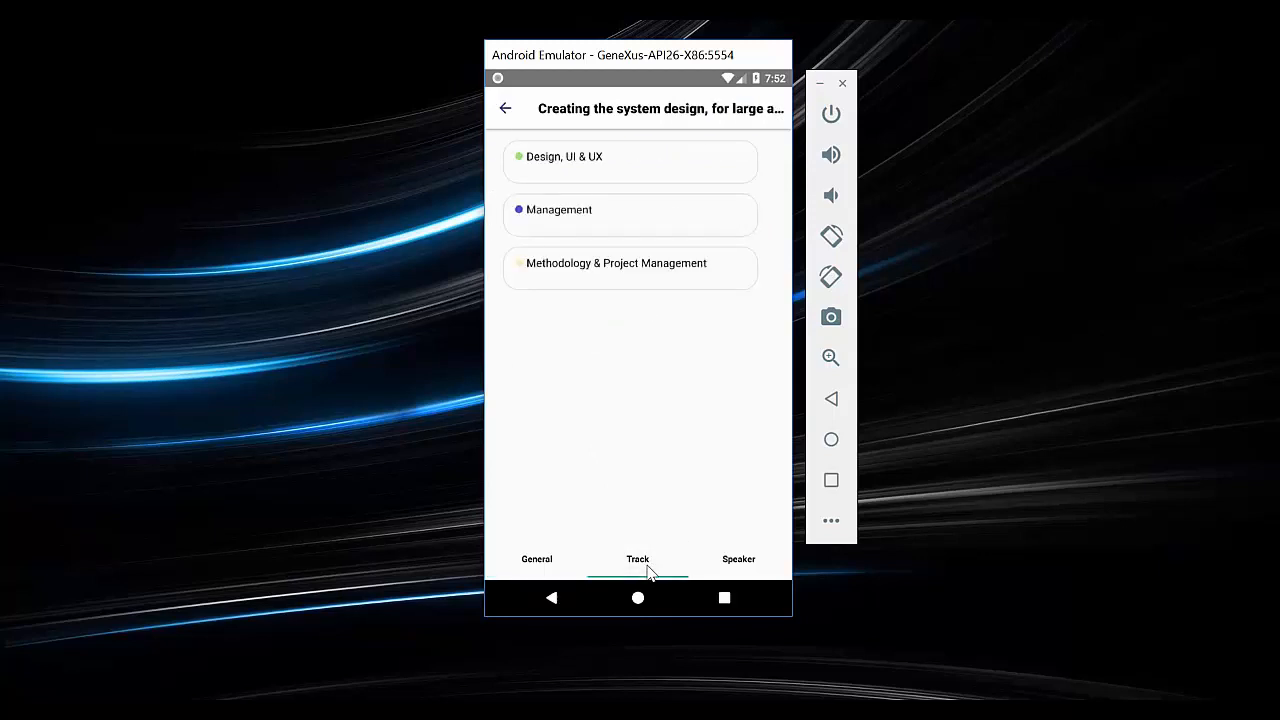
{"action": "mouse_move", "coordinate": [720, 567]}
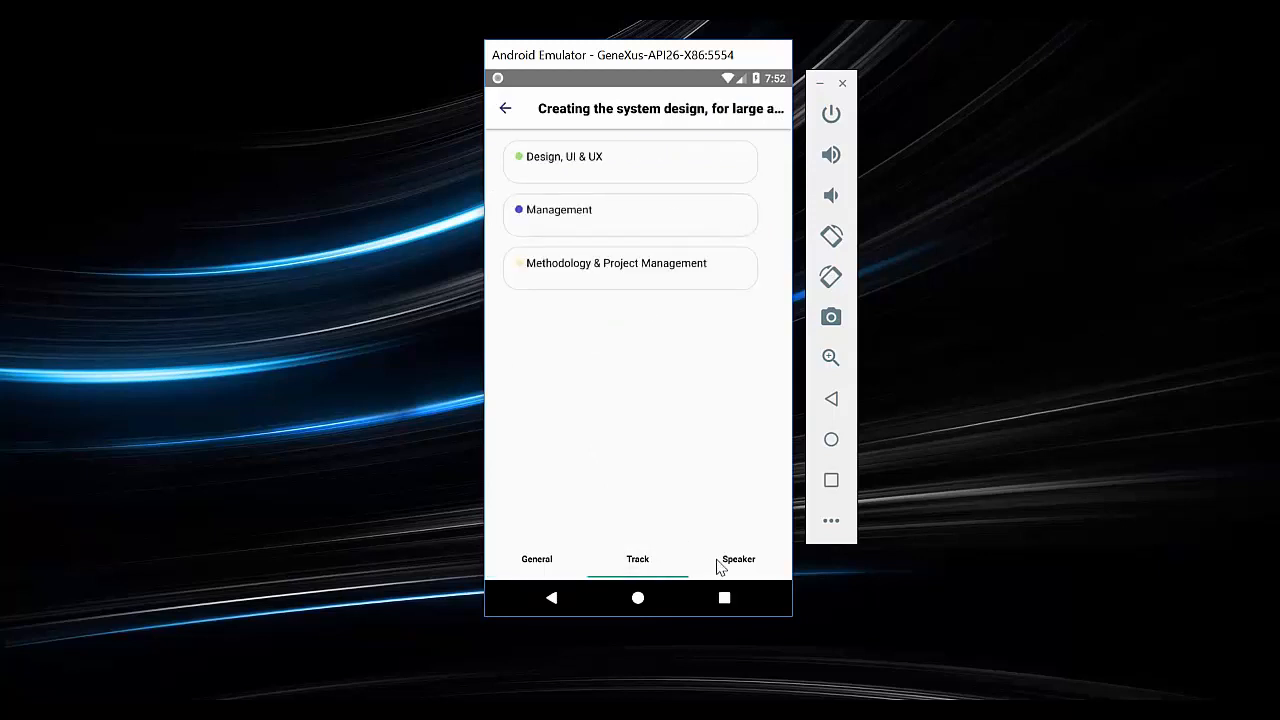
{"action": "left_click", "coordinate": [738, 559]}
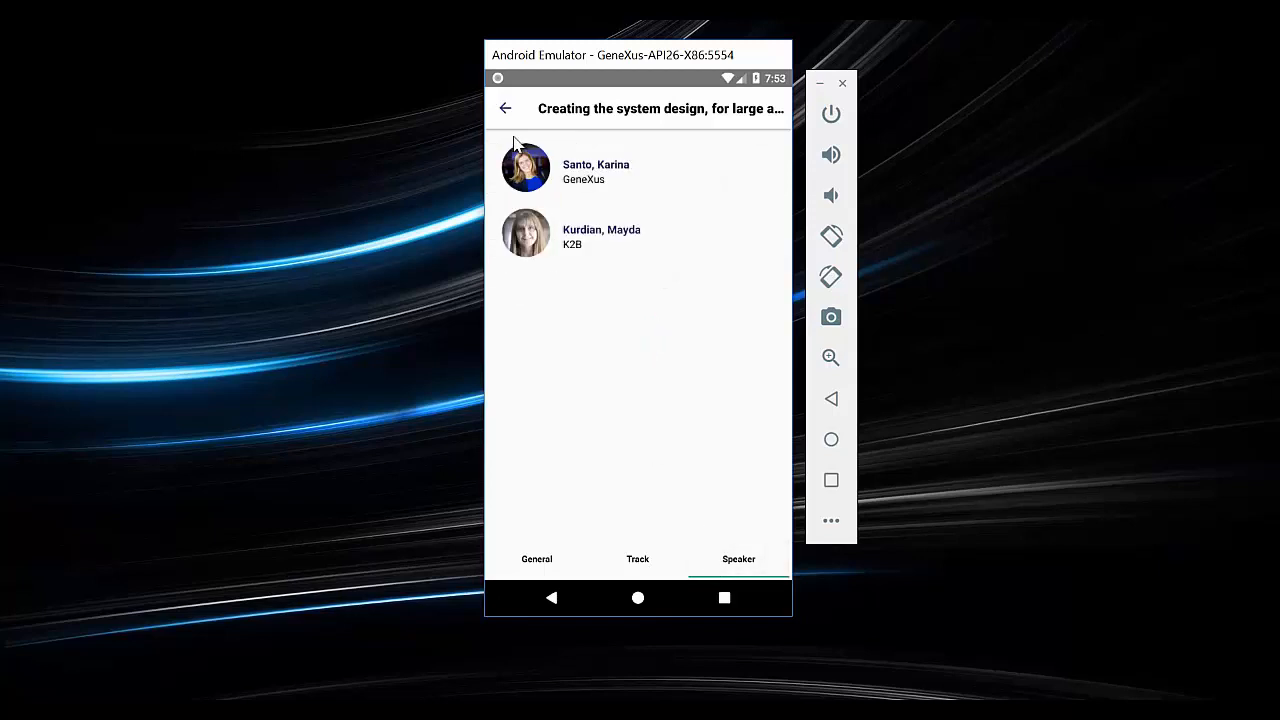
{"action": "left_click", "coordinate": [536, 559]}
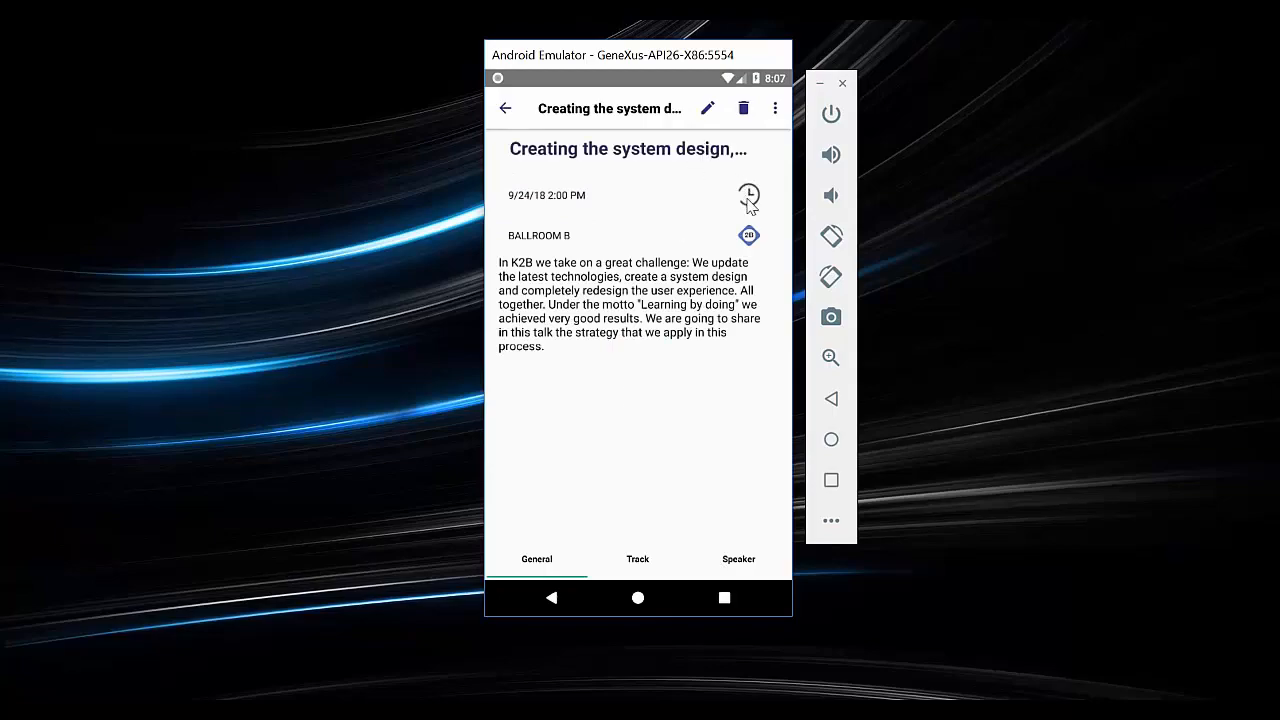
{"action": "mouse_move", "coordinate": [778, 115]}
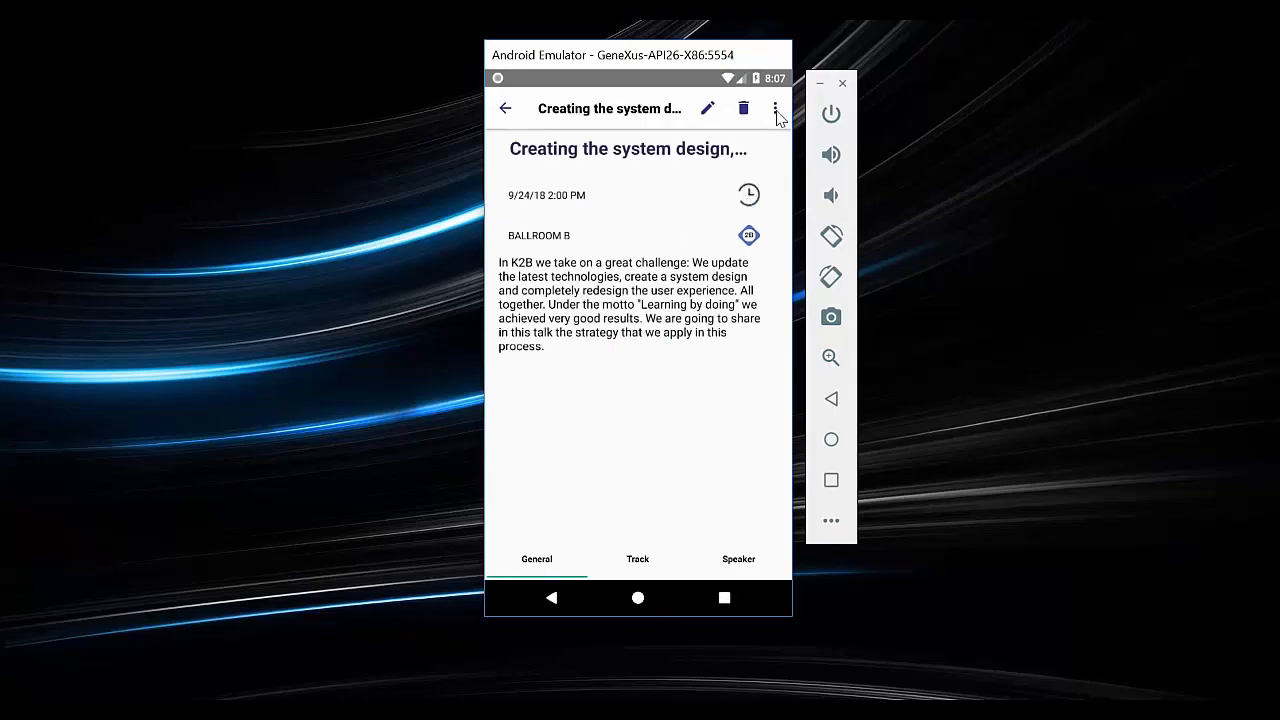
{"action": "left_click", "coordinate": [777, 108]}
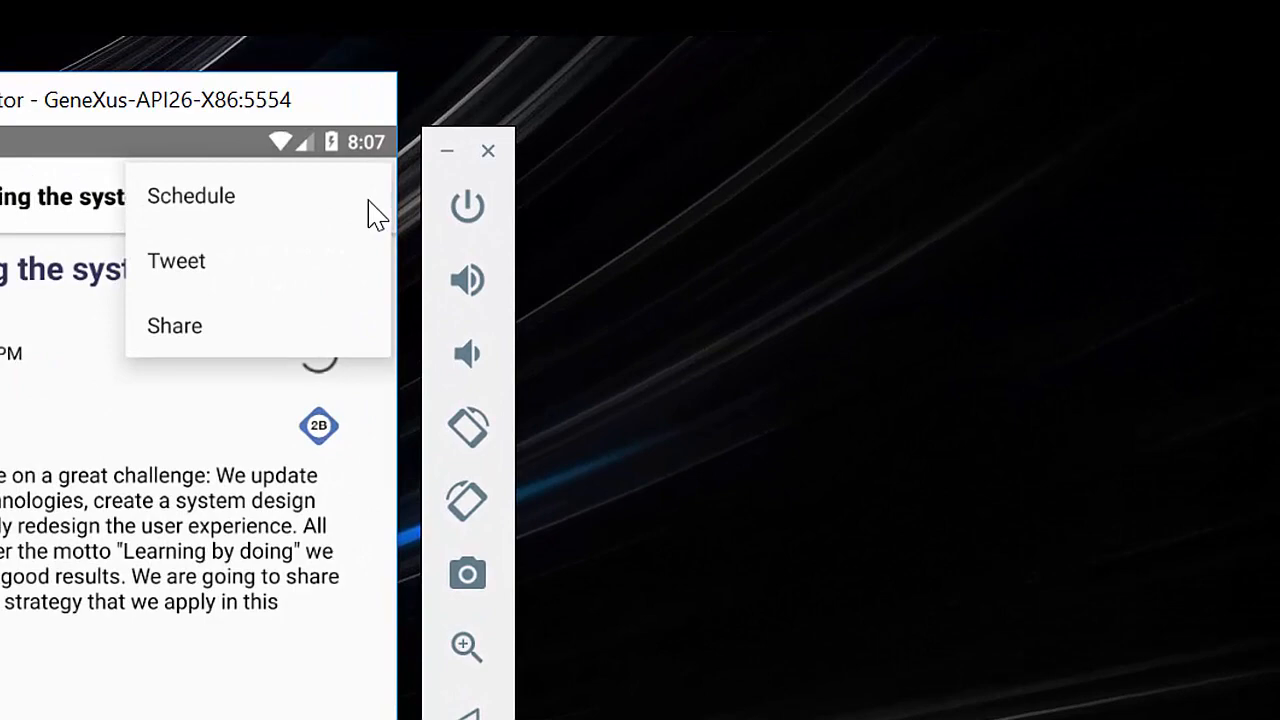
{"action": "mouse_move", "coordinate": [205, 332]}
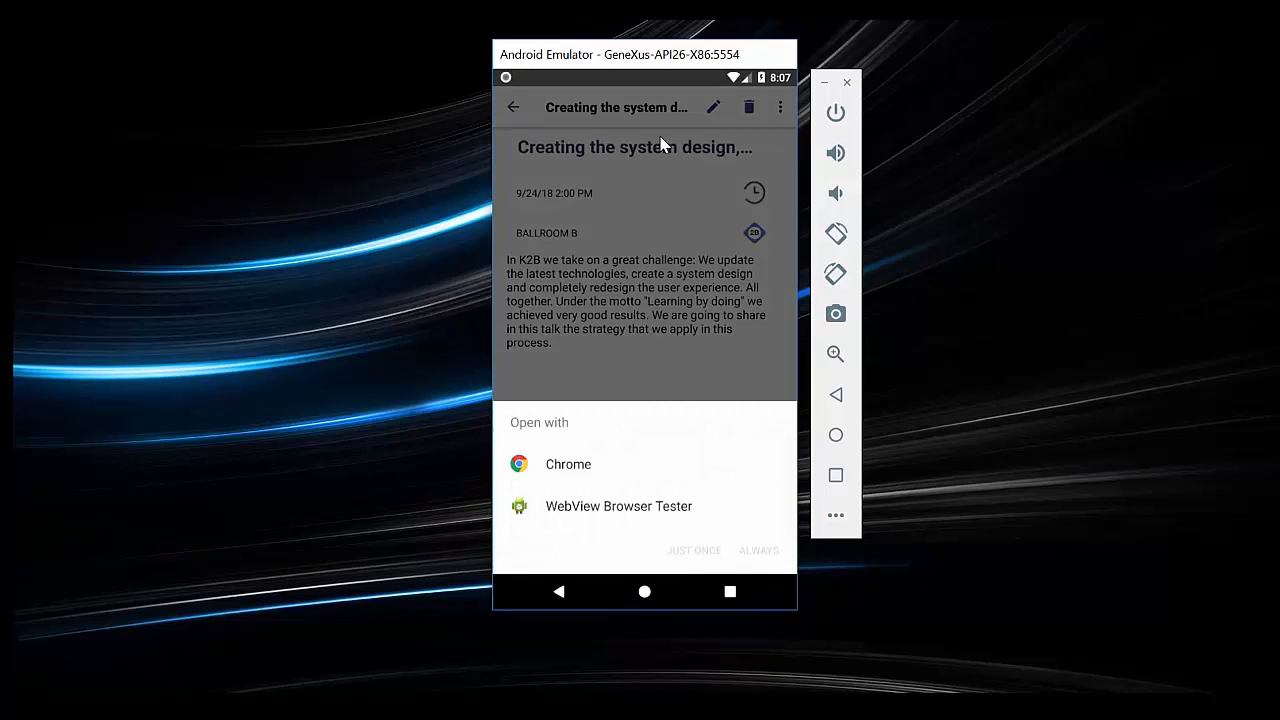
{"action": "mouse_move", "coordinate": [632, 205]}
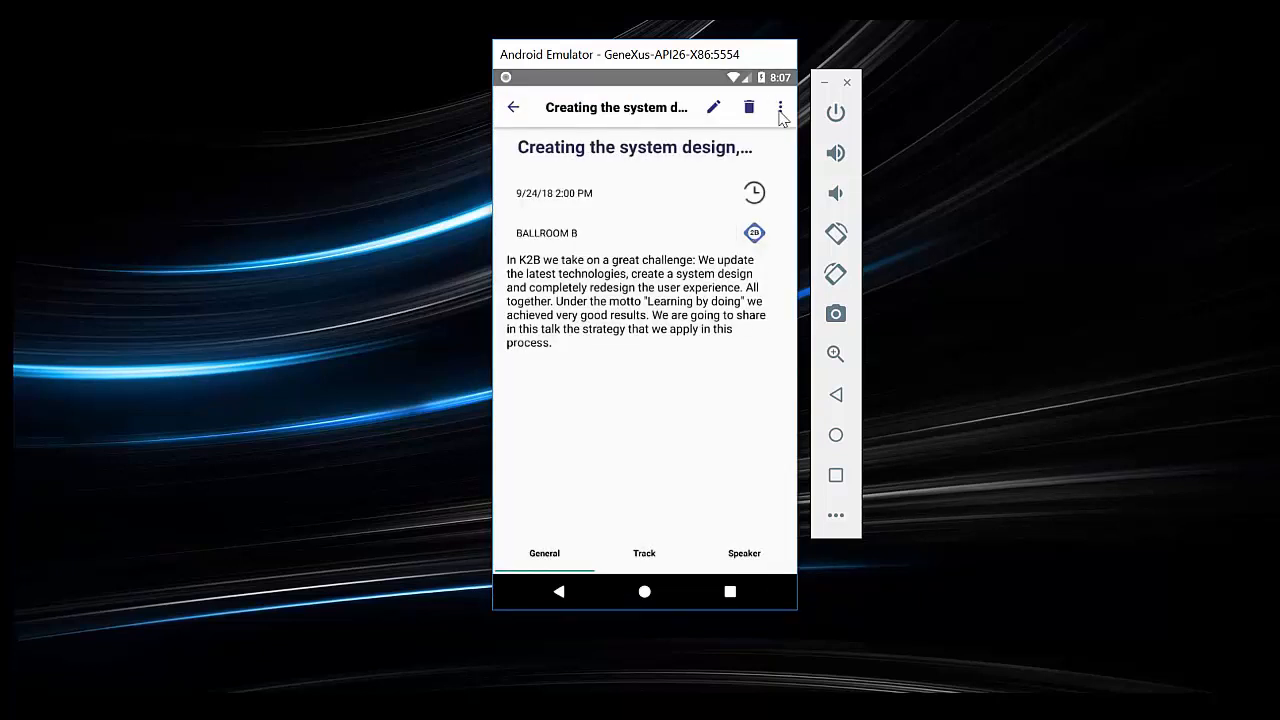
{"action": "left_click", "coordinate": [781, 107]}
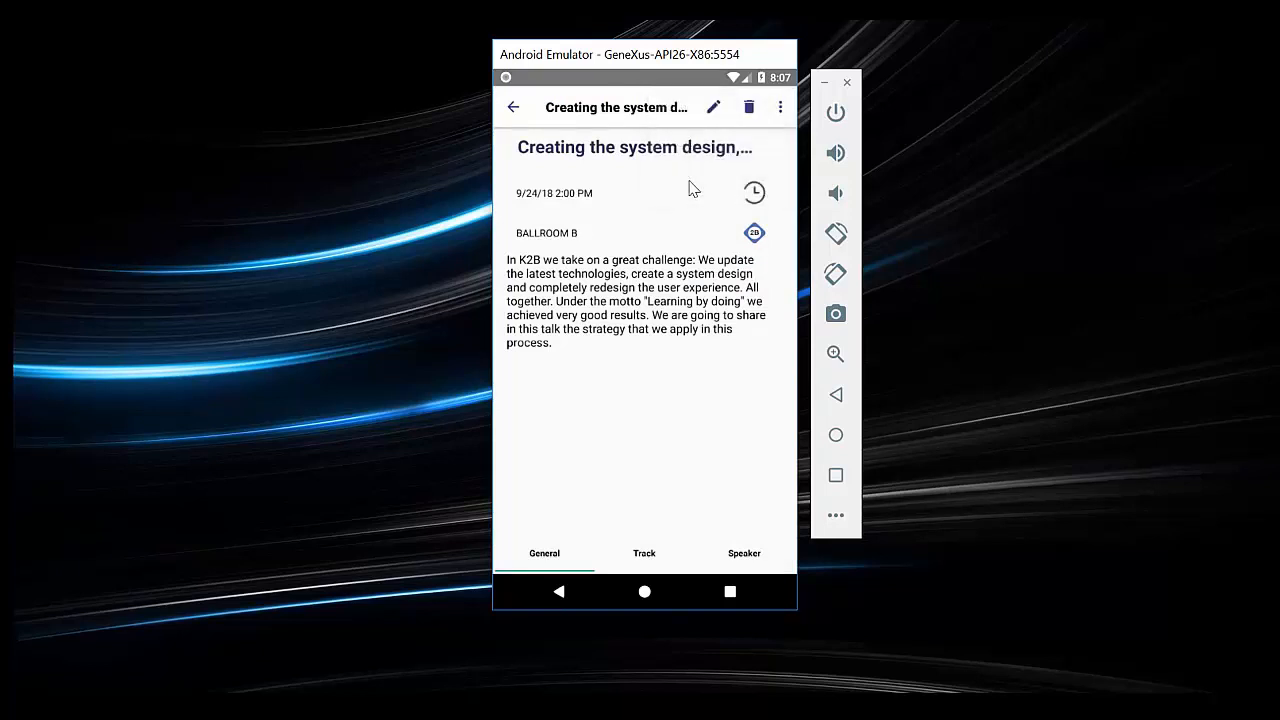
{"action": "left_click", "coordinate": [780, 107]}
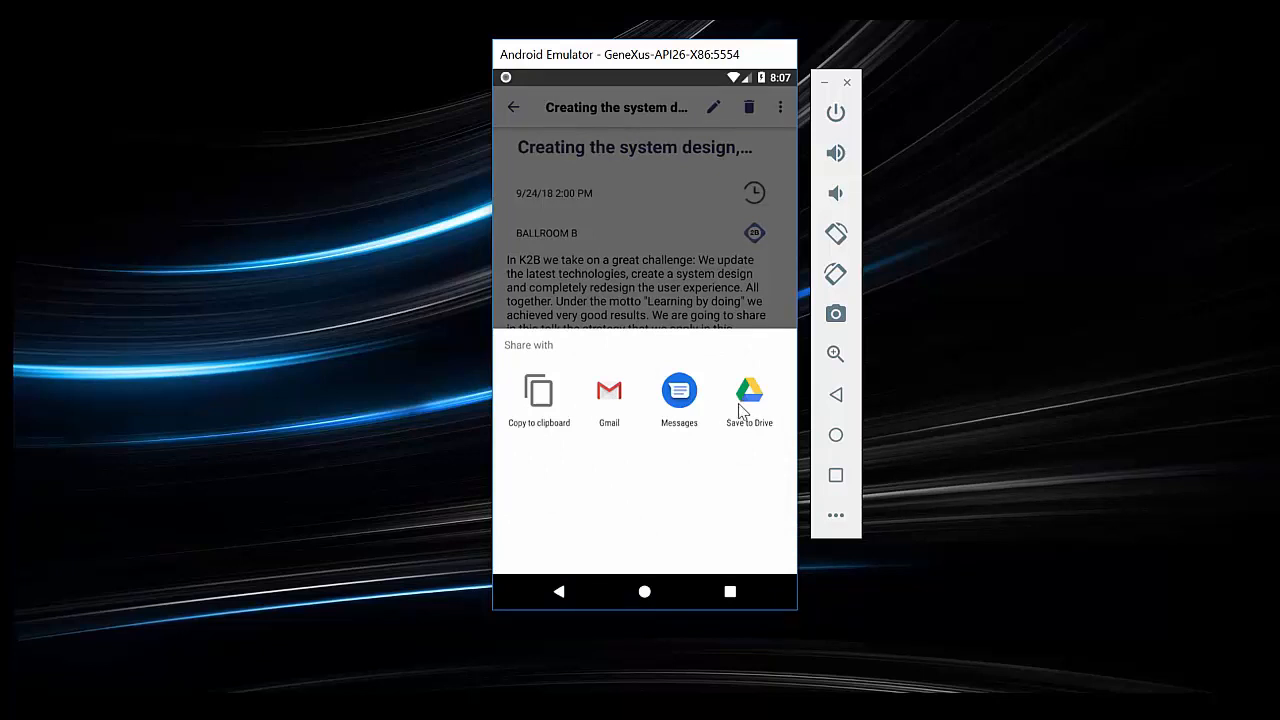
{"action": "mouse_move", "coordinate": [535, 163]}
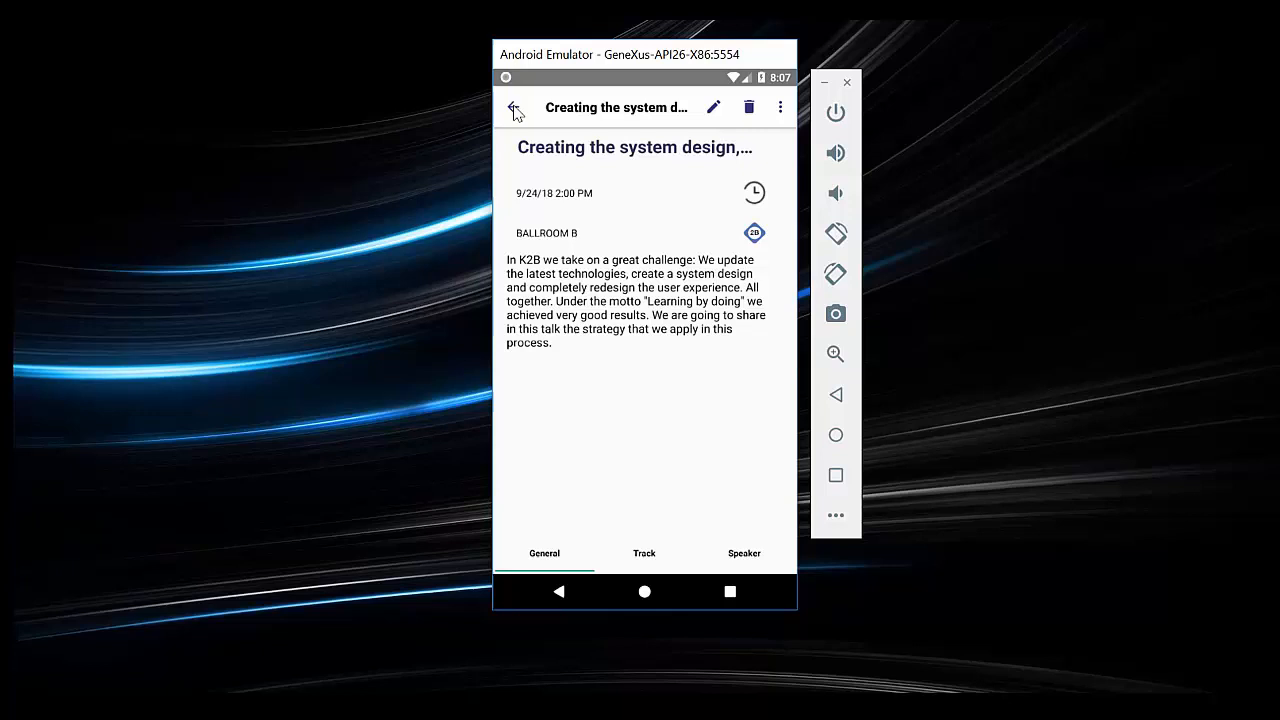
{"action": "mouse_move", "coordinate": [755, 235]}
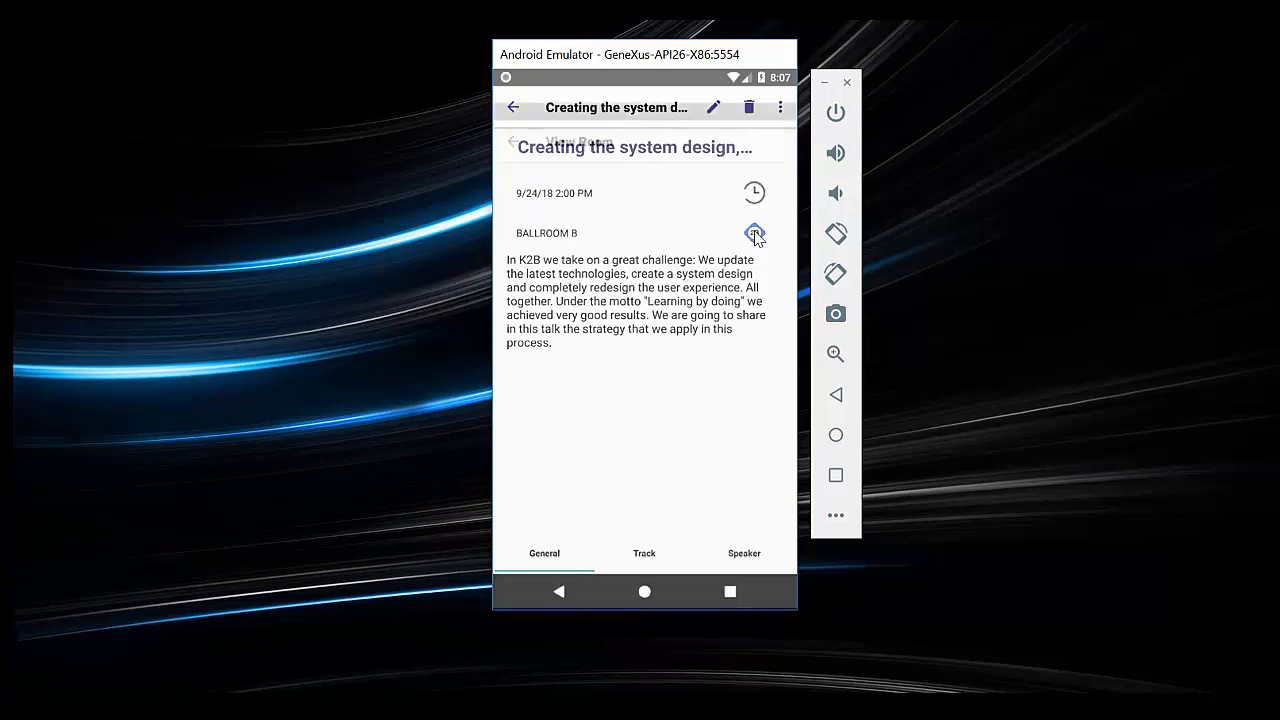
View Ballroom B's details (floor 4, capacity 250), then return to Monday's Schedule
{"action": "left_click", "coordinate": [753, 234]}
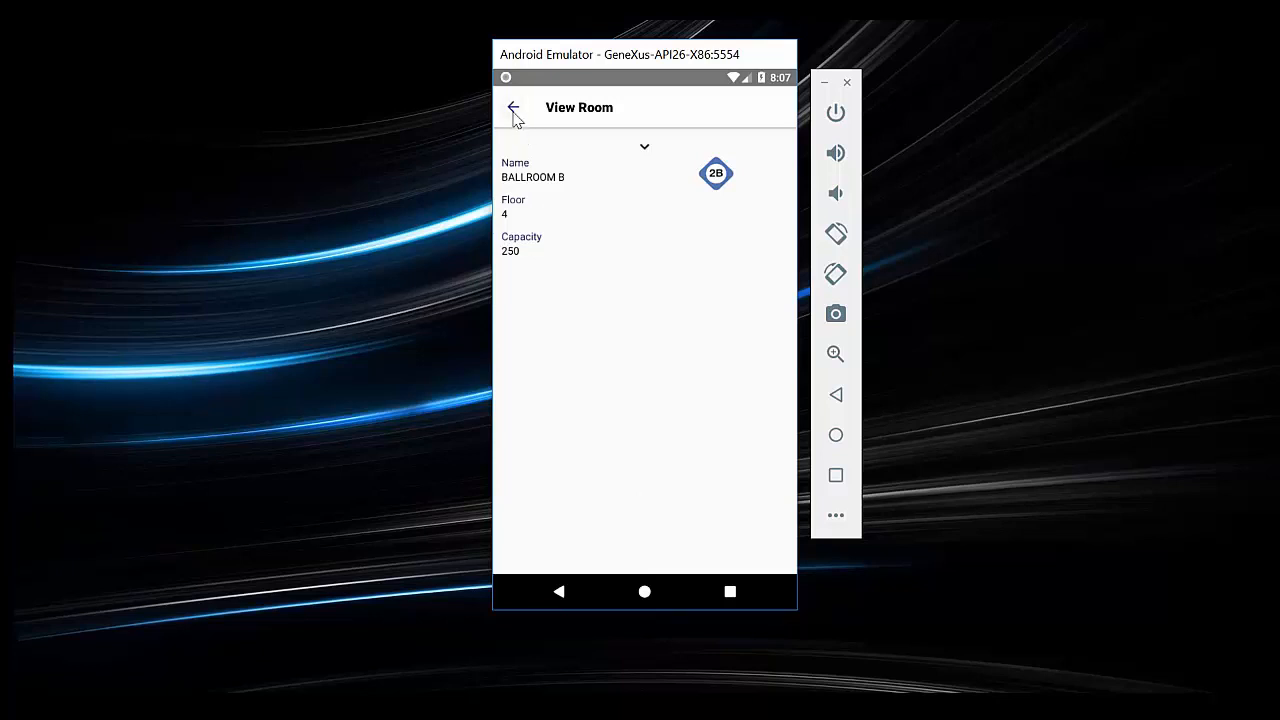
{"action": "left_click", "coordinate": [513, 108]}
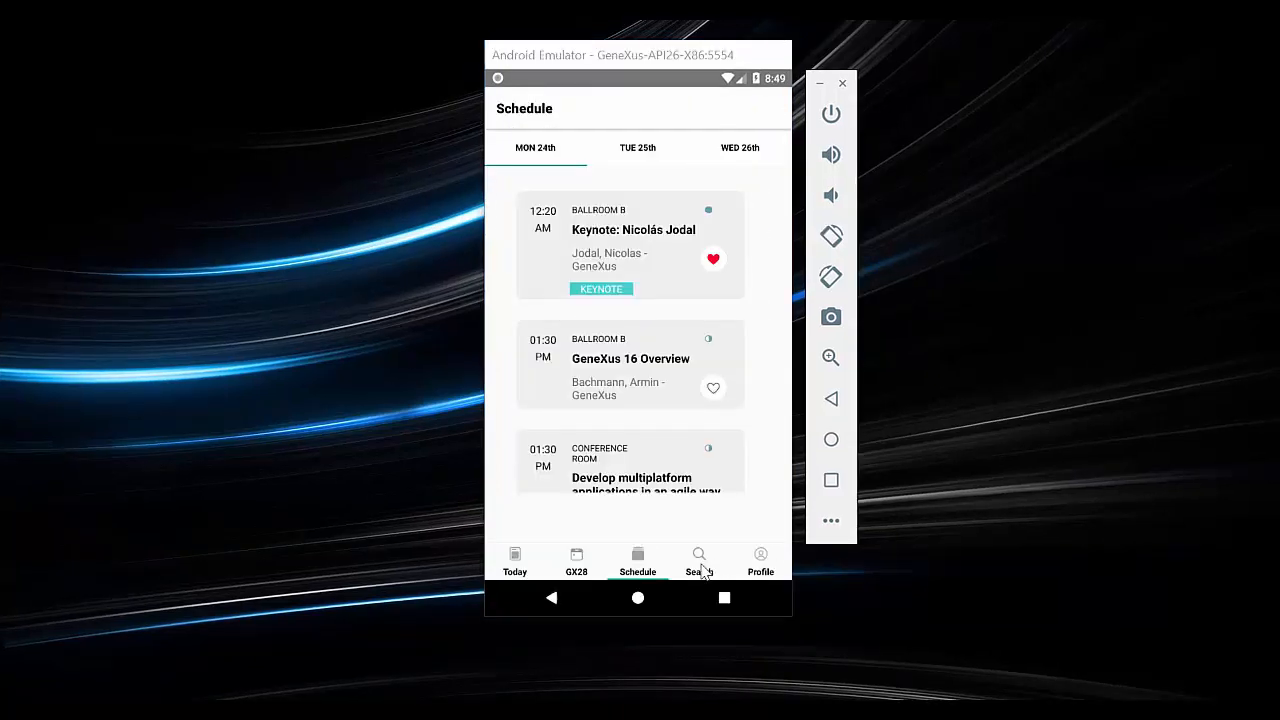
Search the GX28 app for 'Development', then open the My GX28 profile page
{"action": "left_click", "coordinate": [698, 560]}
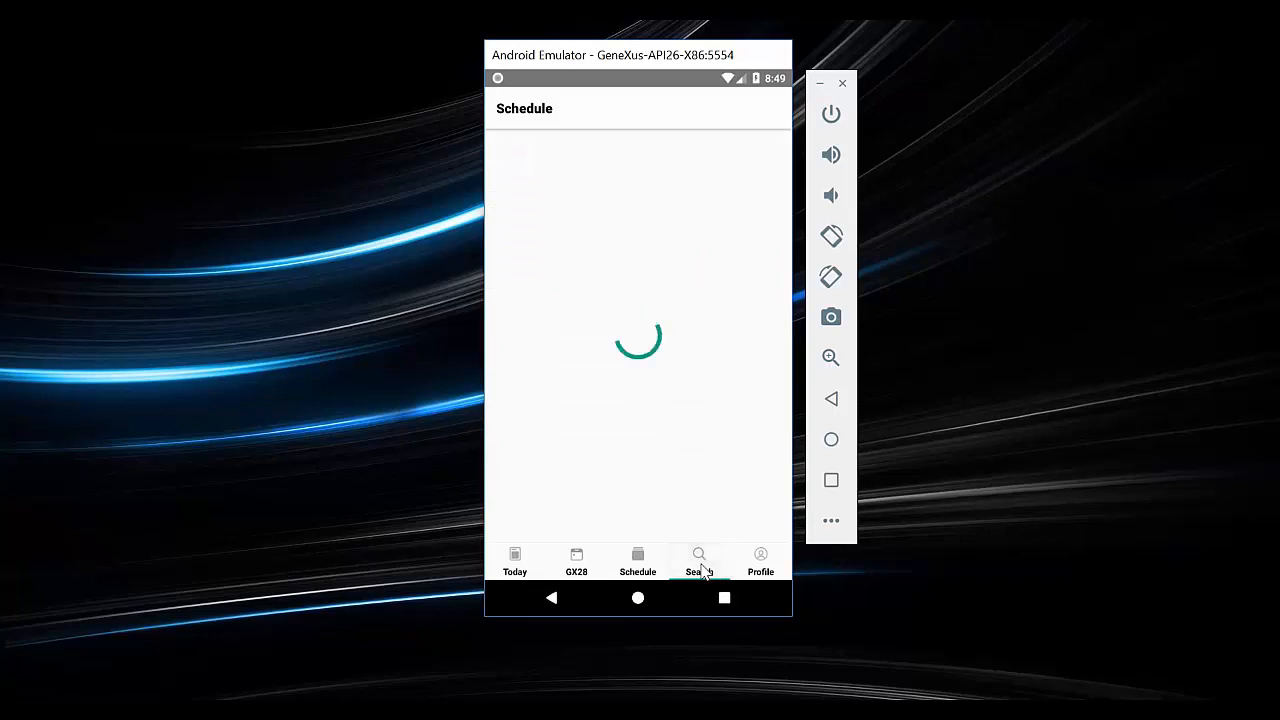
{"action": "left_click", "coordinate": [699, 560]}
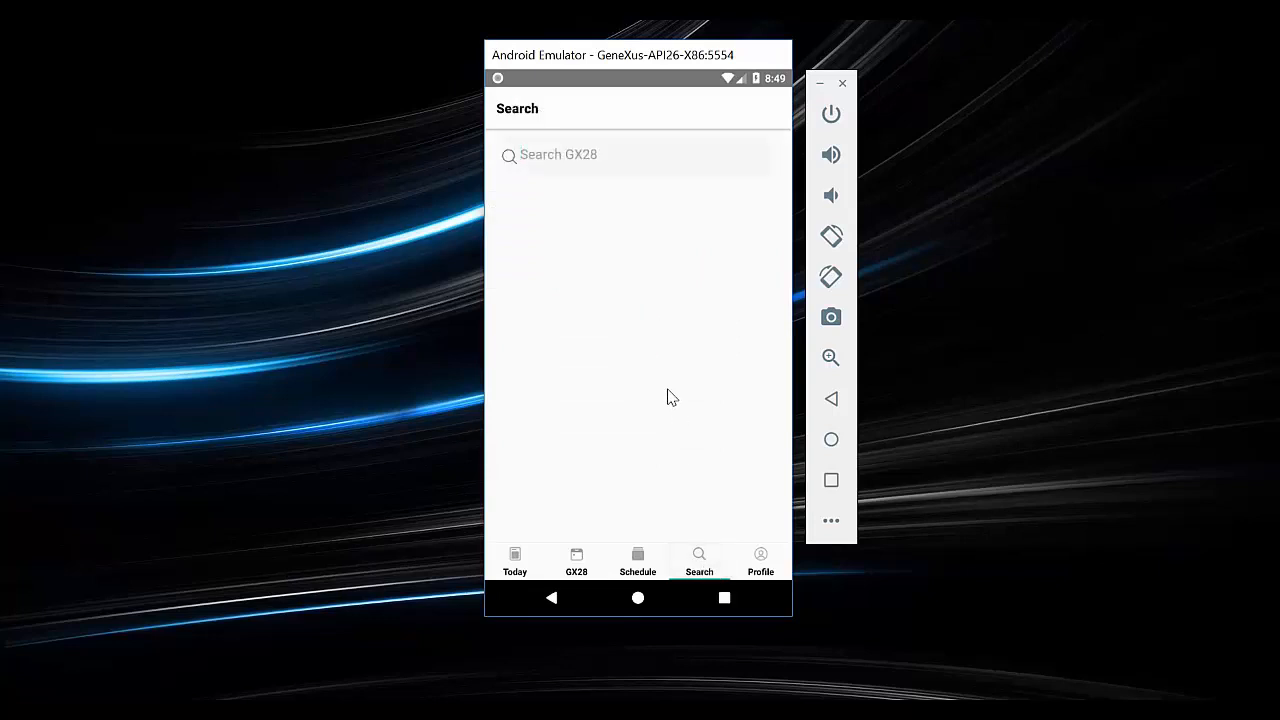
{"action": "type", "text": "De"}
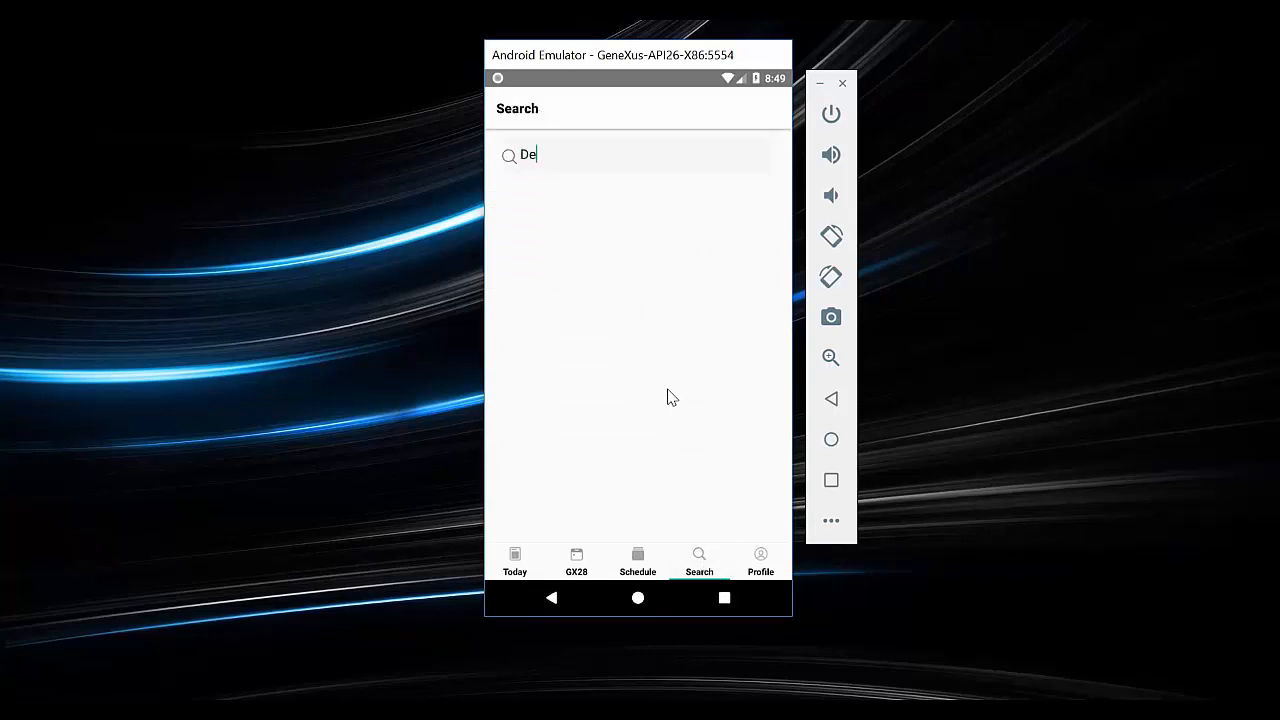
{"action": "type", "text": "ve"}
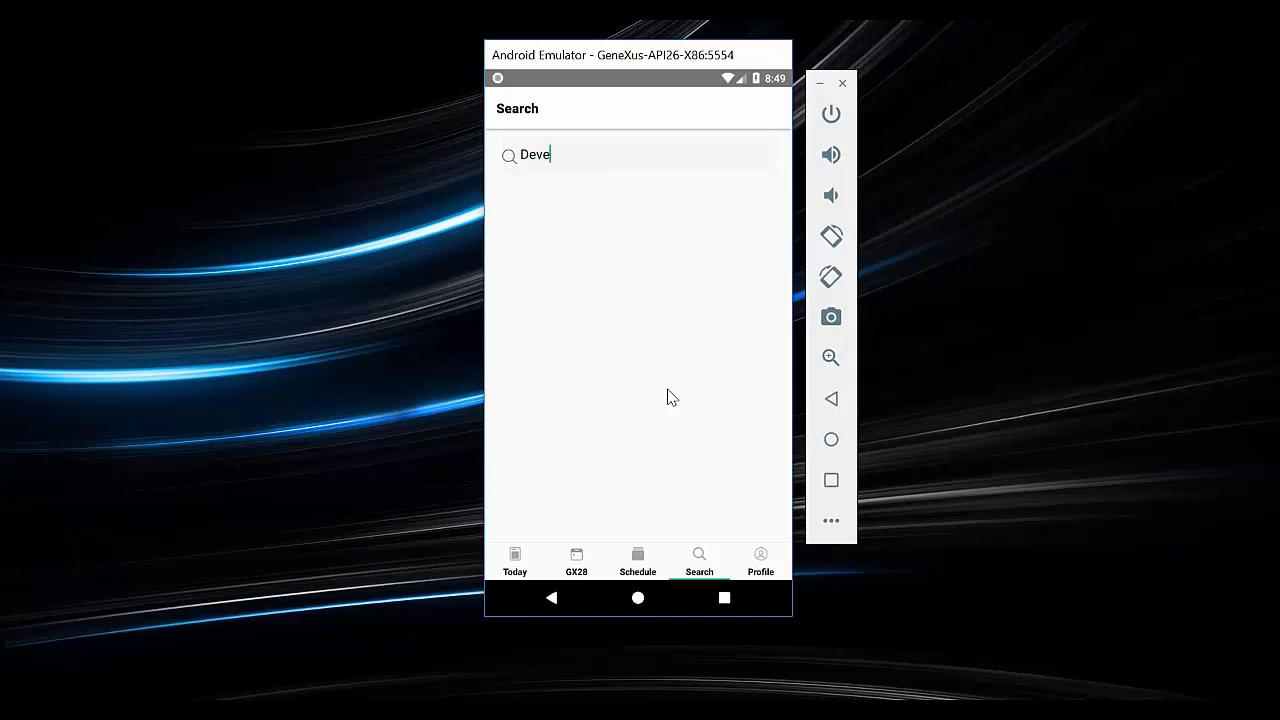
{"action": "type", "text": "lop"}
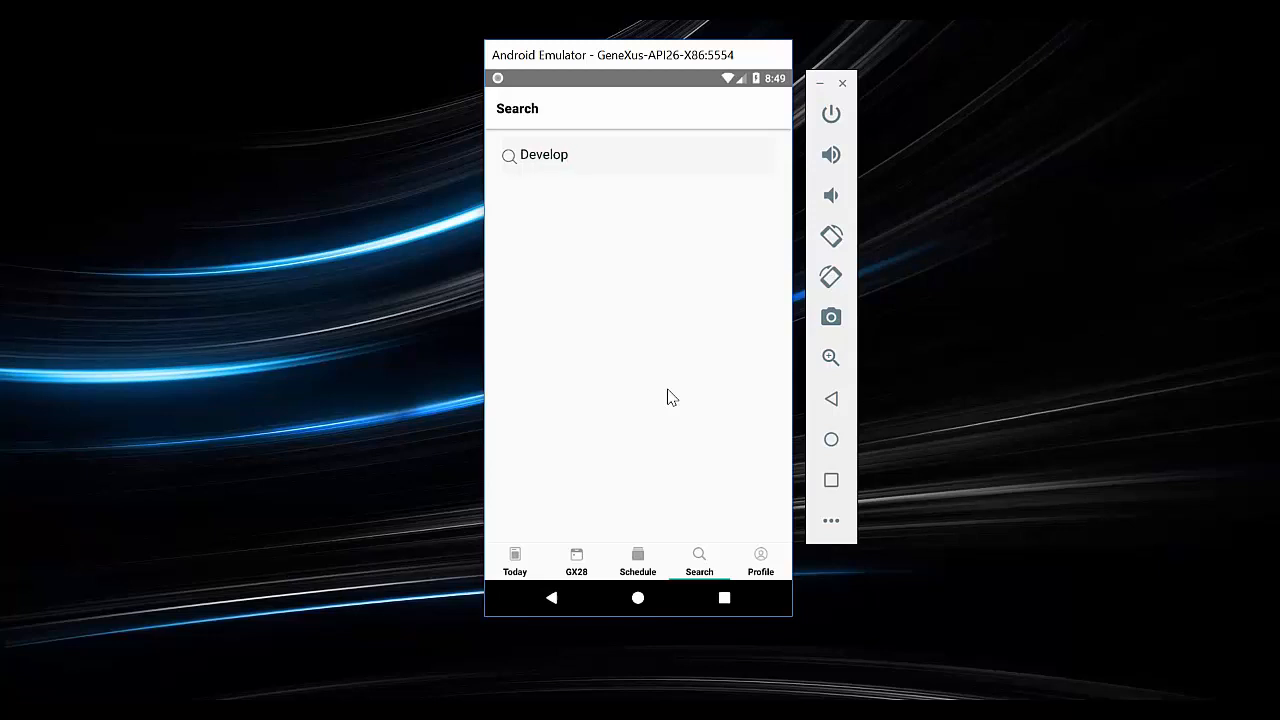
{"action": "type", "text": "ment"}
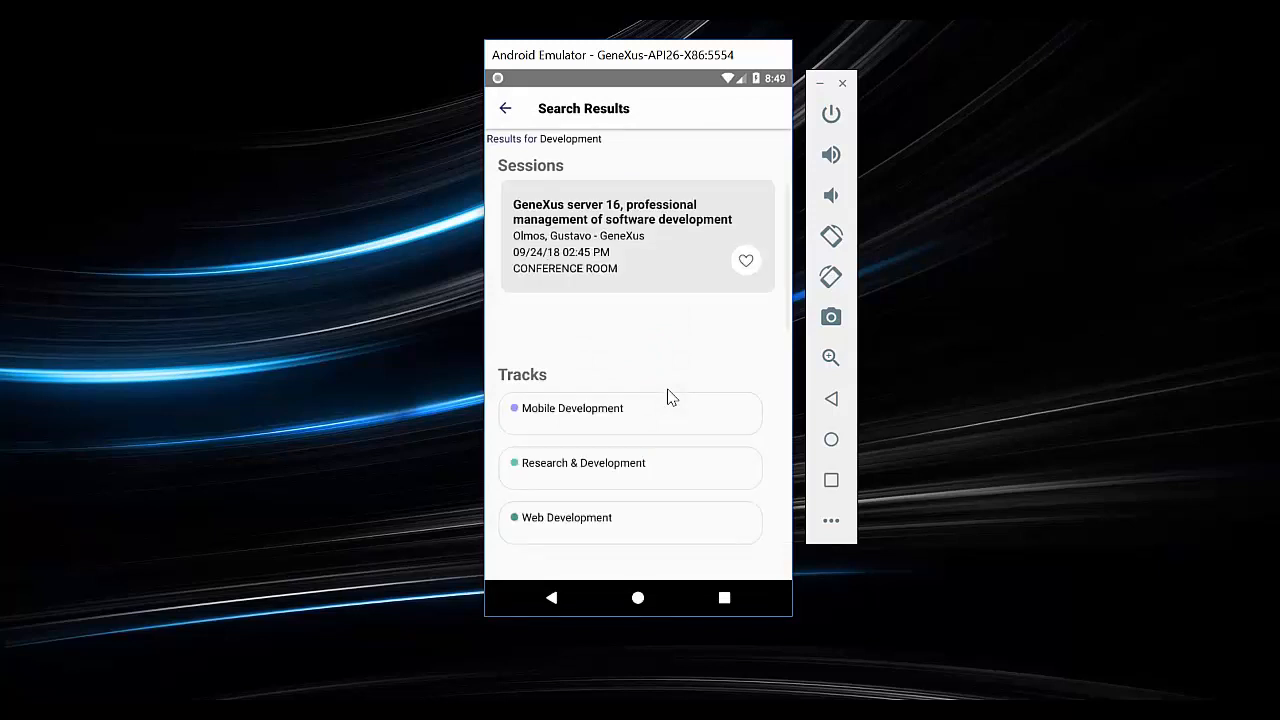
{"action": "left_click", "coordinate": [505, 108]}
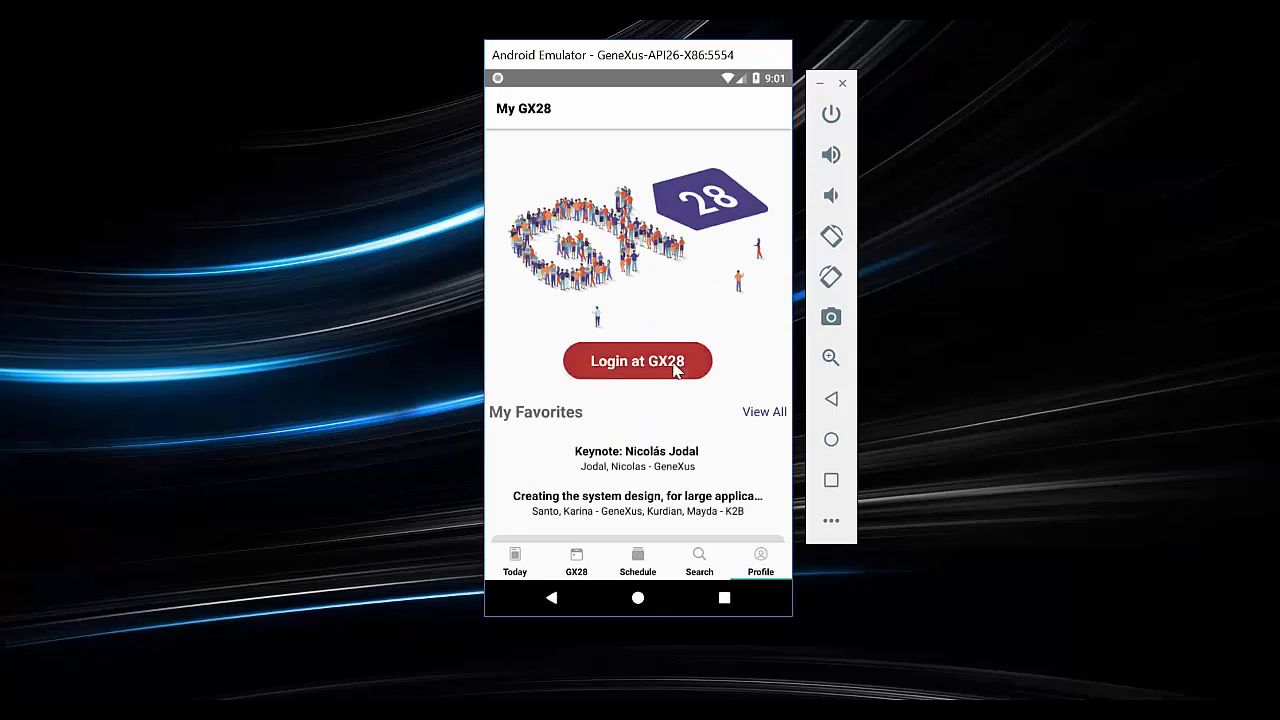
Open Login at GX28 and view the Create Account form before returning
{"action": "left_click", "coordinate": [637, 361]}
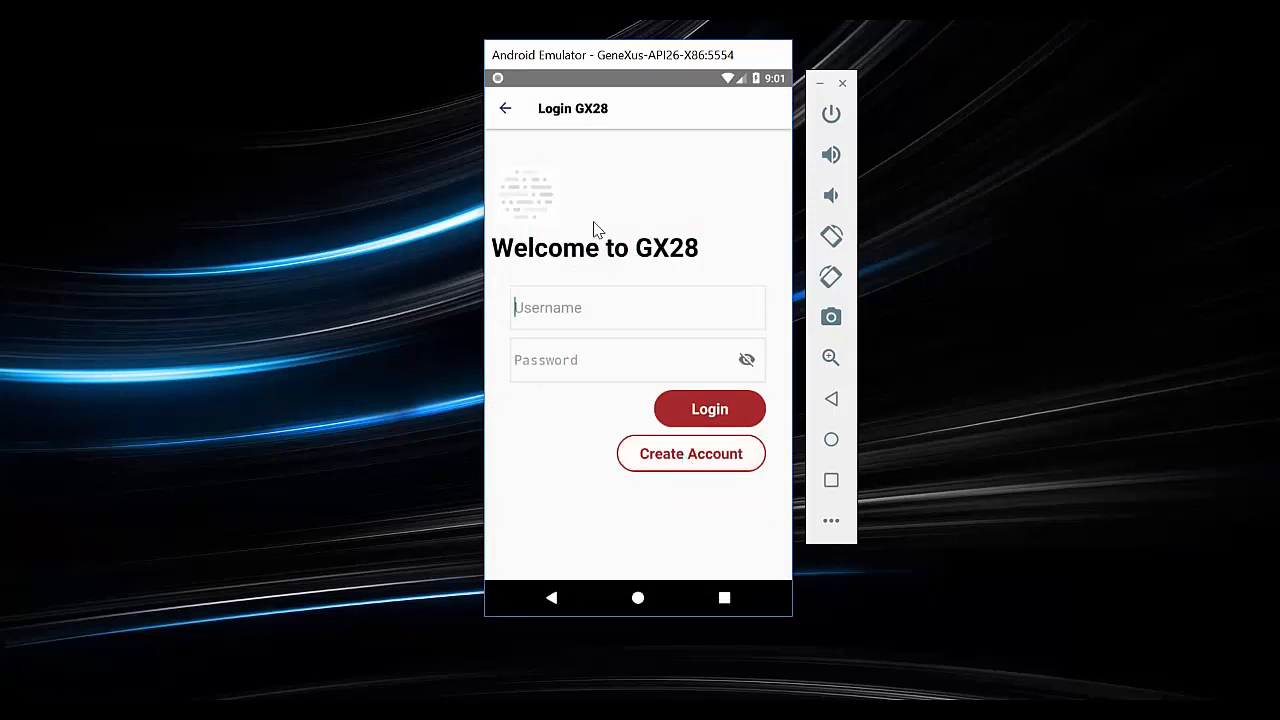
{"action": "left_click", "coordinate": [690, 453]}
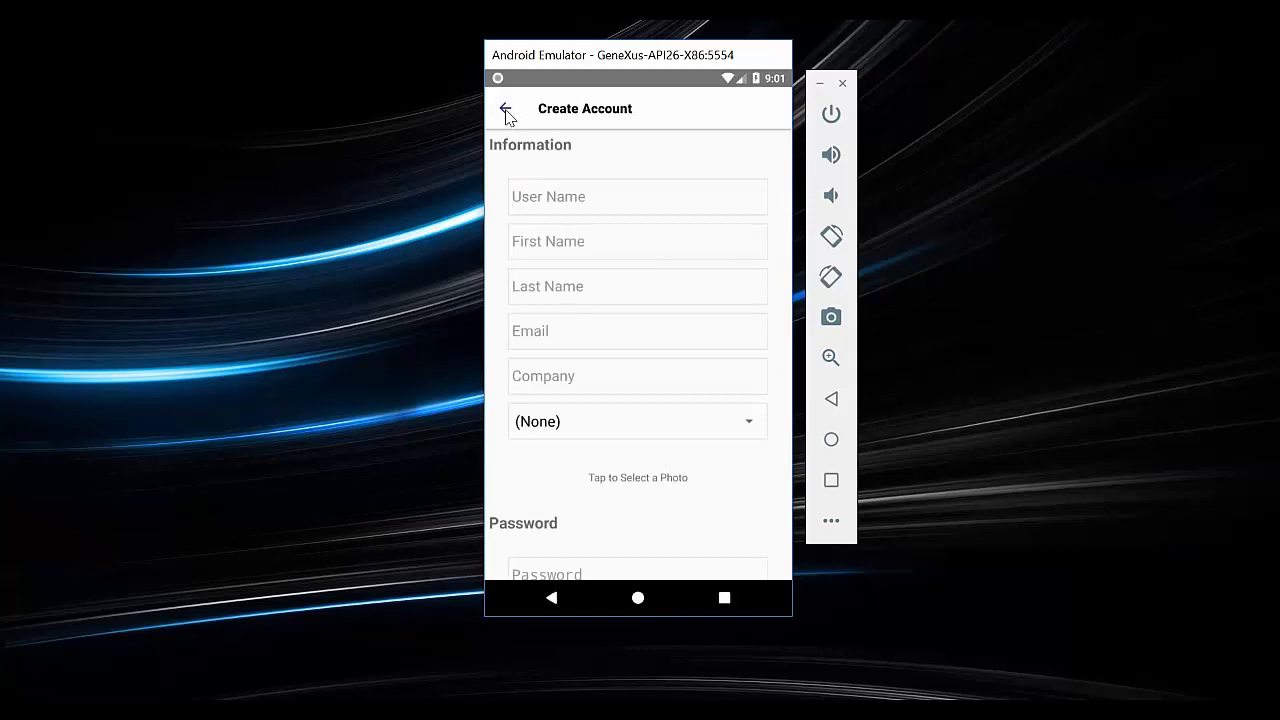
{"action": "left_click", "coordinate": [505, 108]}
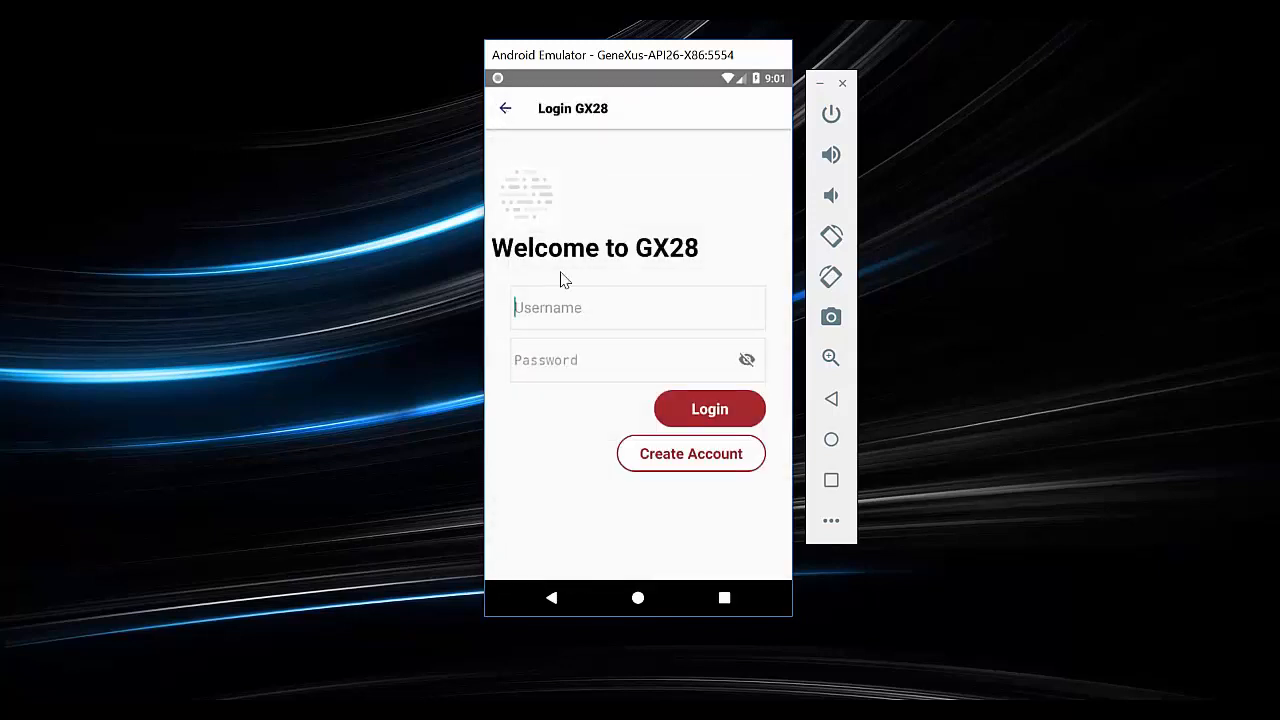
Sign in with username 'Test' and its password
{"action": "type", "text": "T"}
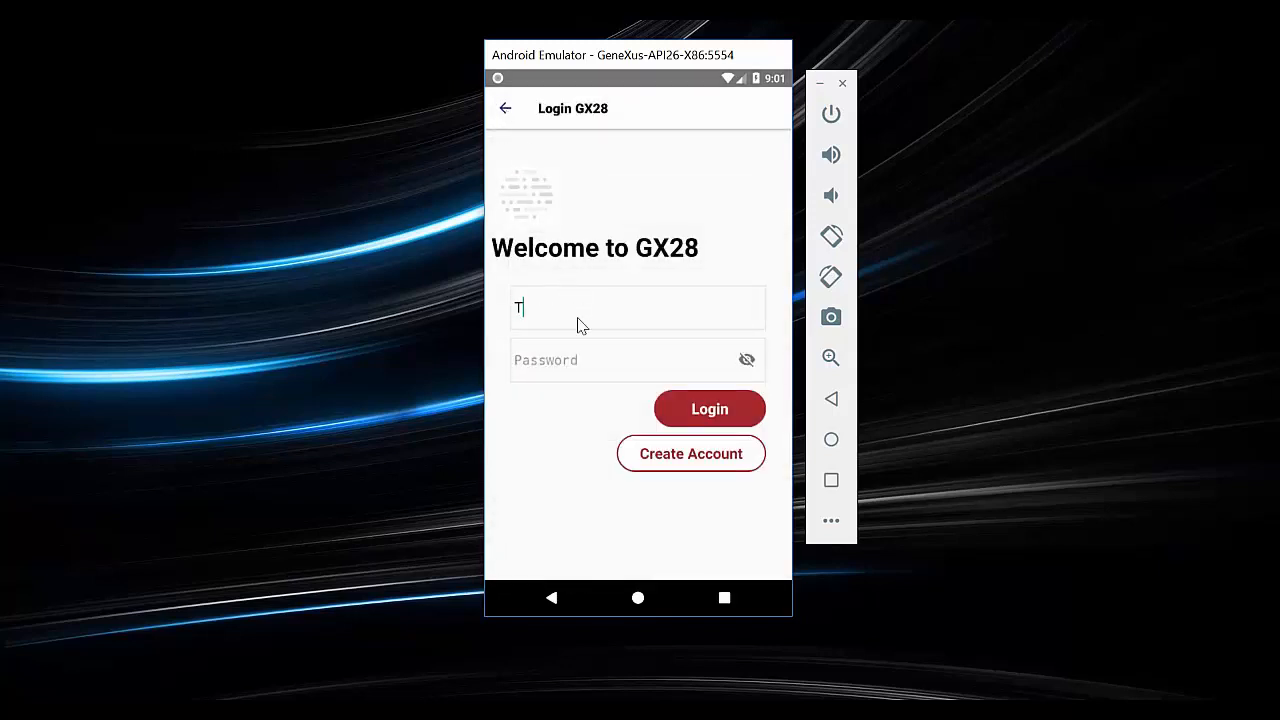
{"action": "type", "text": "est"}
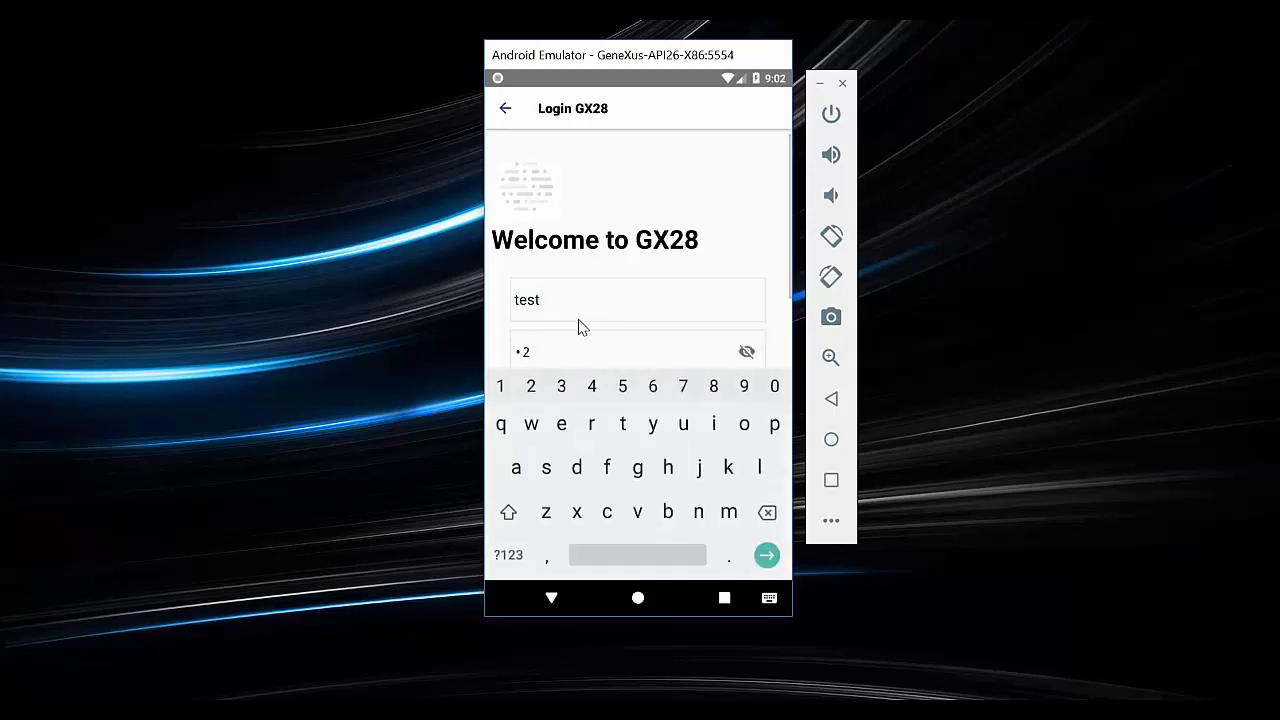
{"action": "left_click", "coordinate": [766, 555]}
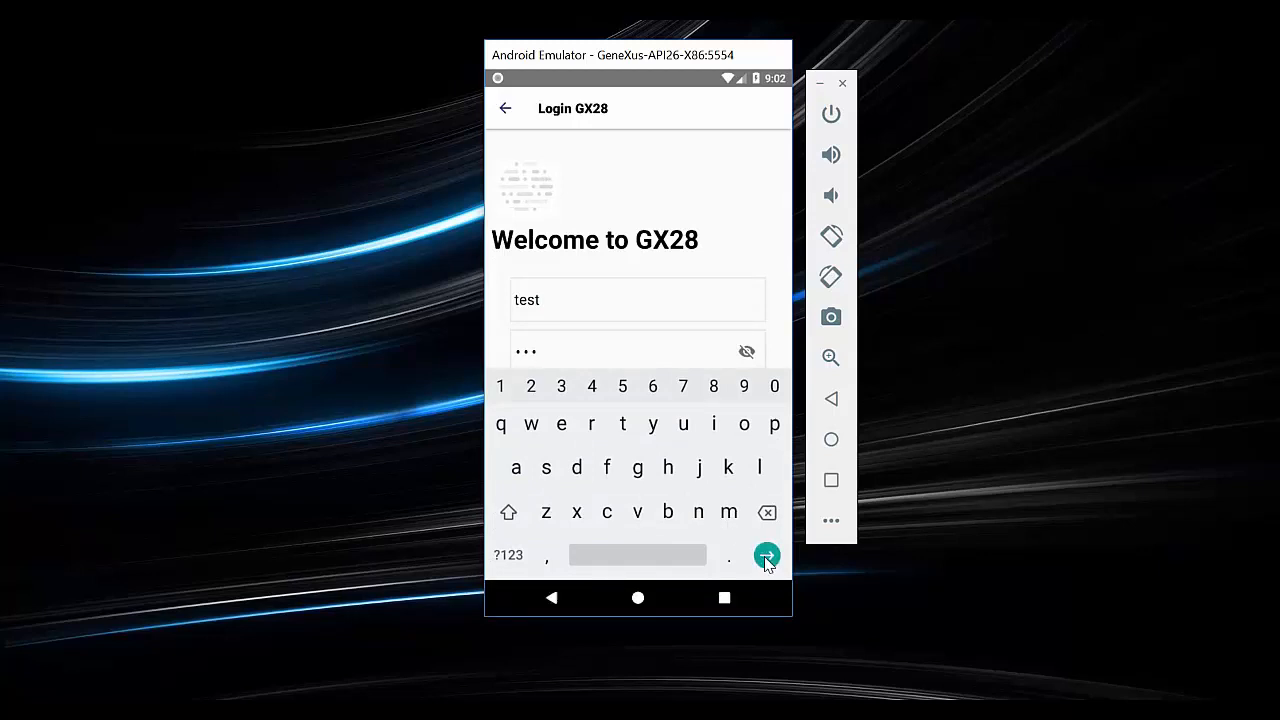
{"action": "left_click", "coordinate": [766, 555]}
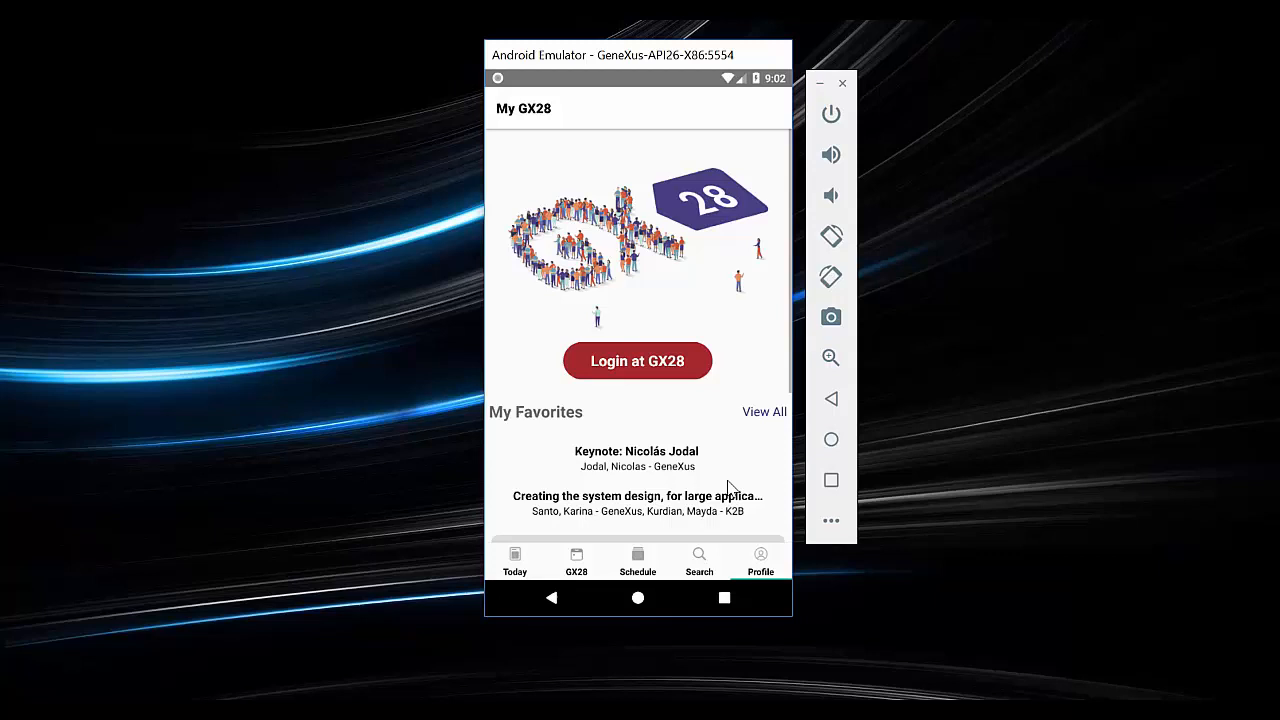
{"action": "left_click", "coordinate": [637, 361]}
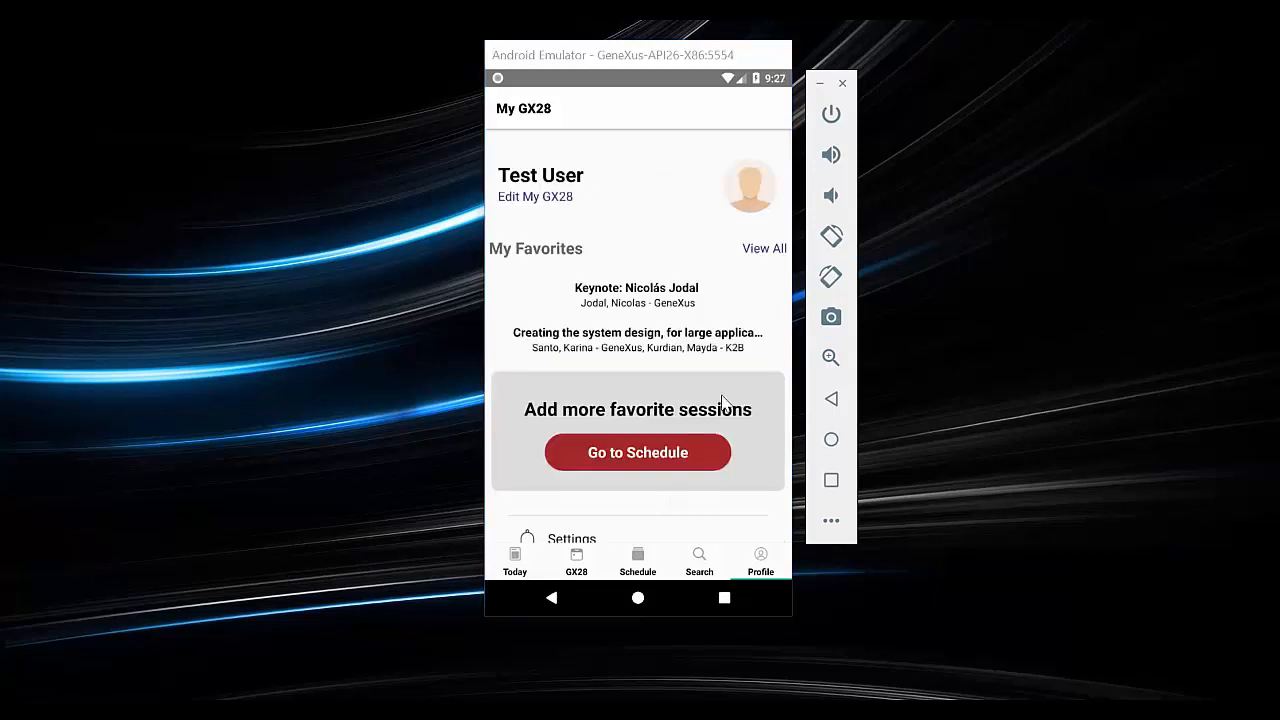
{"action": "scroll", "scroll_direction": "down", "scroll_amount": 3}
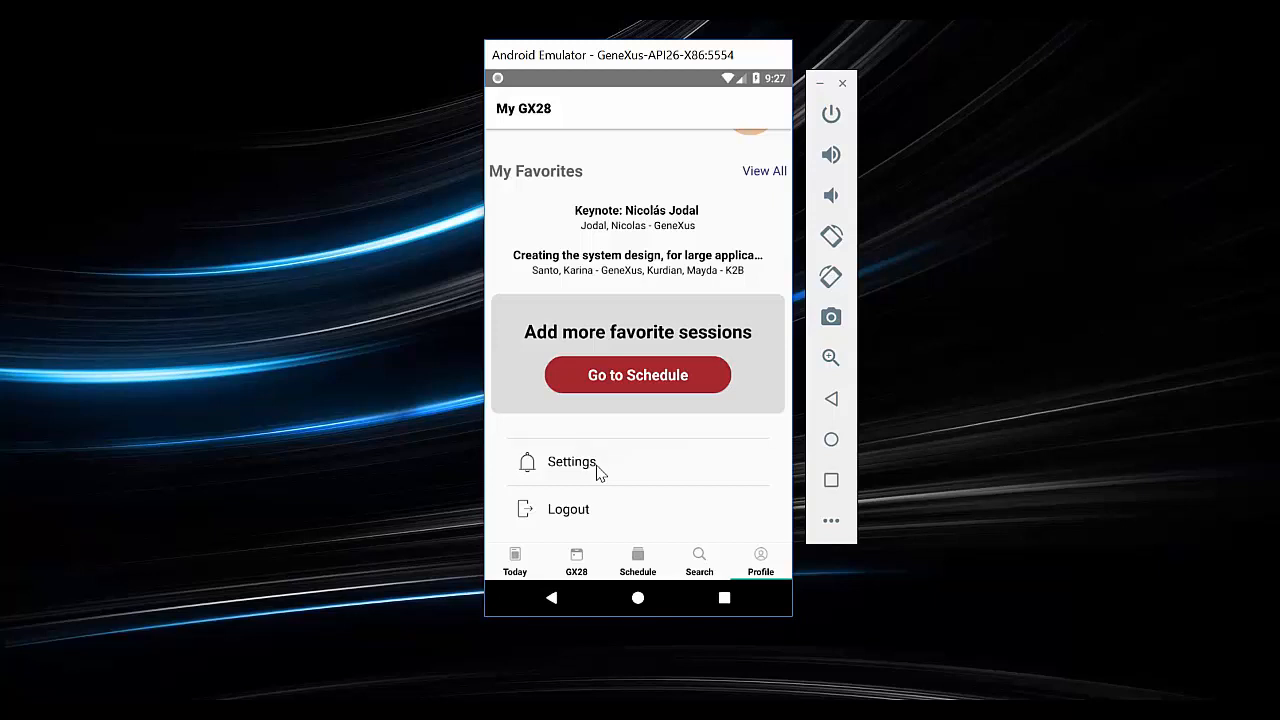
{"action": "left_click", "coordinate": [571, 461]}
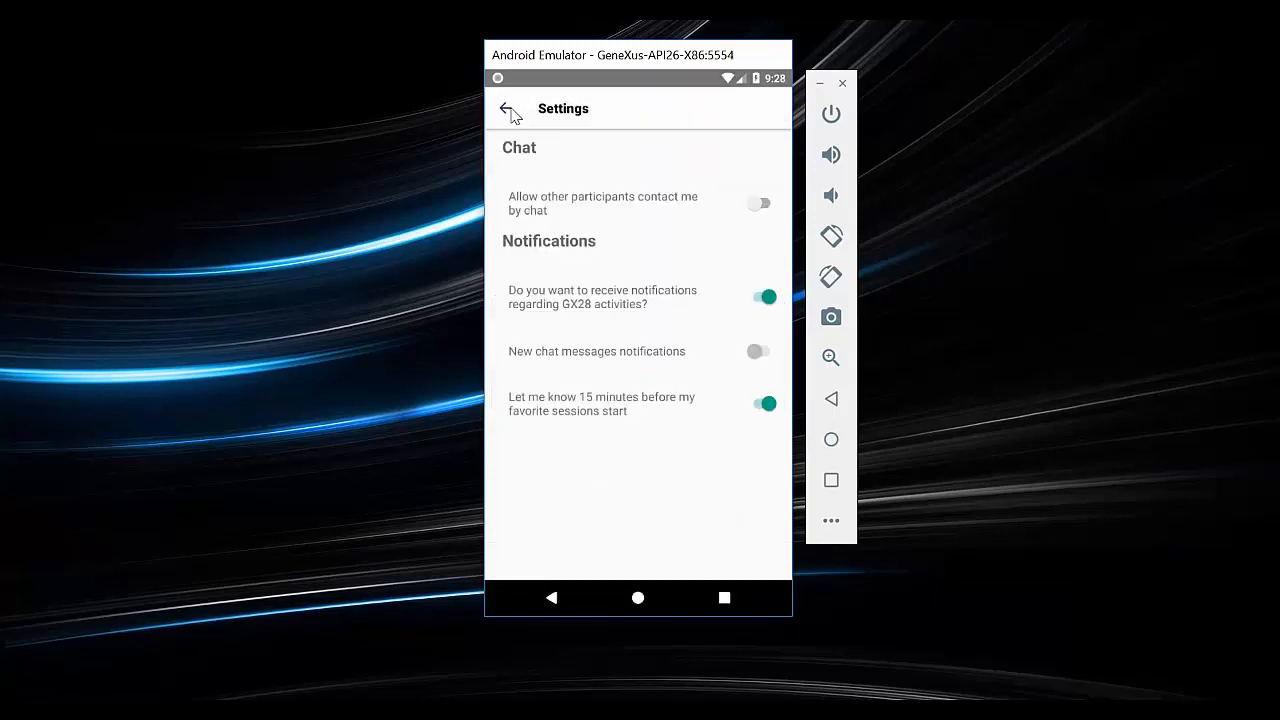
{"action": "left_click", "coordinate": [508, 108]}
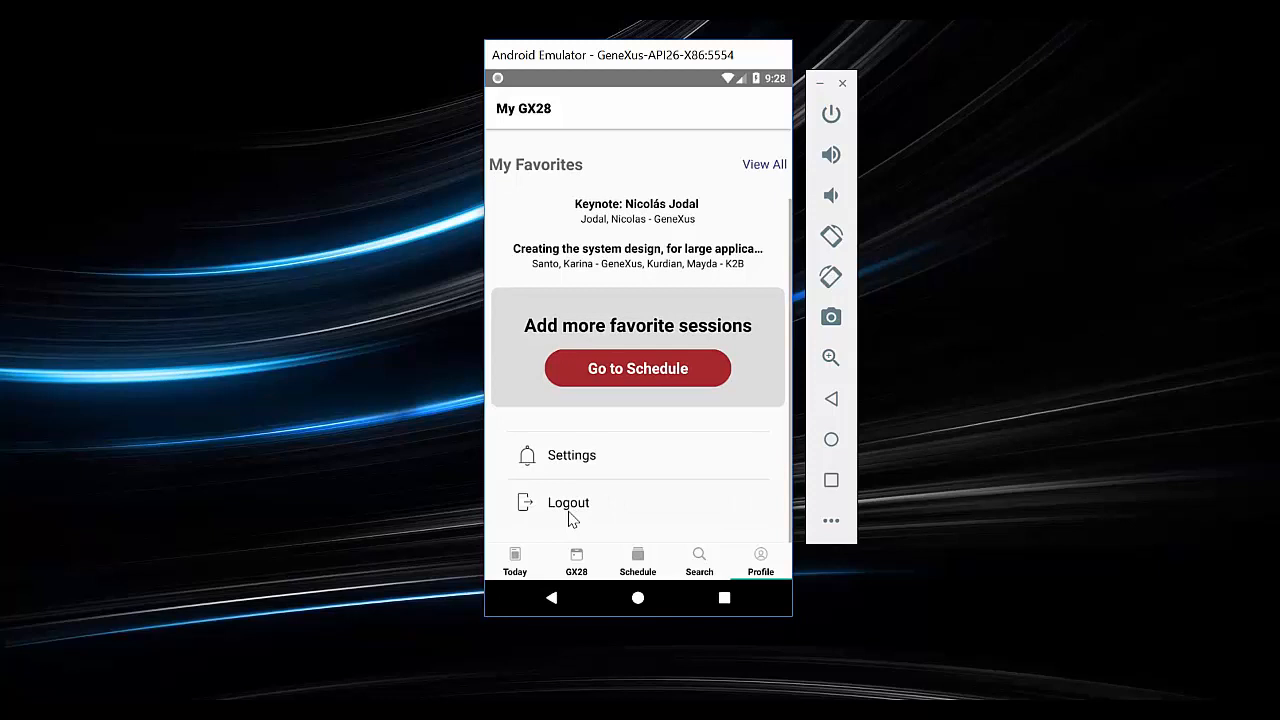
{"action": "left_click", "coordinate": [568, 502]}
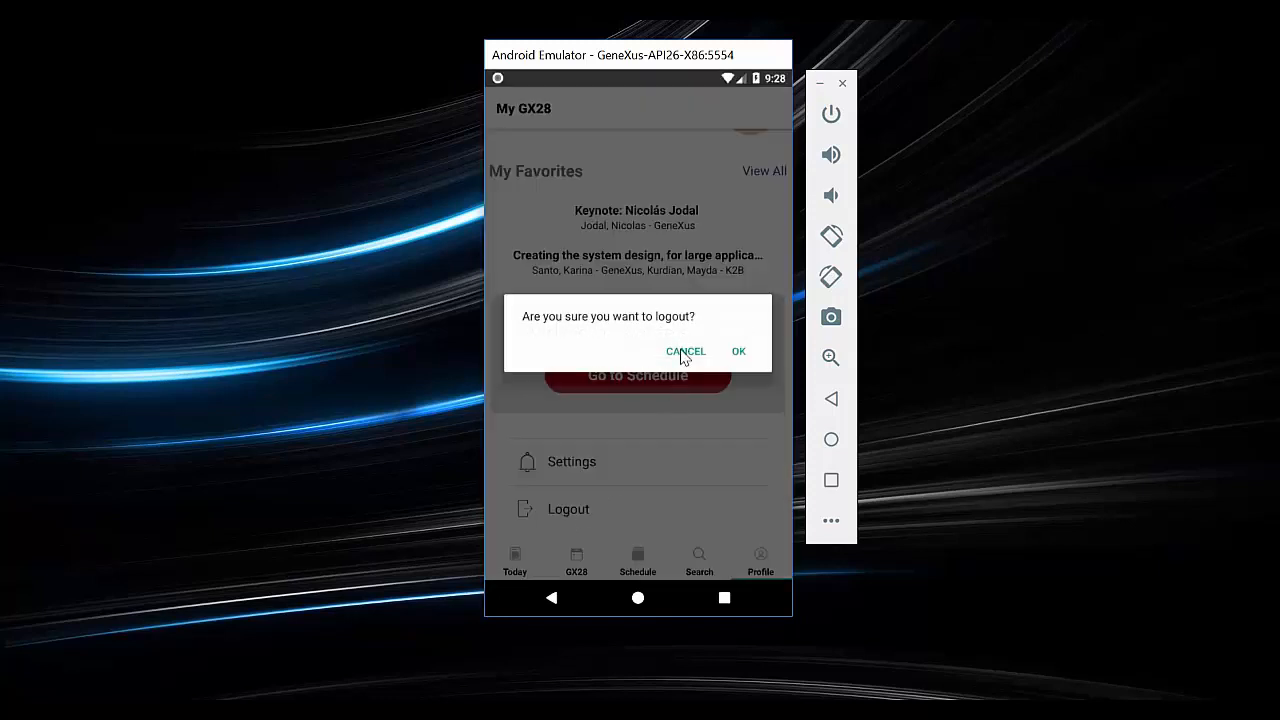
{"action": "left_click", "coordinate": [686, 351]}
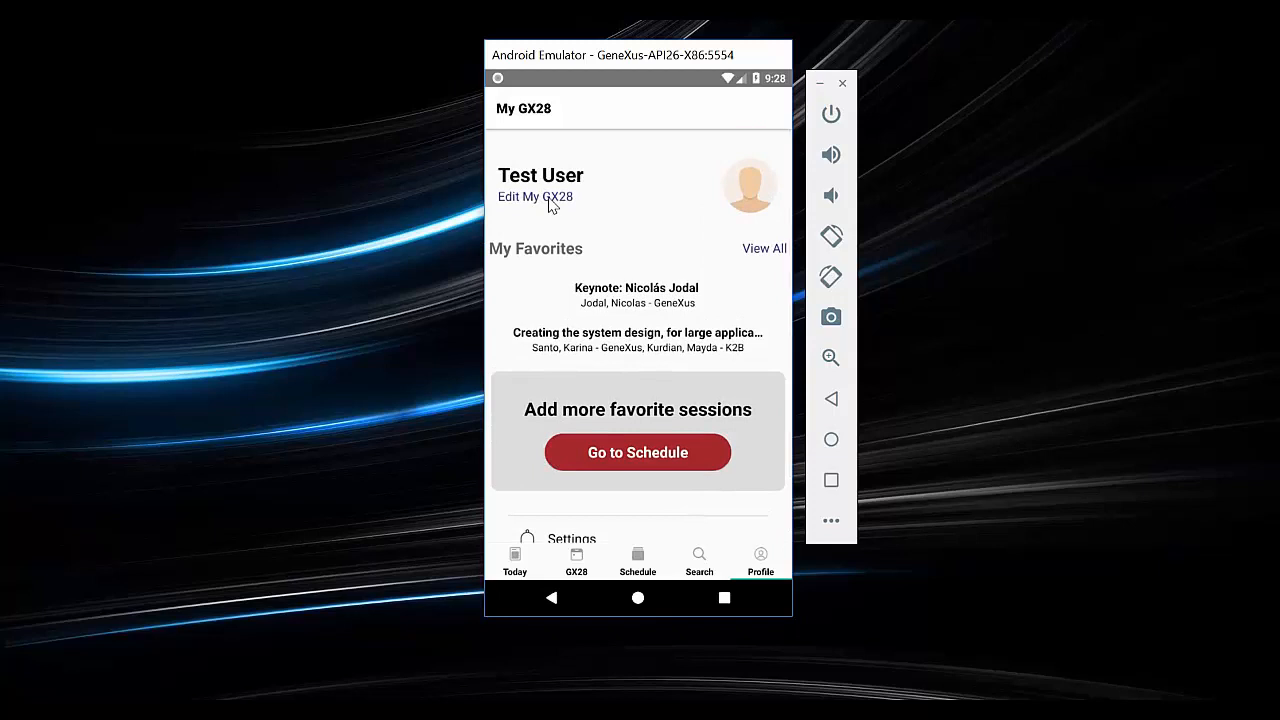
{"action": "left_click", "coordinate": [535, 196]}
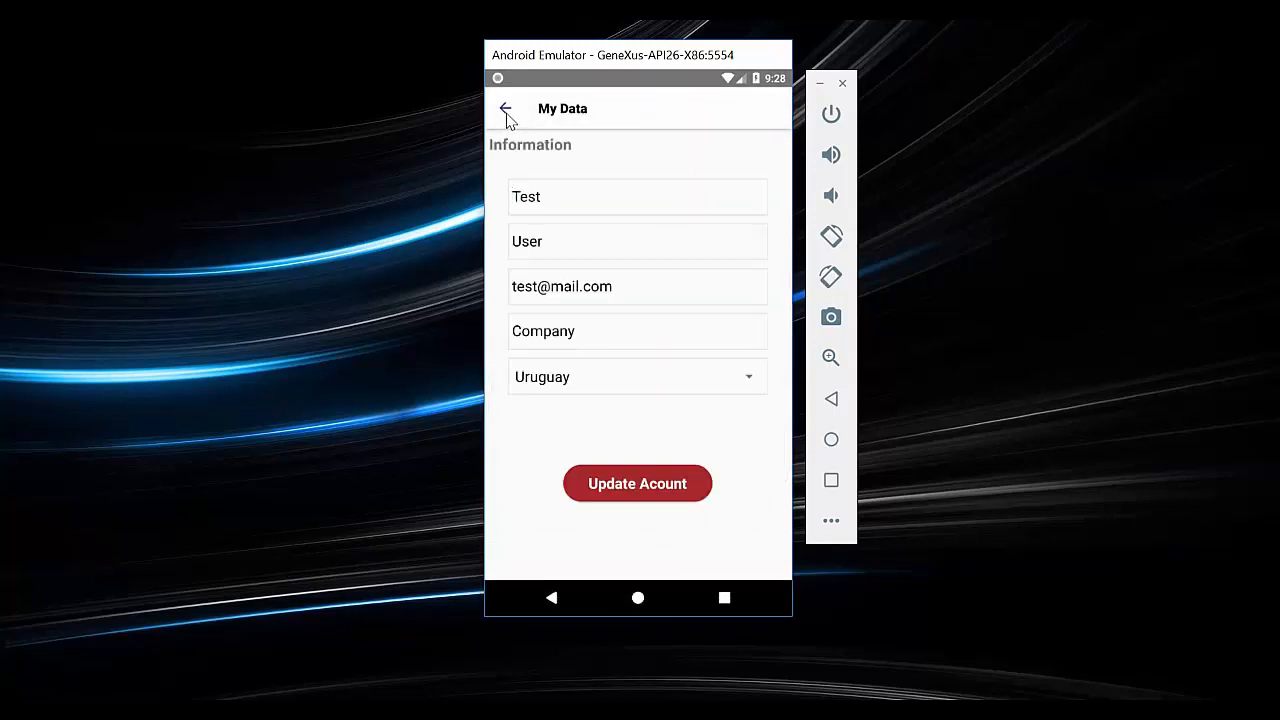
{"action": "left_click", "coordinate": [505, 108]}
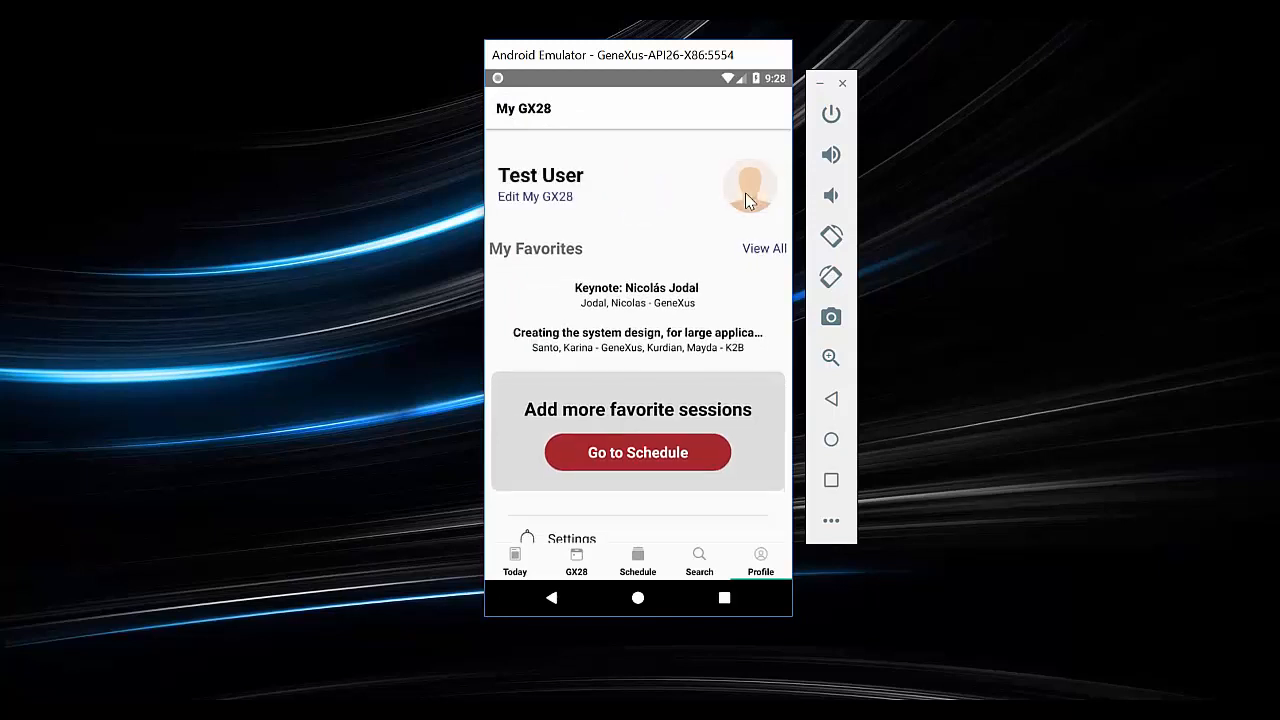
{"action": "left_click", "coordinate": [750, 188]}
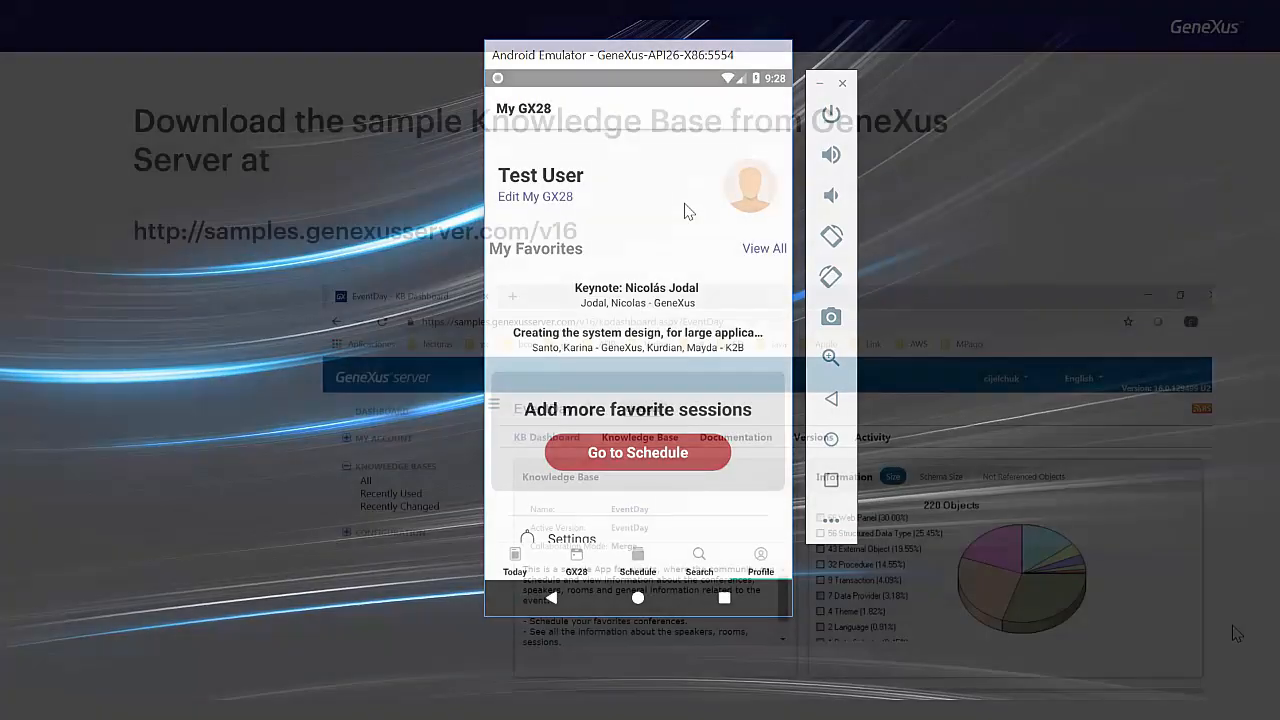
Advance the PowerPoint slideshow to the sample Knowledge Base download slide
{"action": "left_click", "coordinate": [841, 83]}
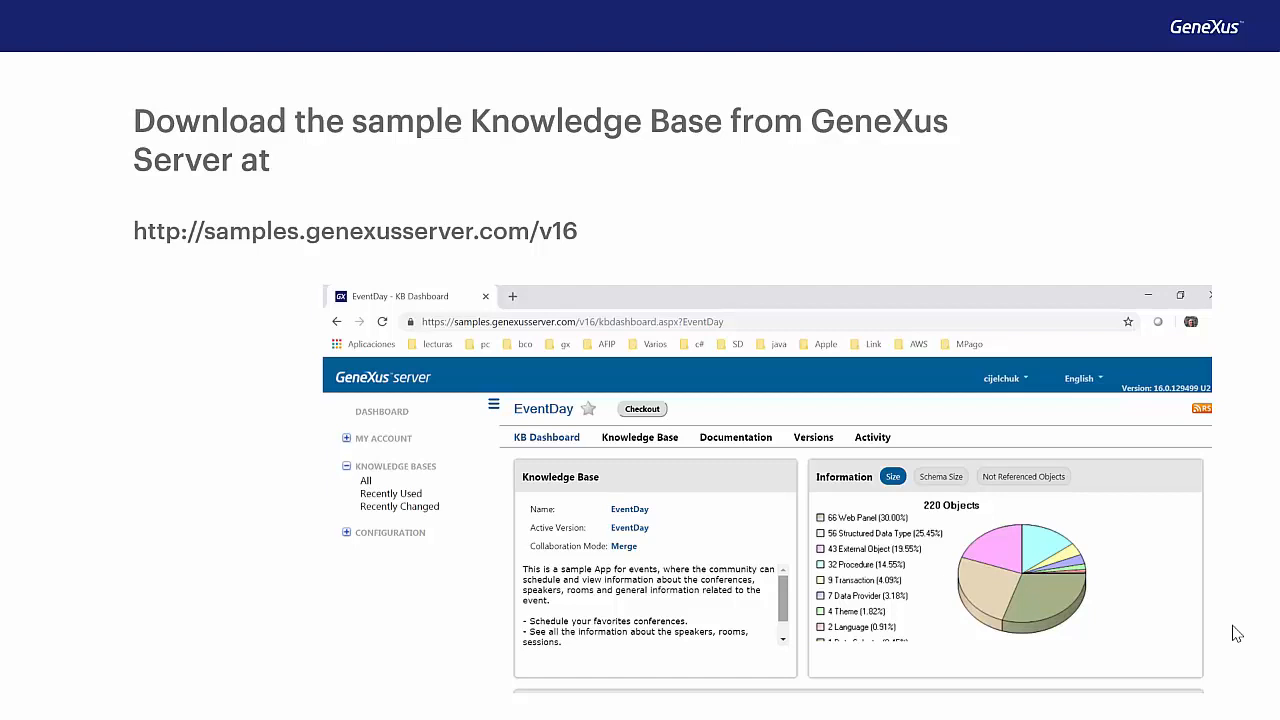
{"action": "mouse_move", "coordinate": [1207, 483]}
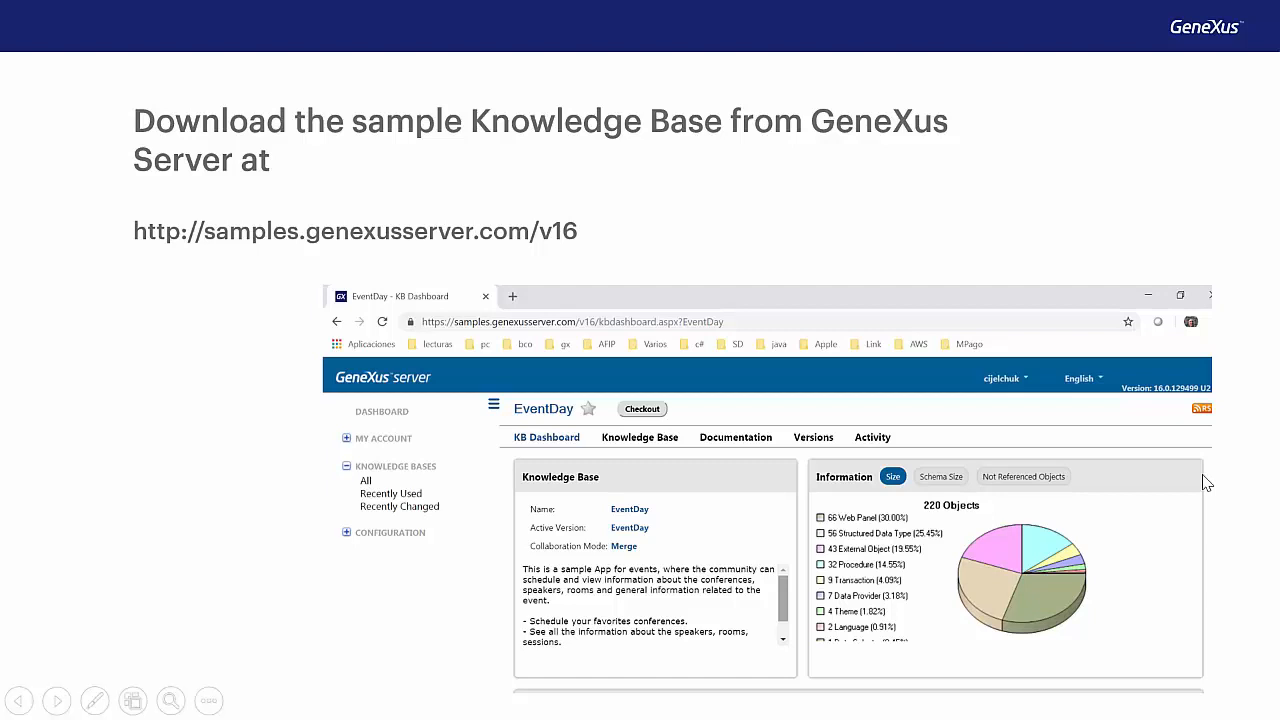
{"action": "mouse_move", "coordinate": [1222, 481]}
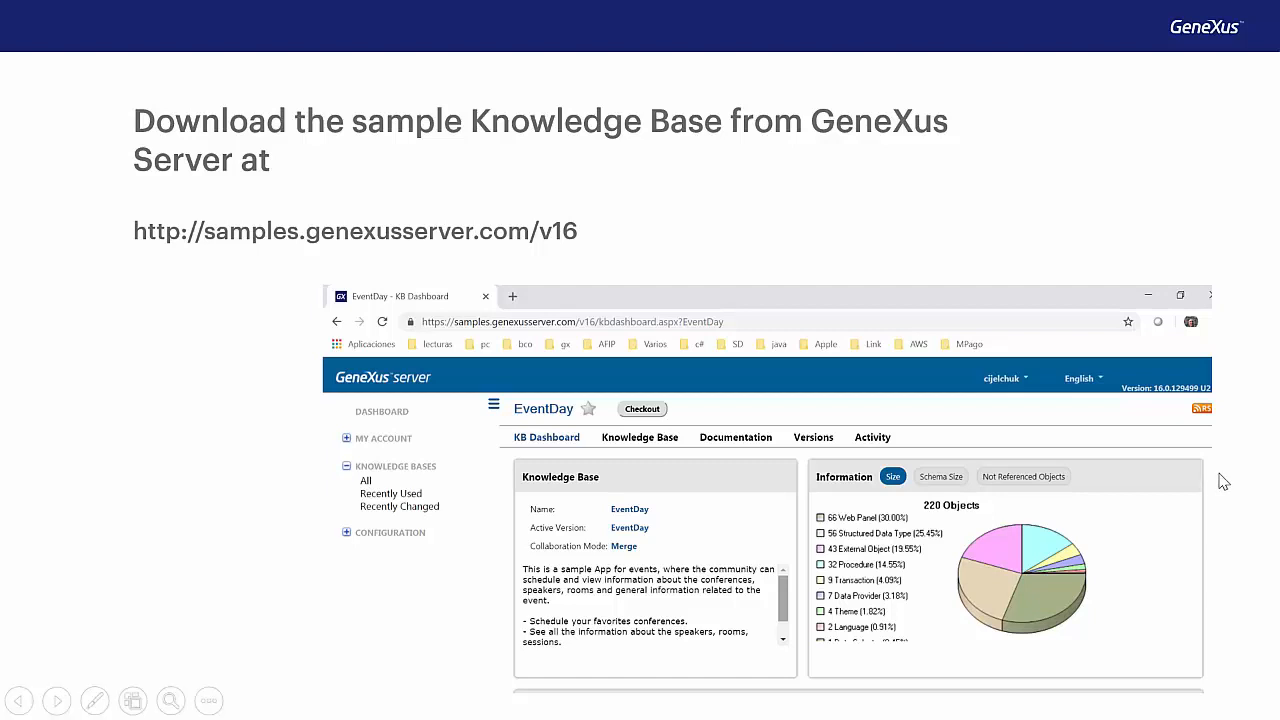